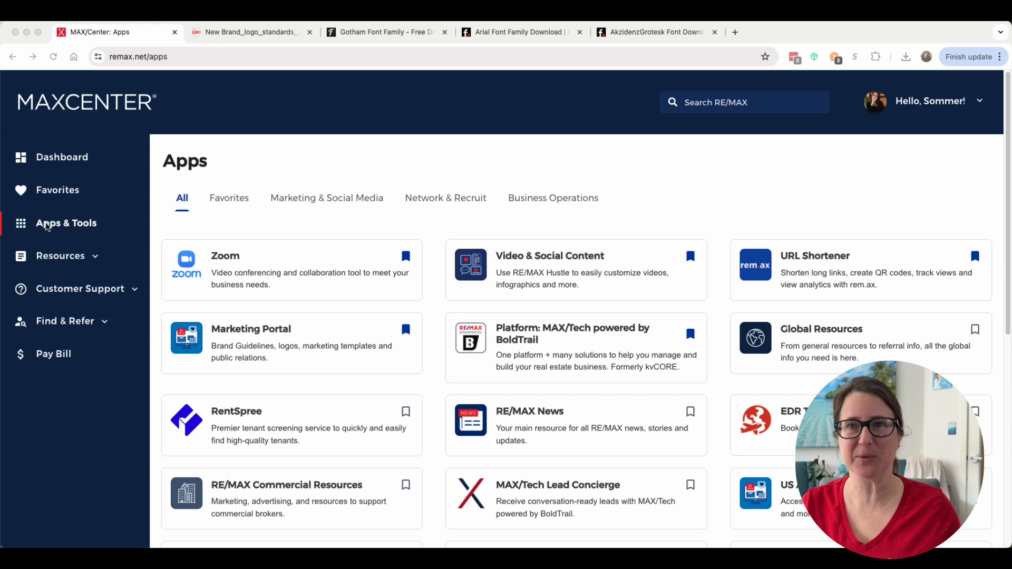
pyautogui.moveTo(267, 229)
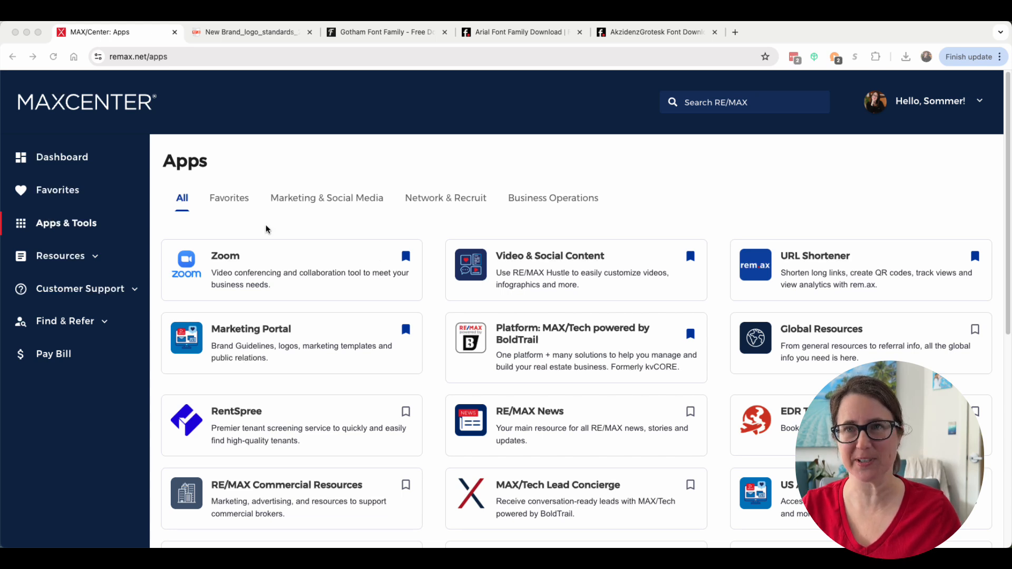
pyautogui.moveTo(315, 335)
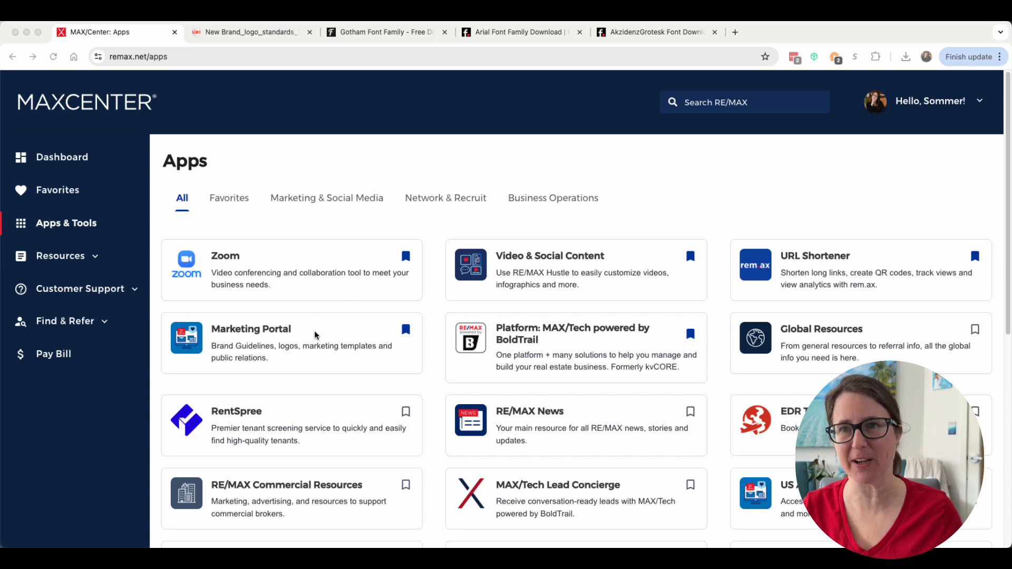
# Open the Marketing Portal app card from the MAX Center Apps page
pyautogui.scroll(-3)
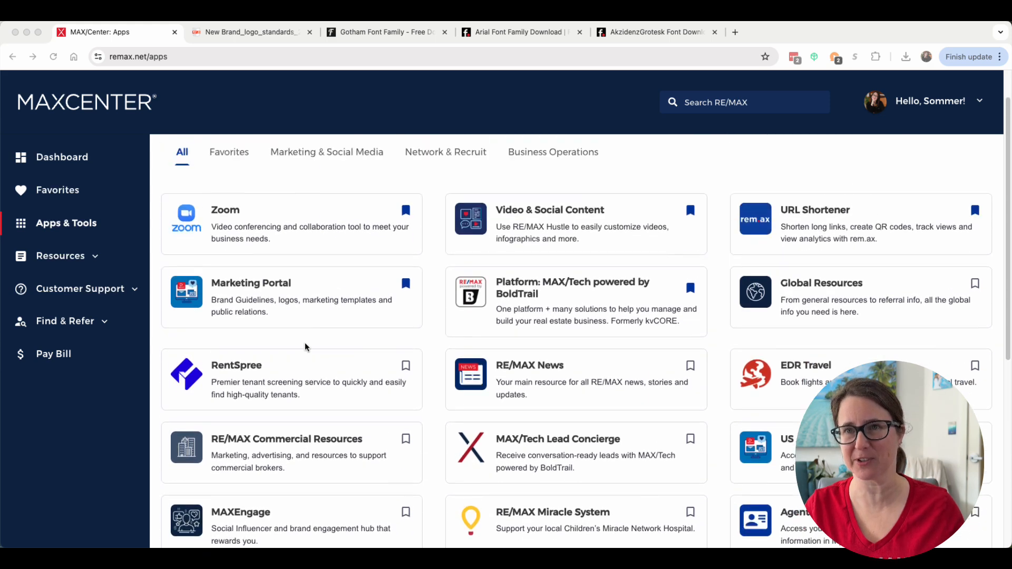
pyautogui.scroll(3)
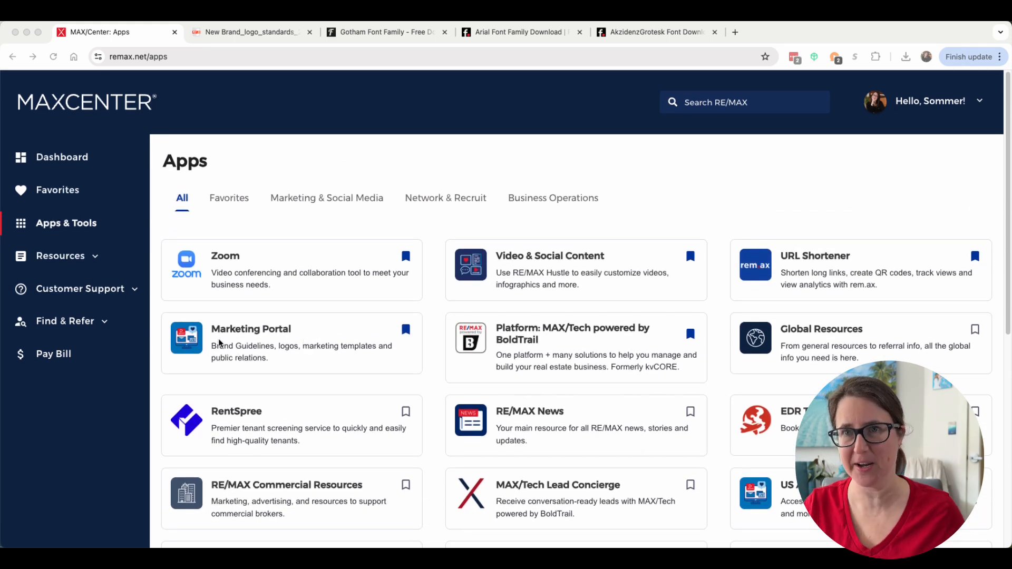
pyautogui.click(251, 329)
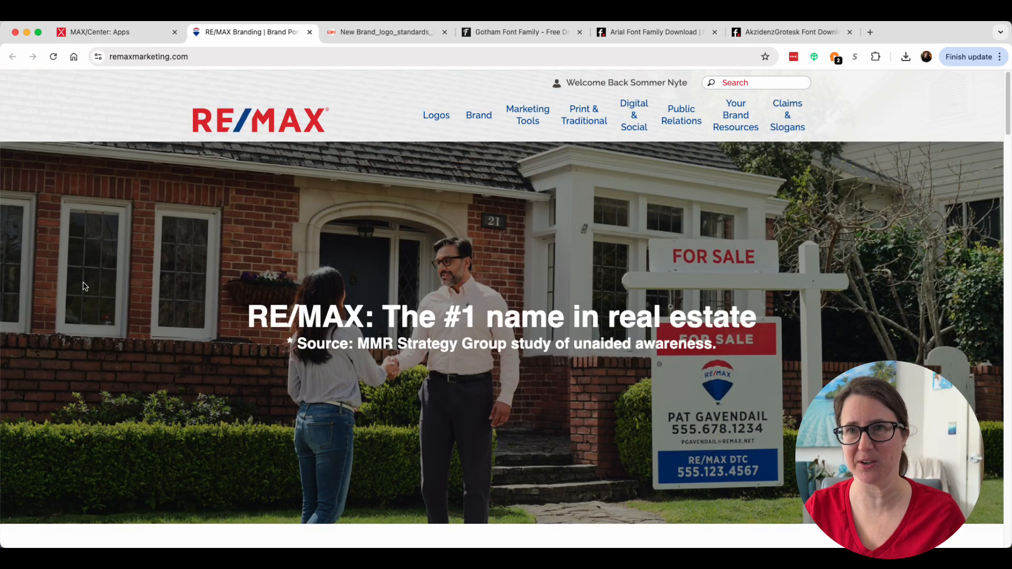
pyautogui.moveTo(200, 199)
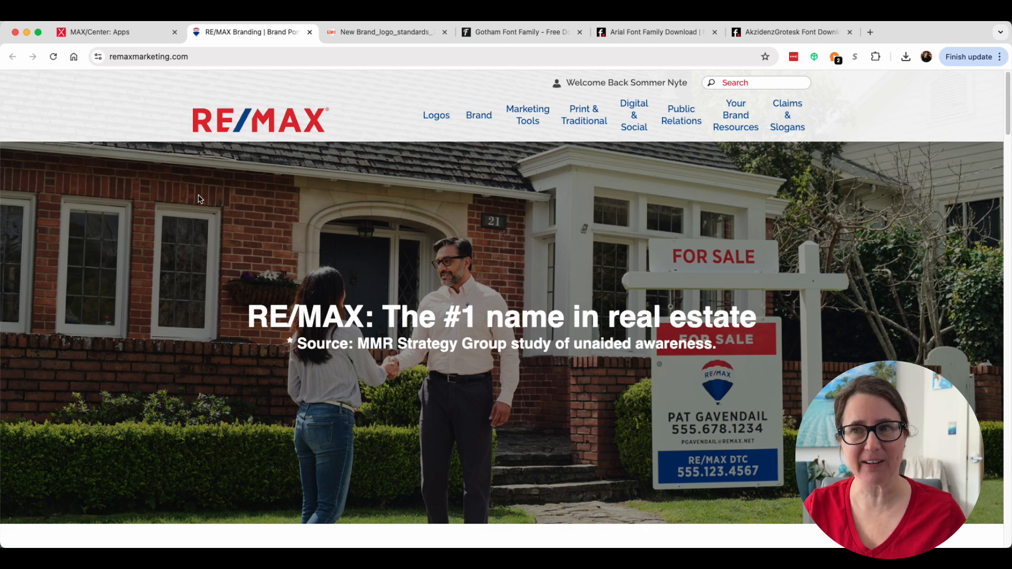
pyautogui.moveTo(244, 173)
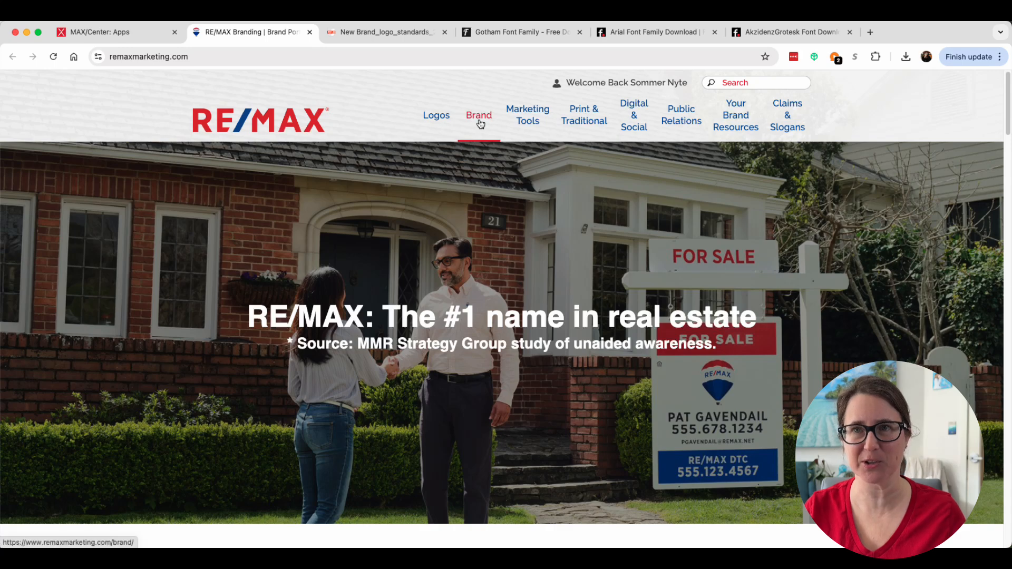
# Go to the Brand page and open the 2025 New Branding Standards document
pyautogui.click(479, 115)
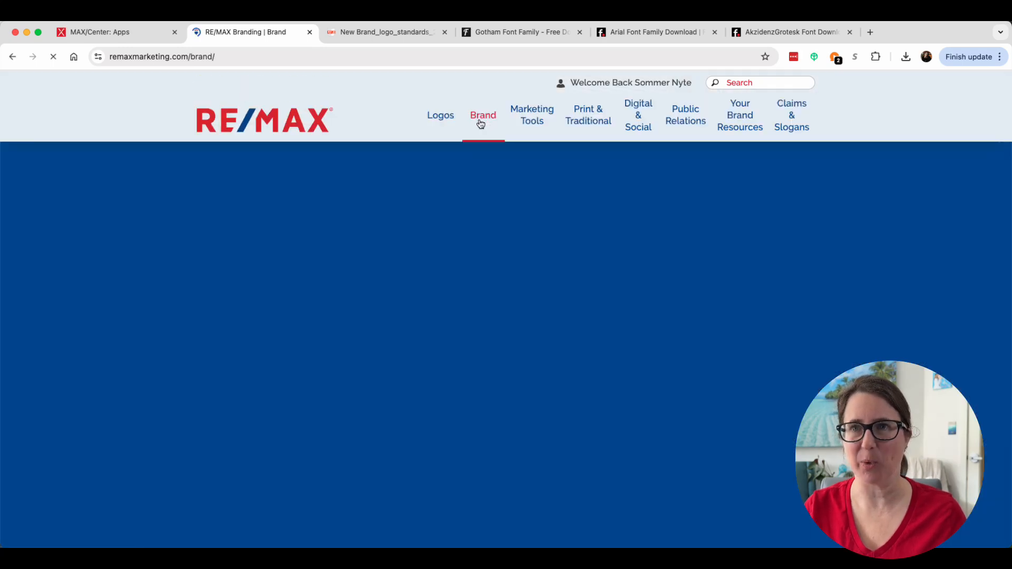
pyautogui.scroll(-3)
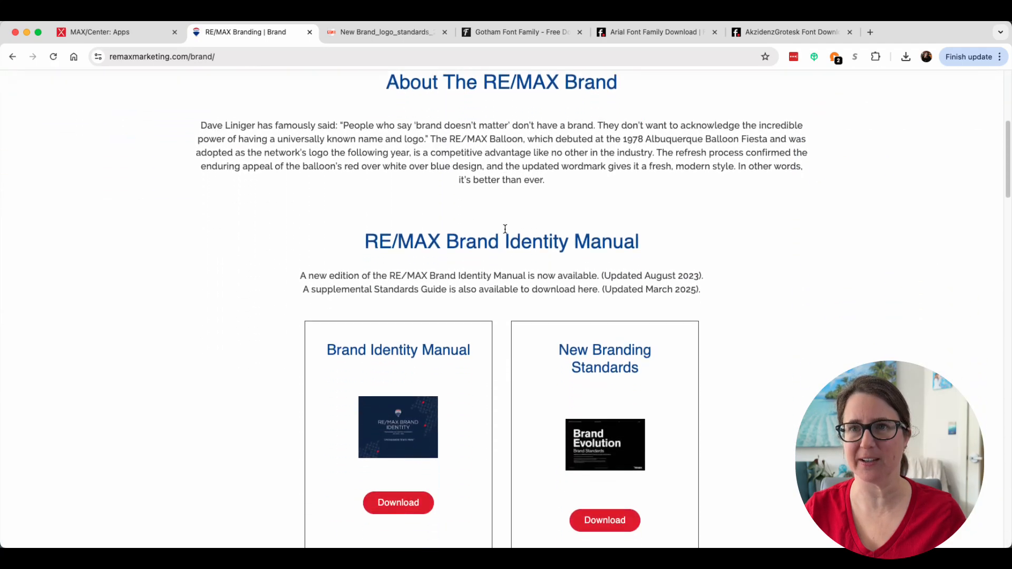
pyautogui.scroll(-3)
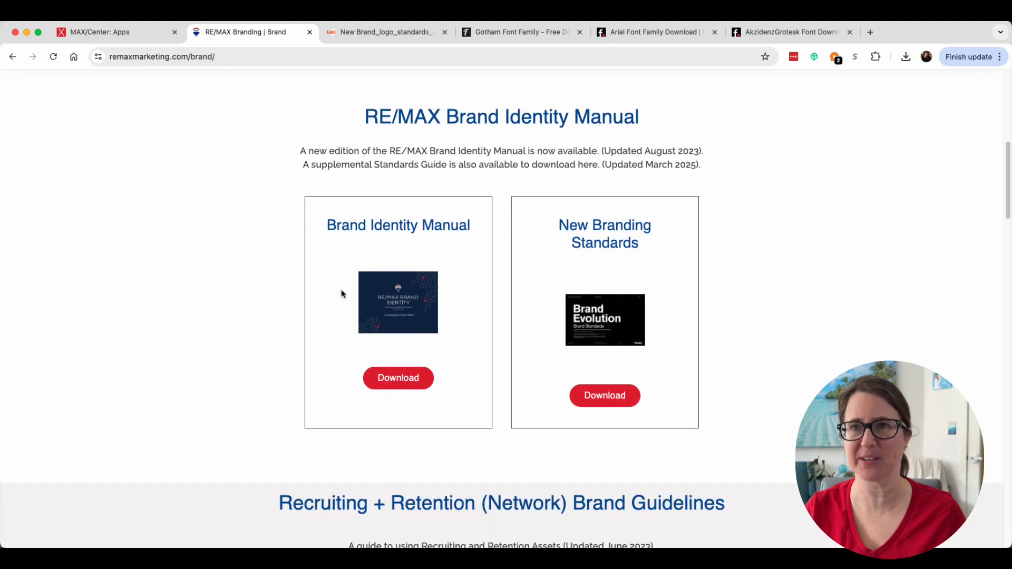
pyautogui.moveTo(377, 327)
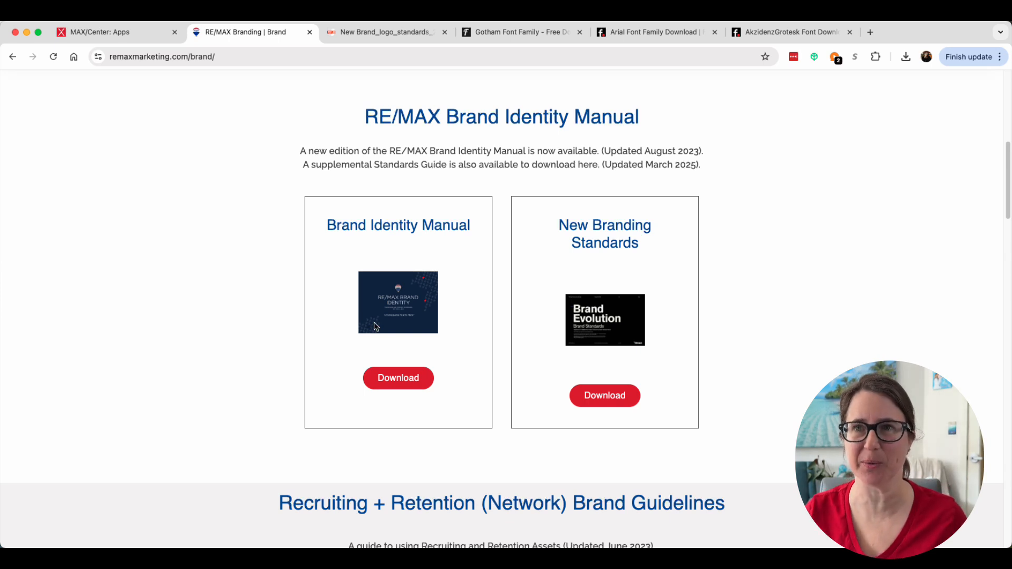
pyautogui.moveTo(590, 327)
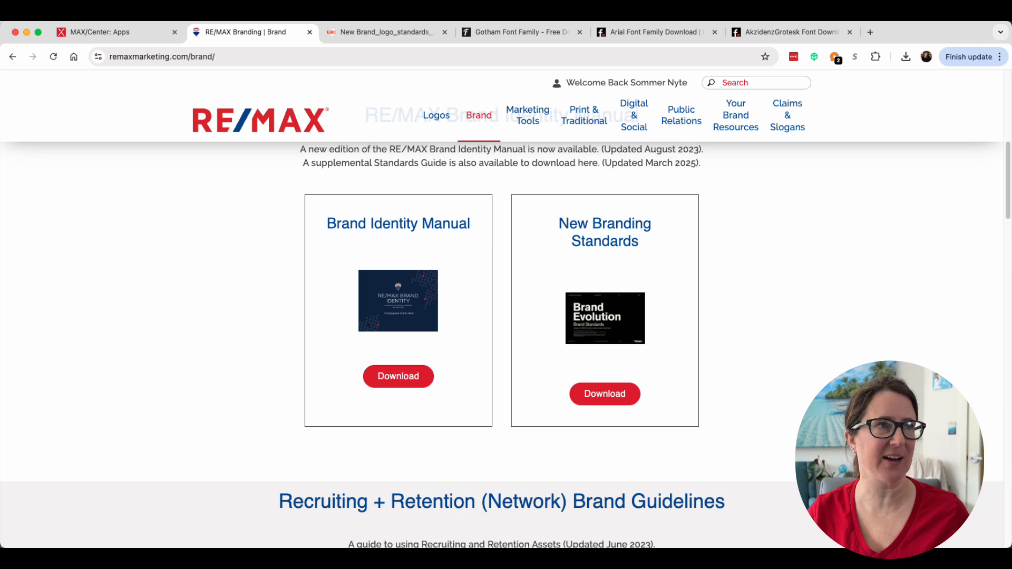
pyautogui.click(384, 32)
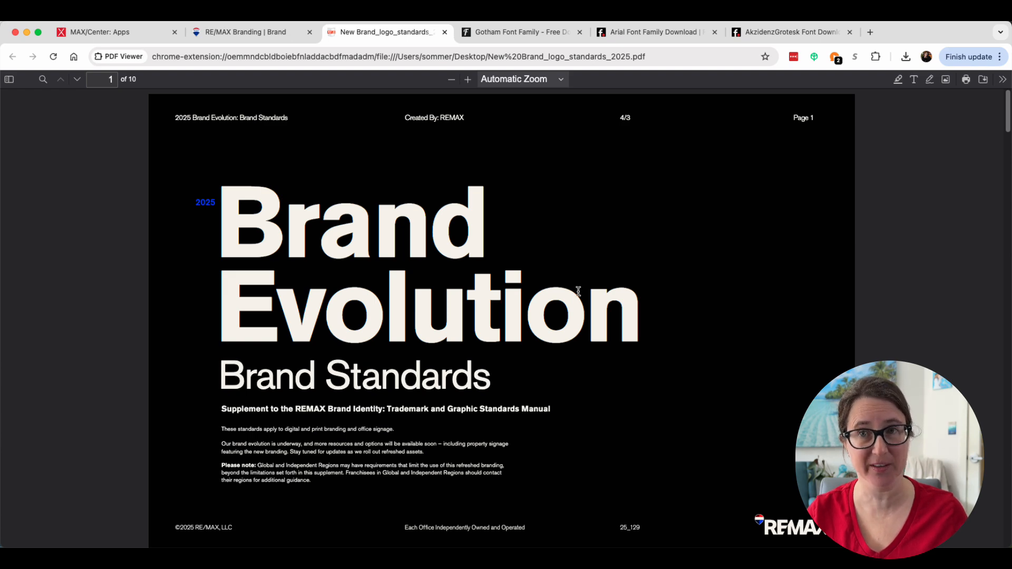
# Scroll the Brand Standards PDF from the cover to the Logo Type page
pyautogui.scroll(-3)
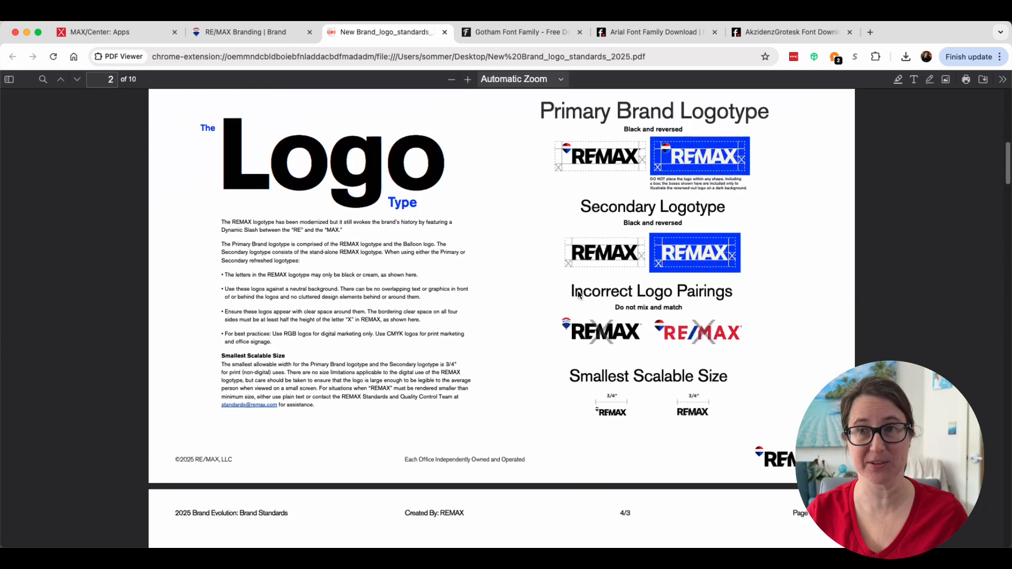
pyautogui.scroll(-3)
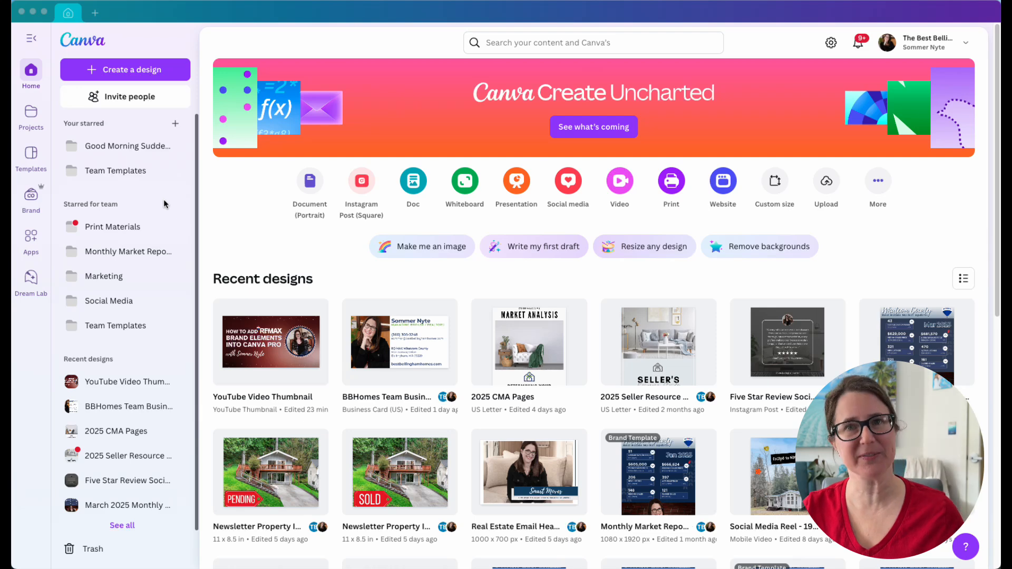
pyautogui.moveTo(144, 55)
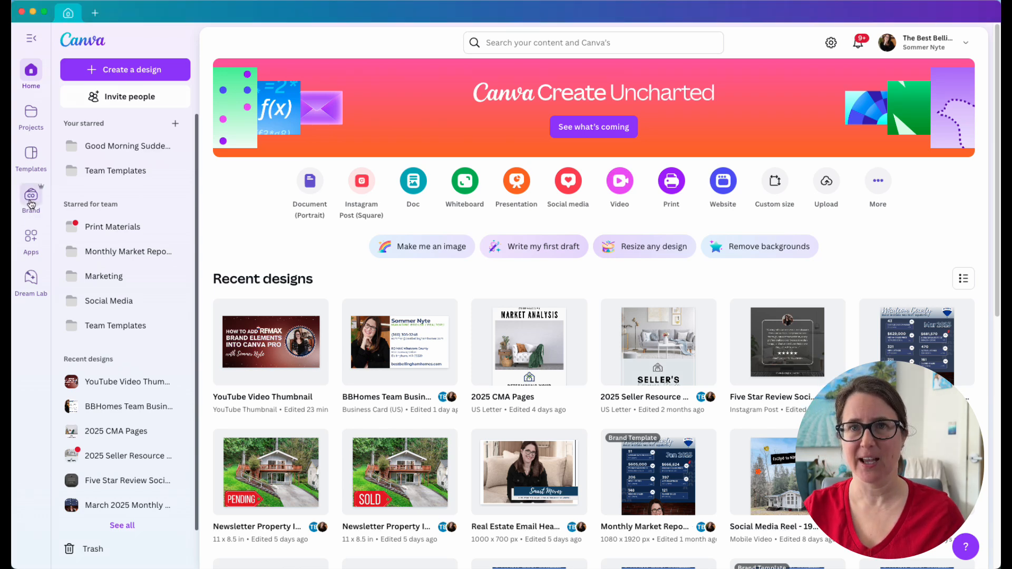
# Open Canva's Brand area and view the Brand Kits page listing BBHomes
pyautogui.click(30, 197)
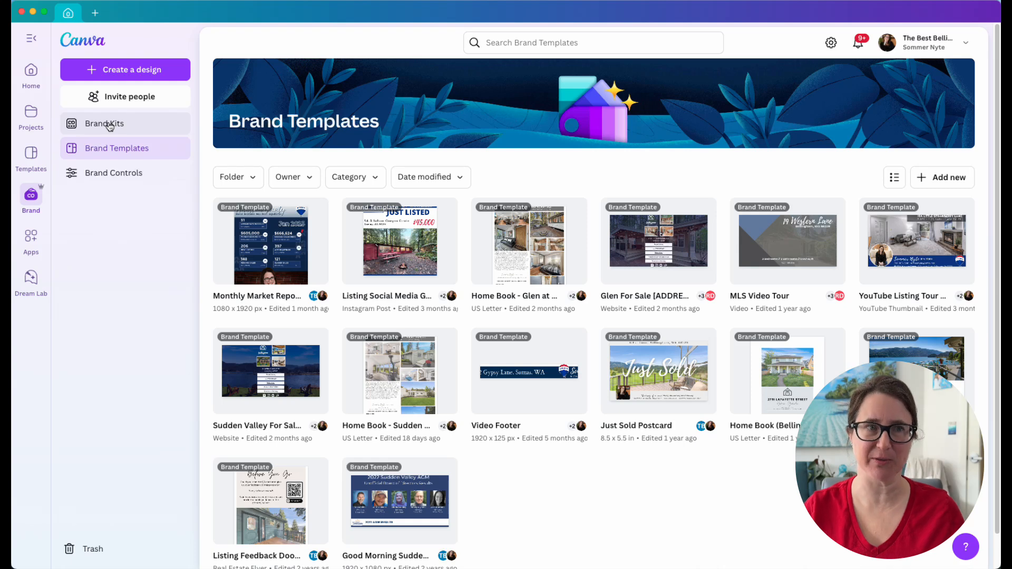
pyautogui.click(104, 123)
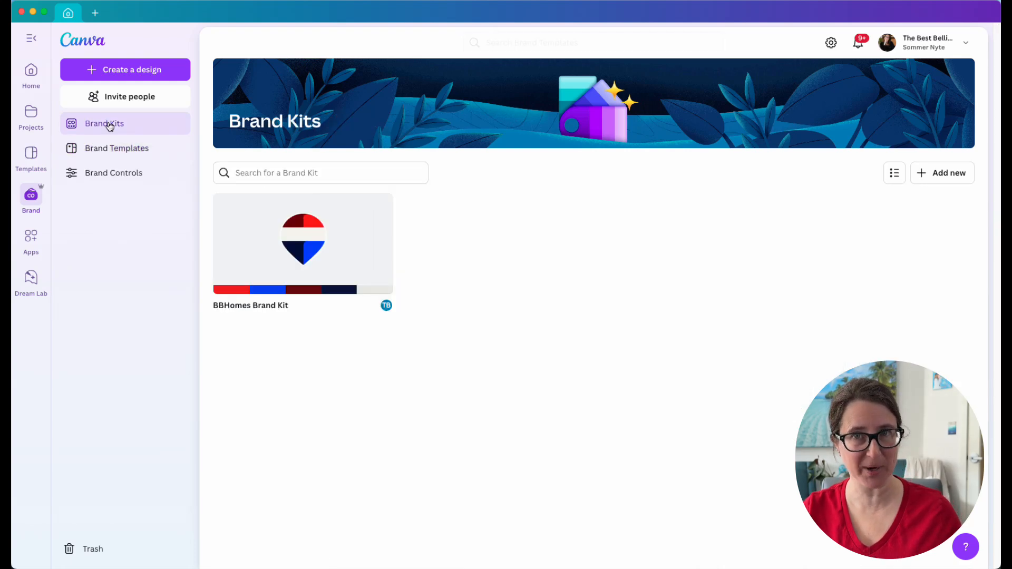
pyautogui.moveTo(271, 250)
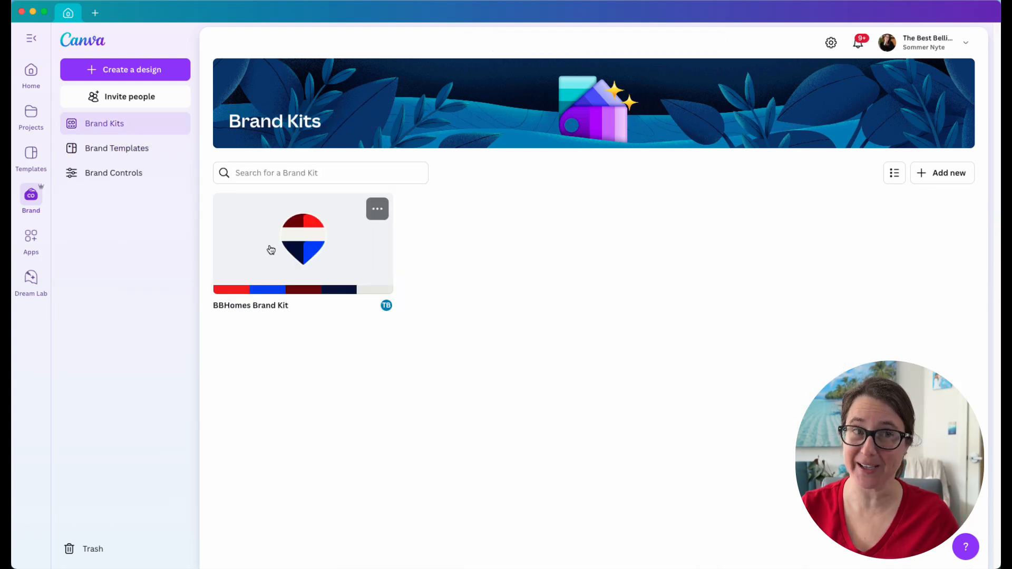
pyautogui.moveTo(815, 192)
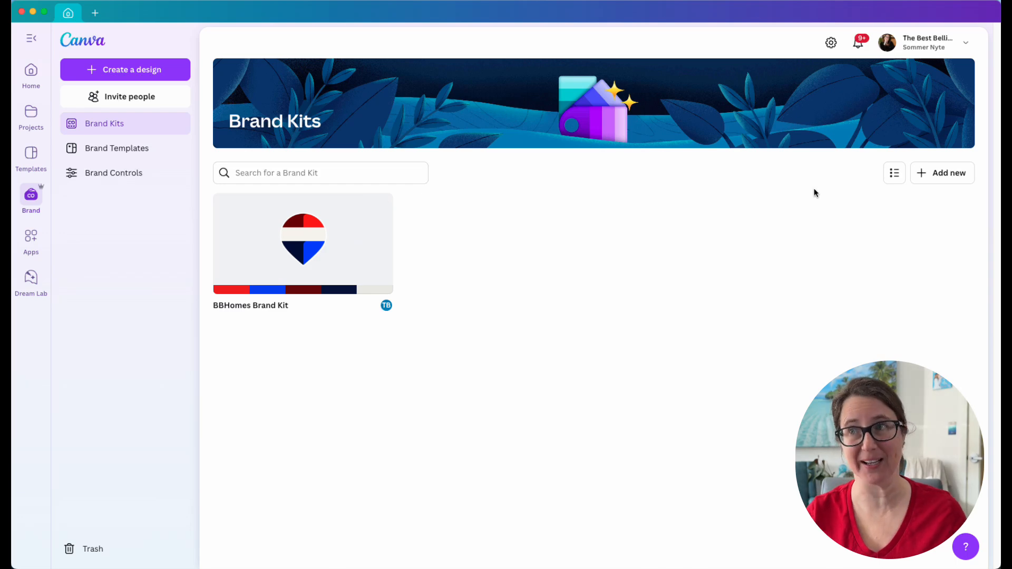
pyautogui.moveTo(942, 173)
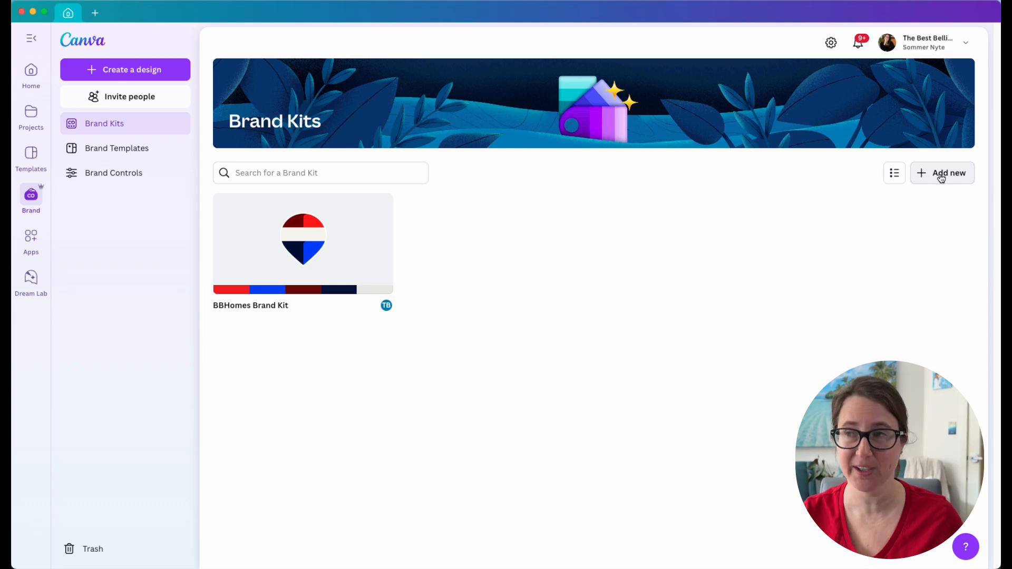
# Create a new Canva brand kit named REMAX
pyautogui.click(941, 173)
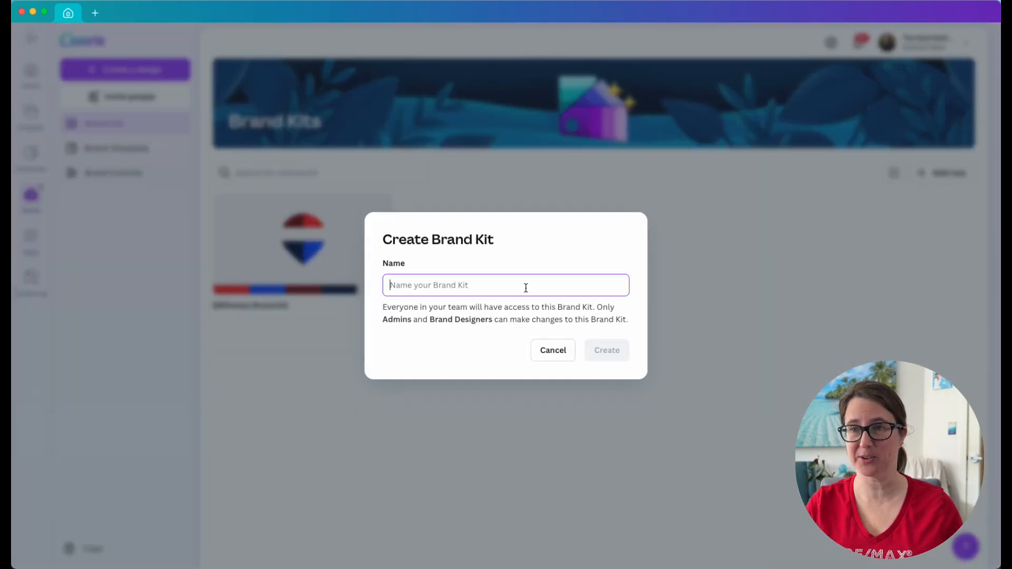
pyautogui.write('REMAX')
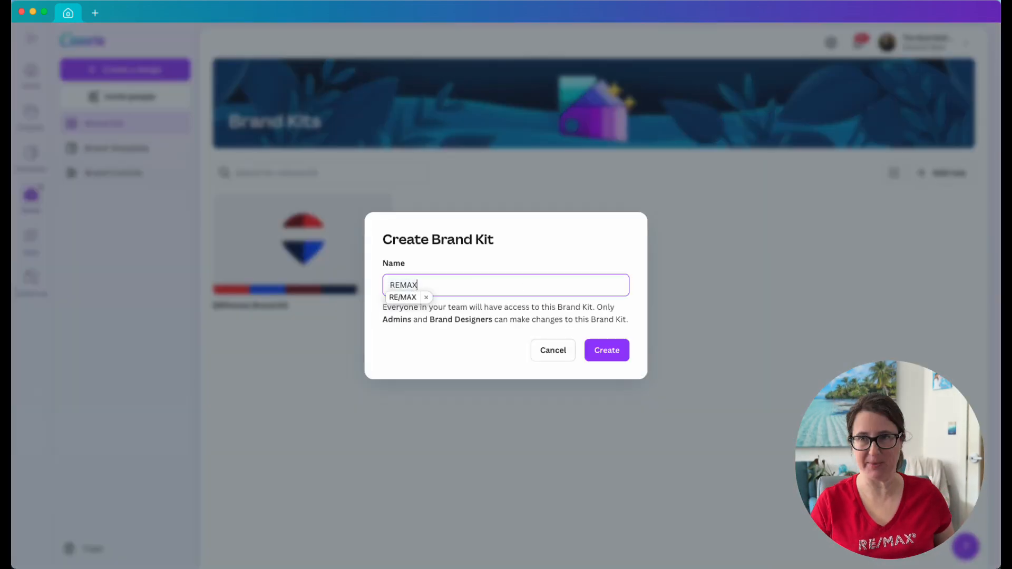
pyautogui.click(401, 298)
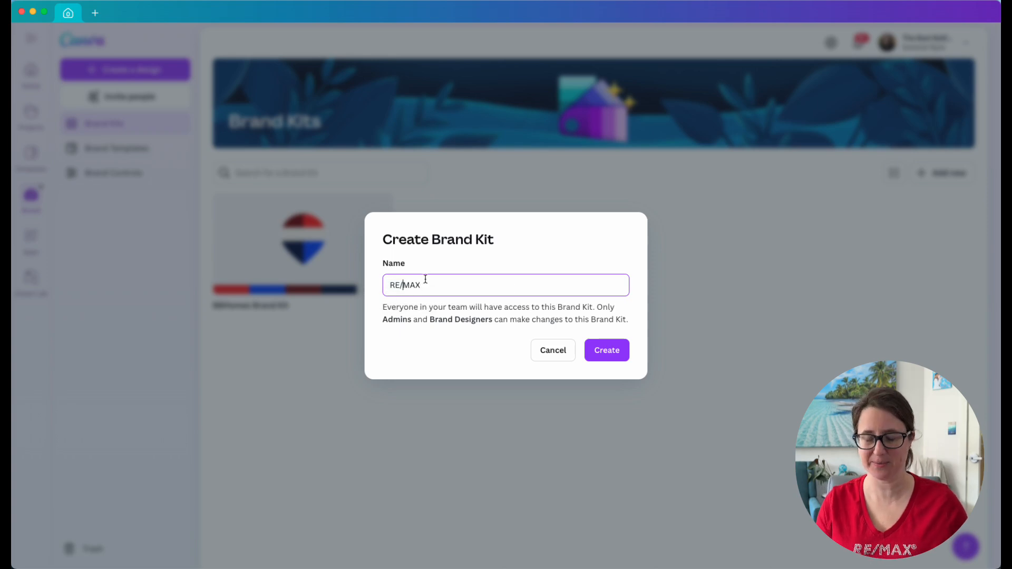
pyautogui.click(605, 350)
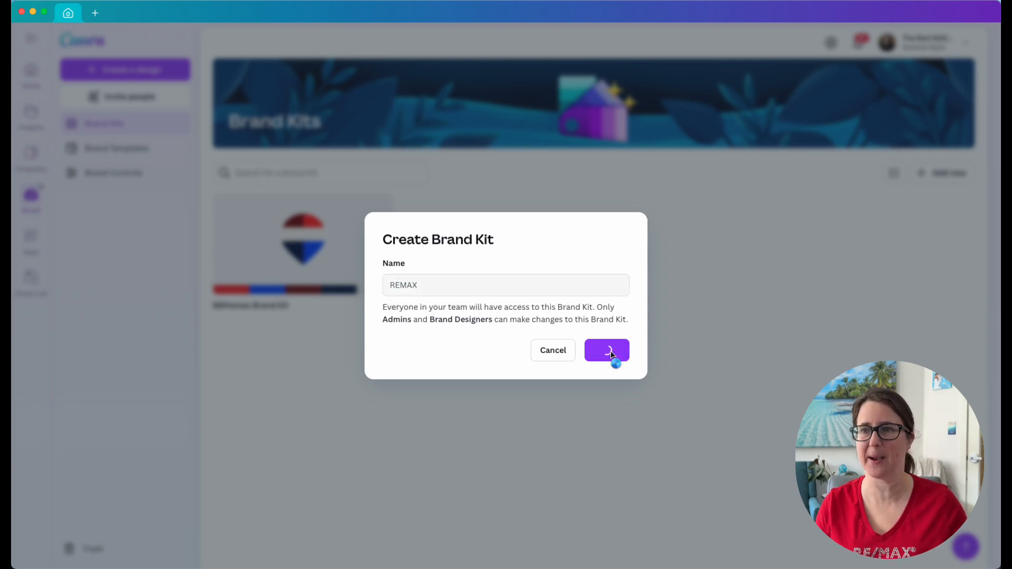
pyautogui.click(605, 350)
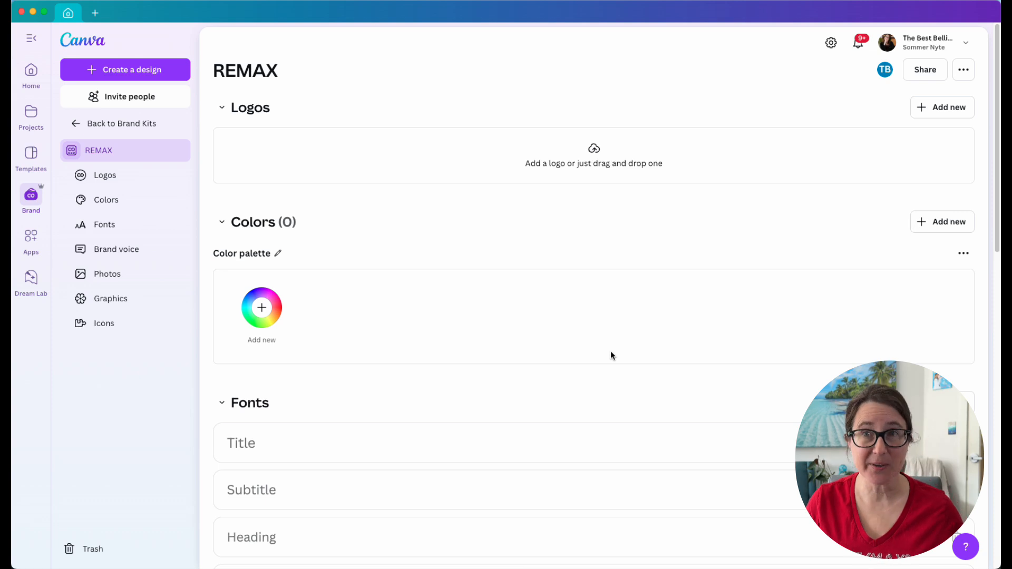
pyautogui.moveTo(186, 127)
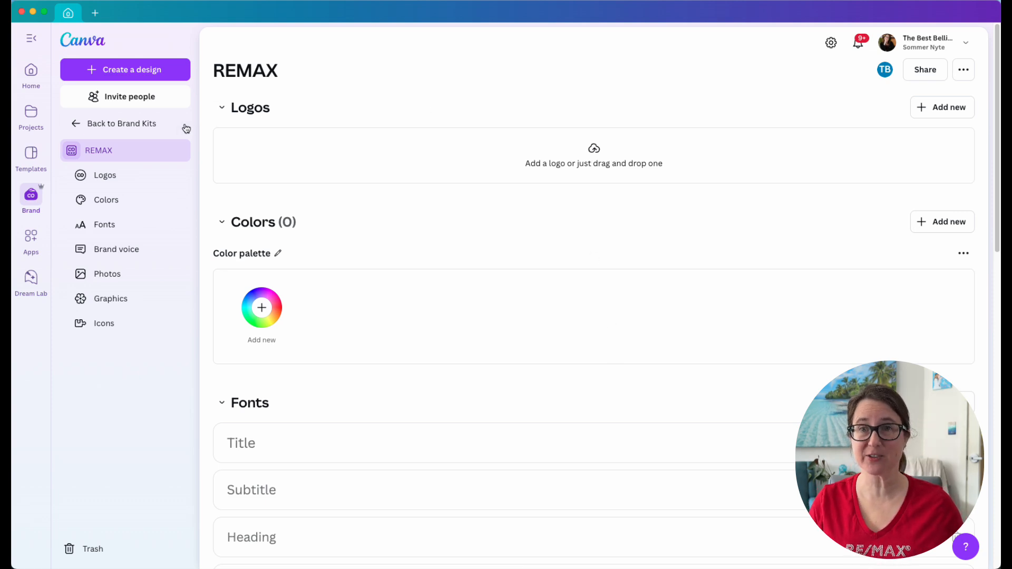
pyautogui.moveTo(104, 323)
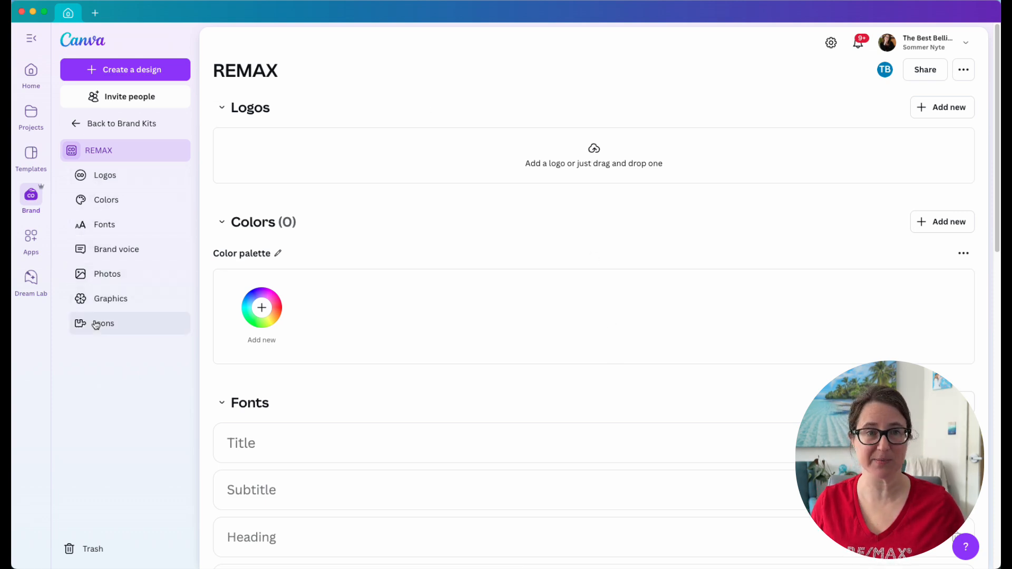
pyautogui.moveTo(153, 249)
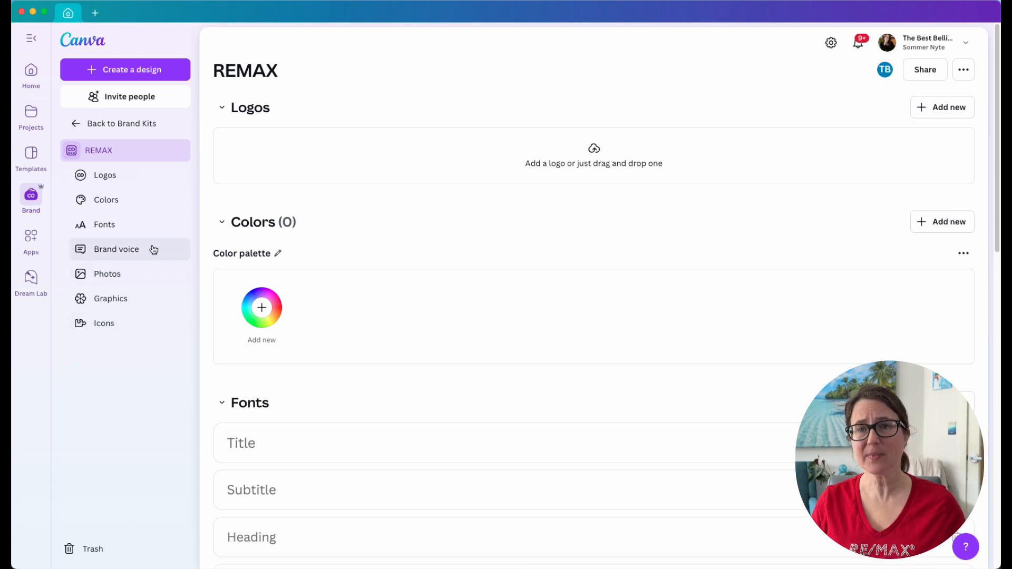
pyautogui.moveTo(100, 149)
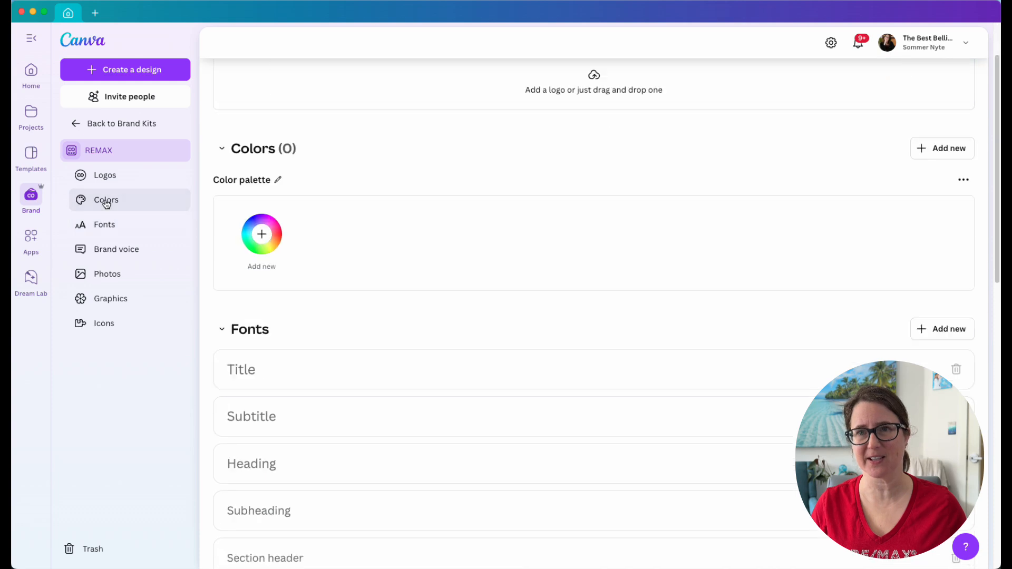
# Look through the empty kit's sections and return to its Color palette
pyautogui.scroll(-3)
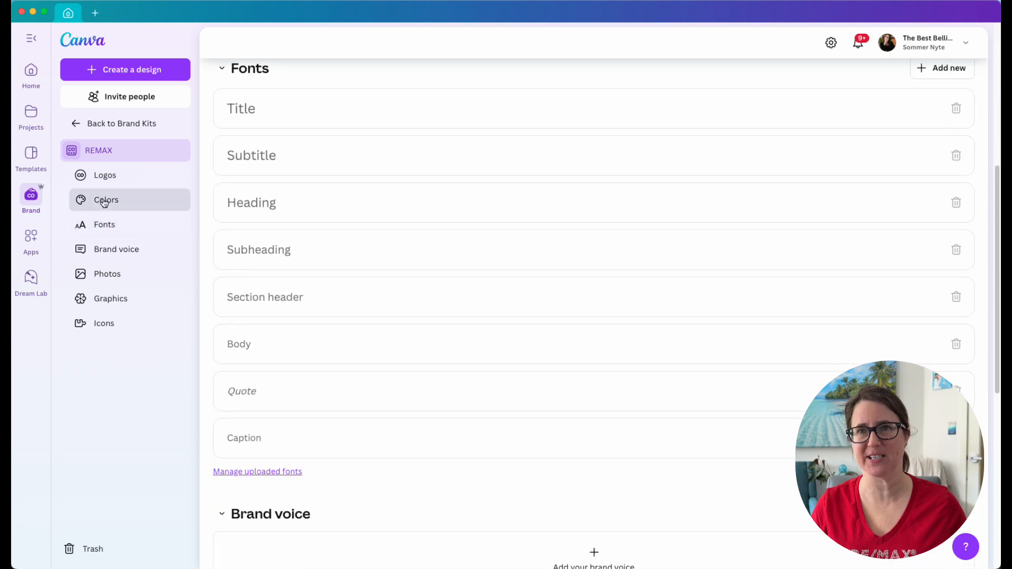
pyautogui.click(106, 199)
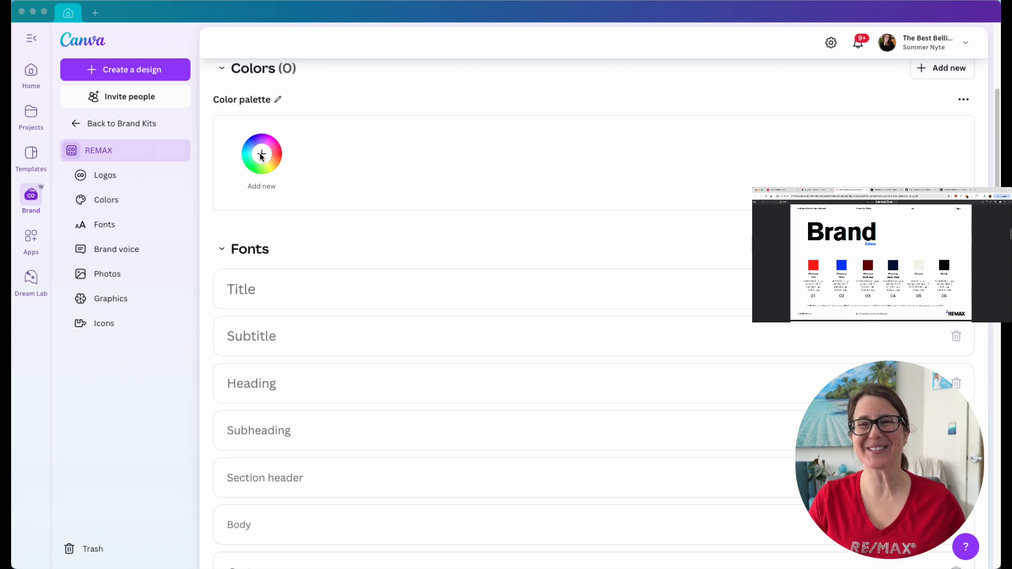
# Add a palette colour named Primary Red with hex #FF1200
pyautogui.click(261, 154)
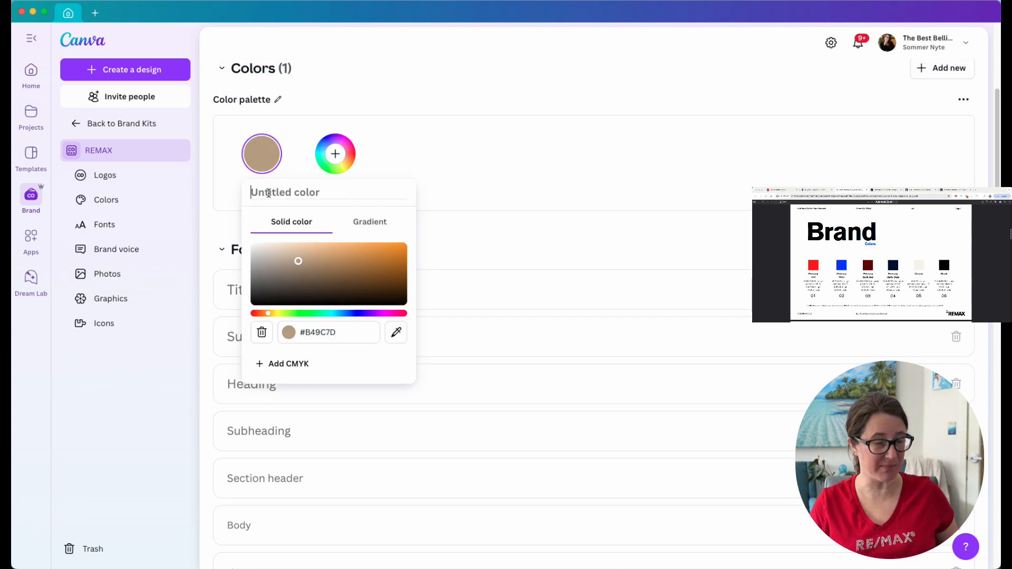
pyautogui.write('Prima')
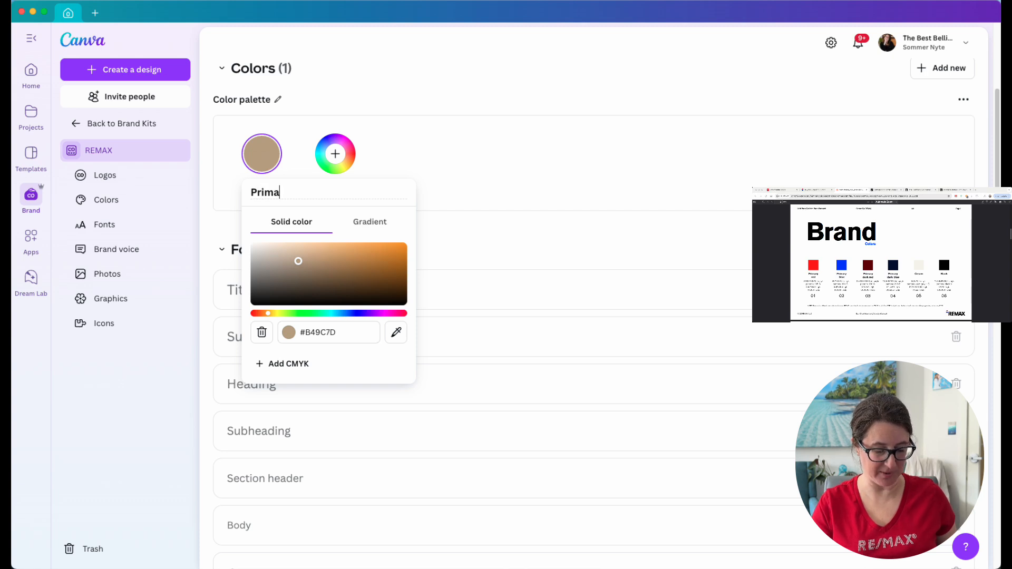
pyautogui.write('ry Red')
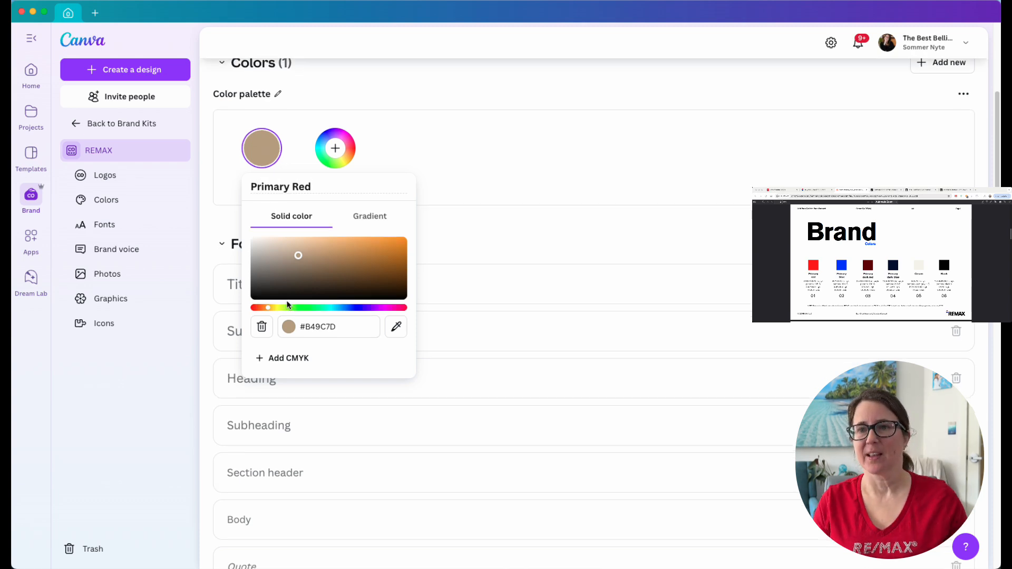
pyautogui.click(328, 327)
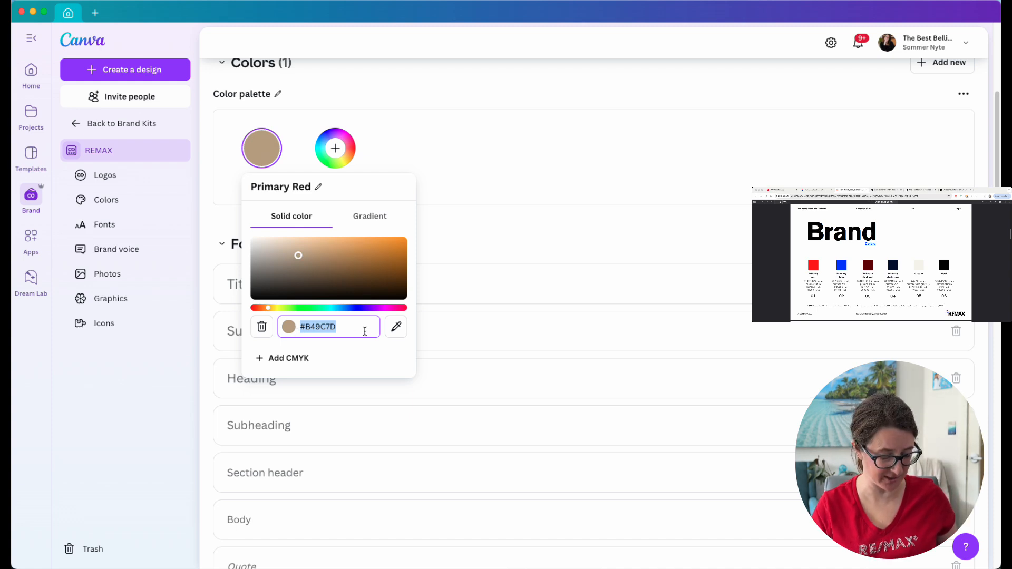
pyautogui.write('FF1200')
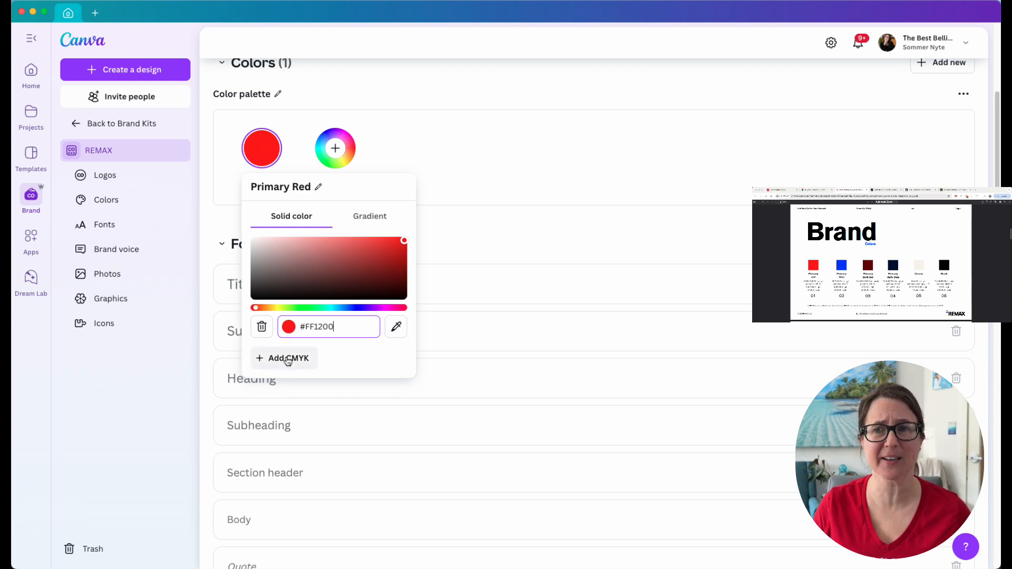
# Give Primary Red CMYK values 0,93,100,0 and check them in the CMYK field
pyautogui.click(284, 358)
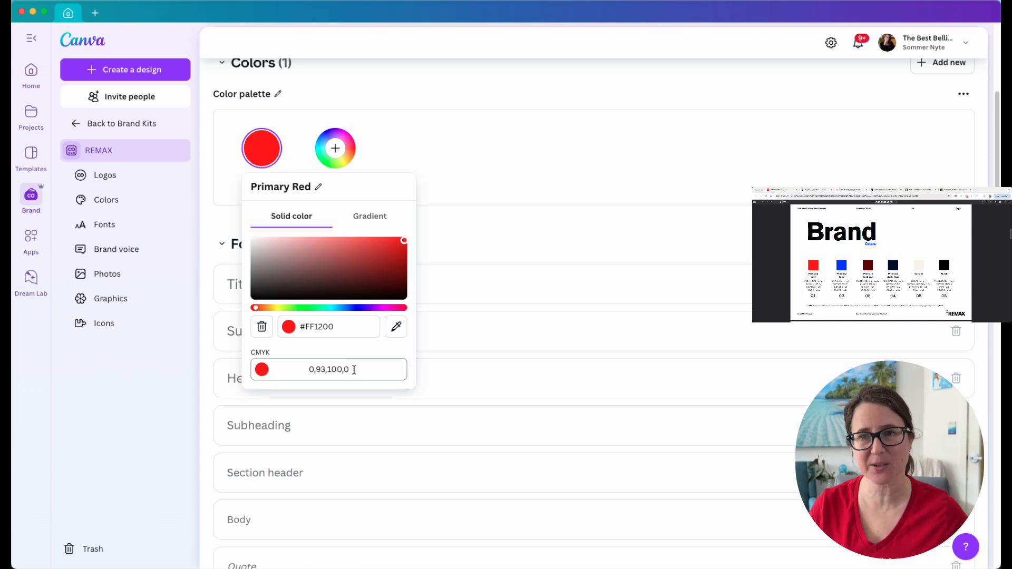
pyautogui.tripleClick(329, 369)
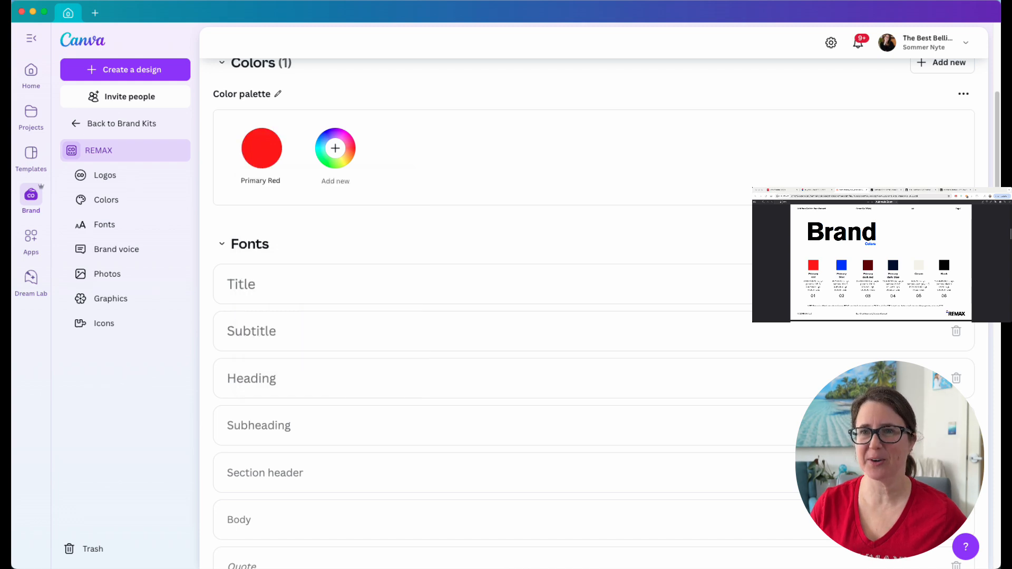
# Add Primary Blue with hex #0043FF and CMYK 90,70,0,0
pyautogui.click(335, 148)
pyautogui.write('Primary Blue')
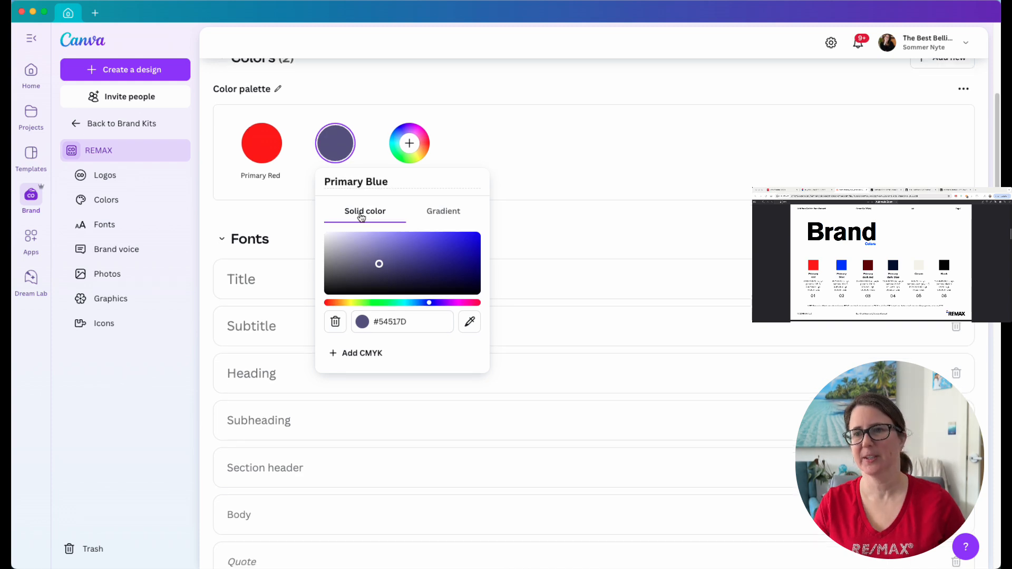
pyautogui.click(394, 322)
pyautogui.write('#0043FF')
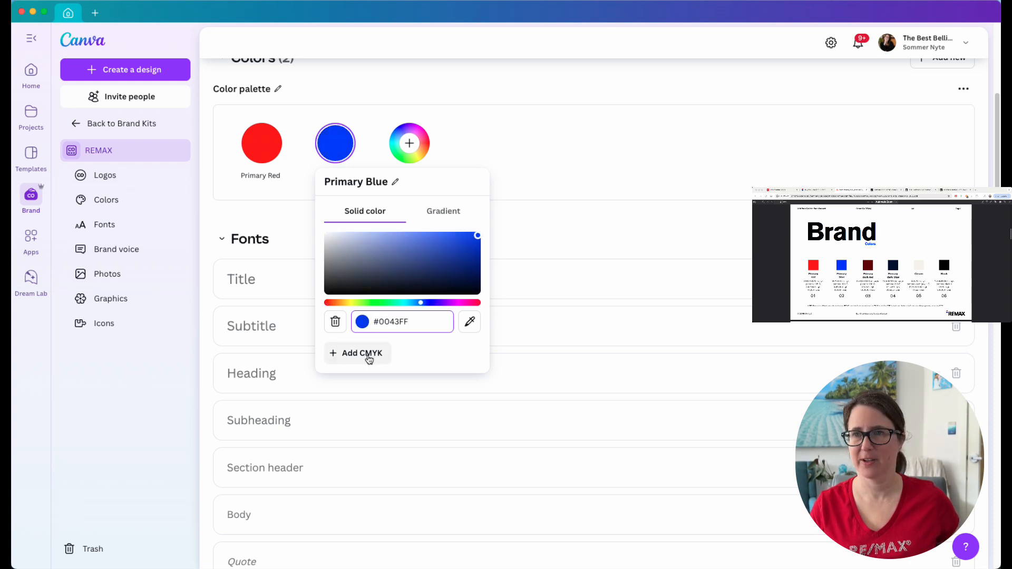
pyautogui.click(357, 354)
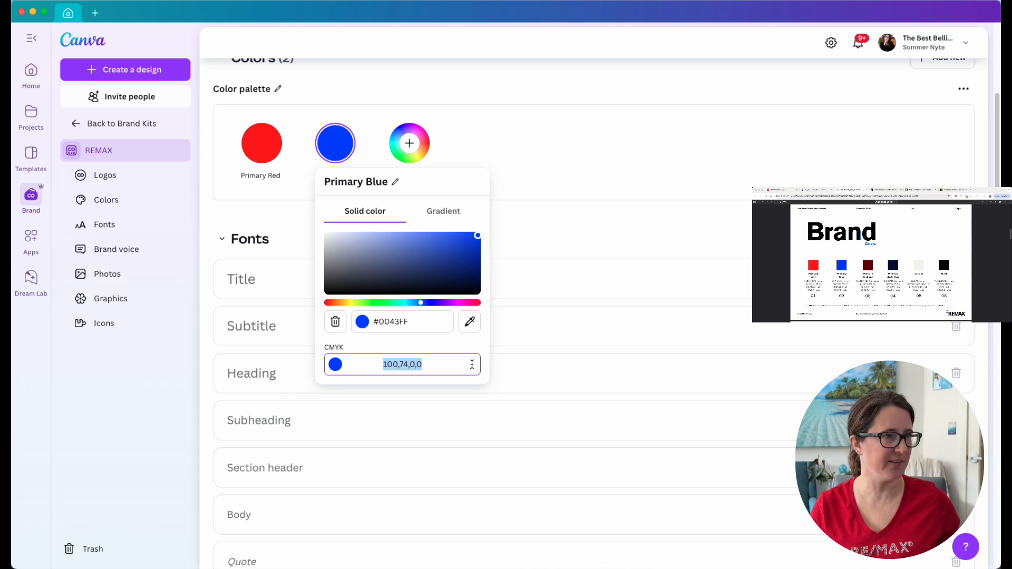
pyautogui.write('90,70')
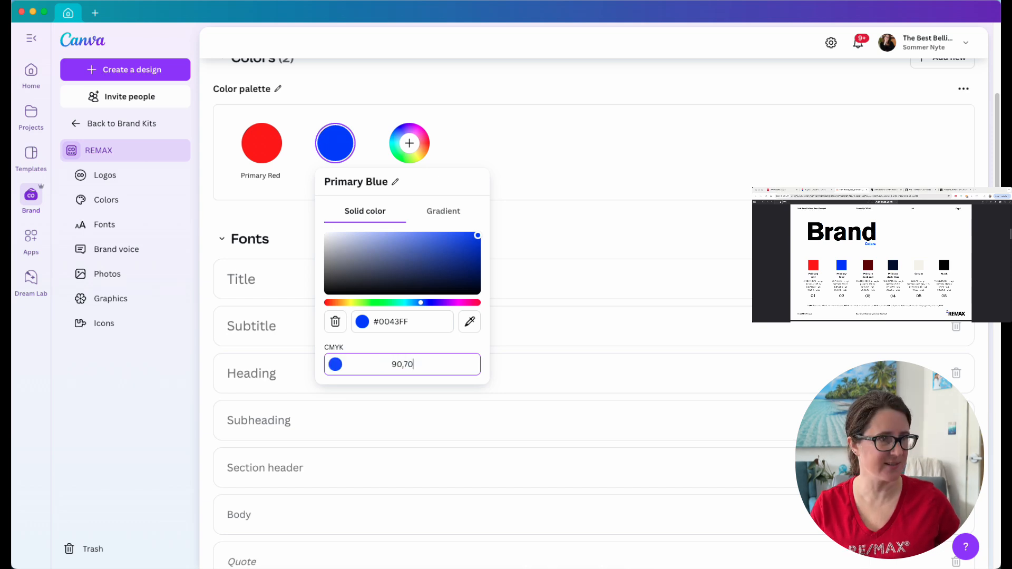
pyautogui.write(',0,0')
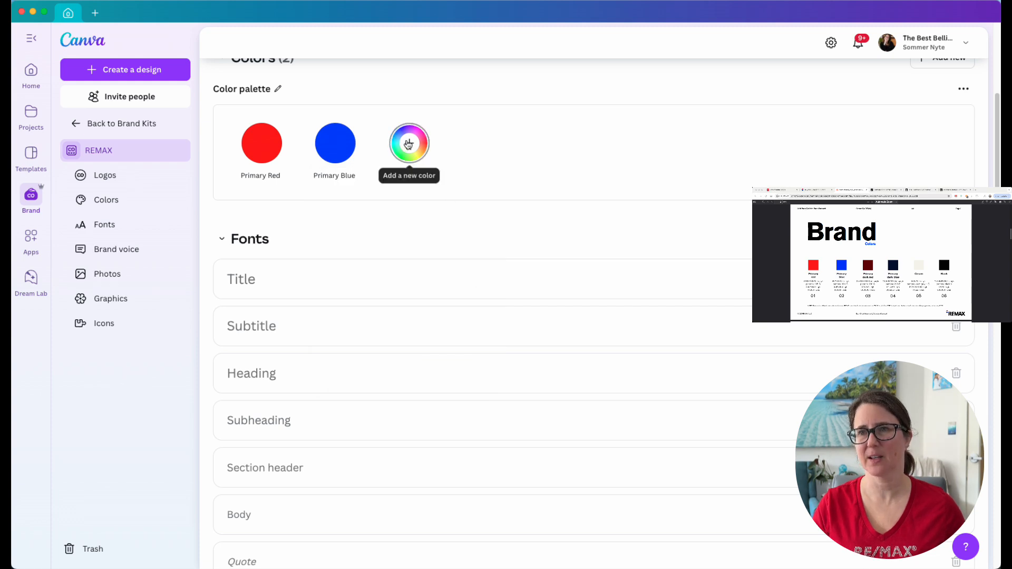
# Add Primary Dark Red with hex #660000 and CMYK 25,100,100,55
pyautogui.click(409, 142)
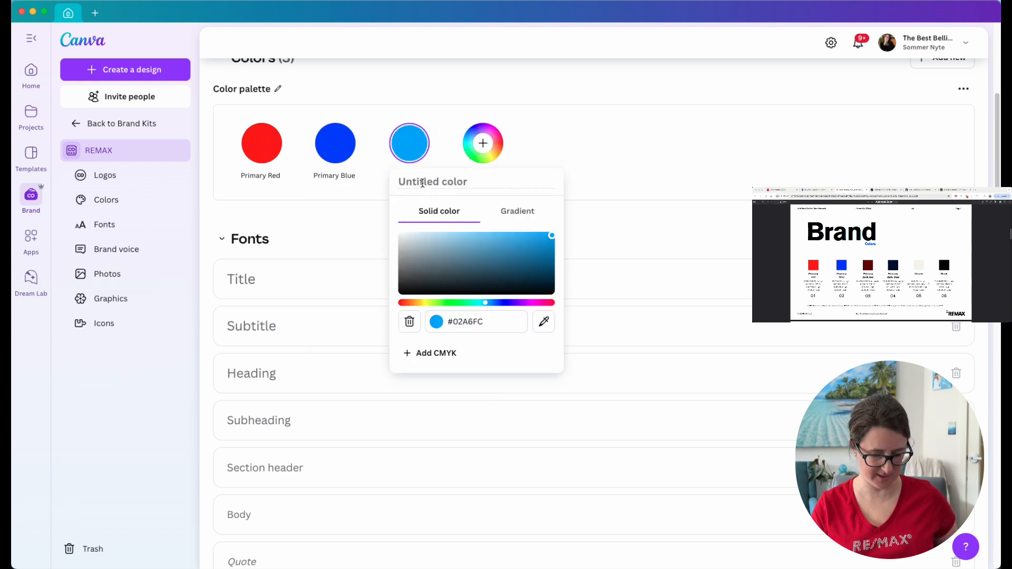
pyautogui.write('Primary Dark Red')
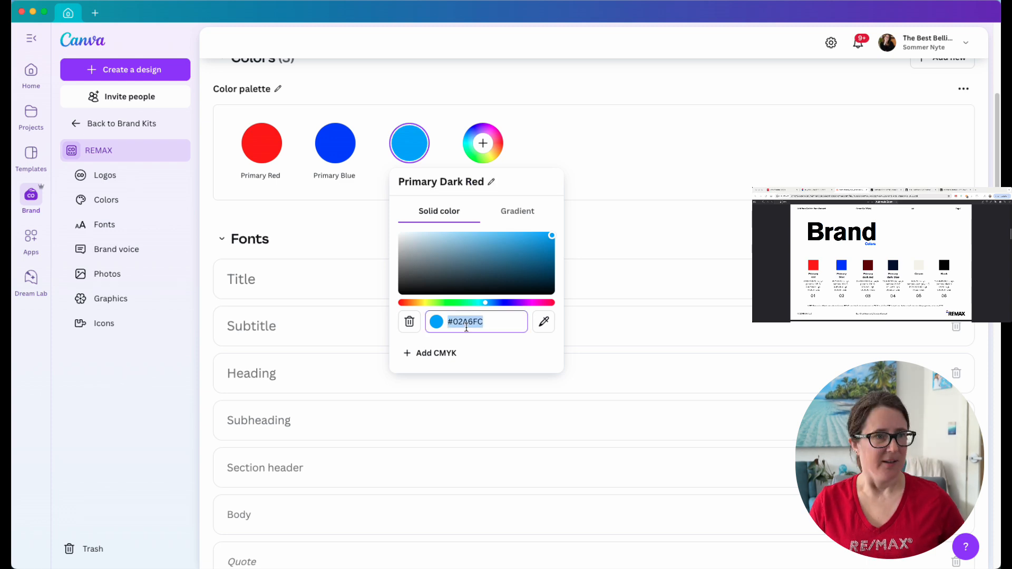
pyautogui.write('660000')
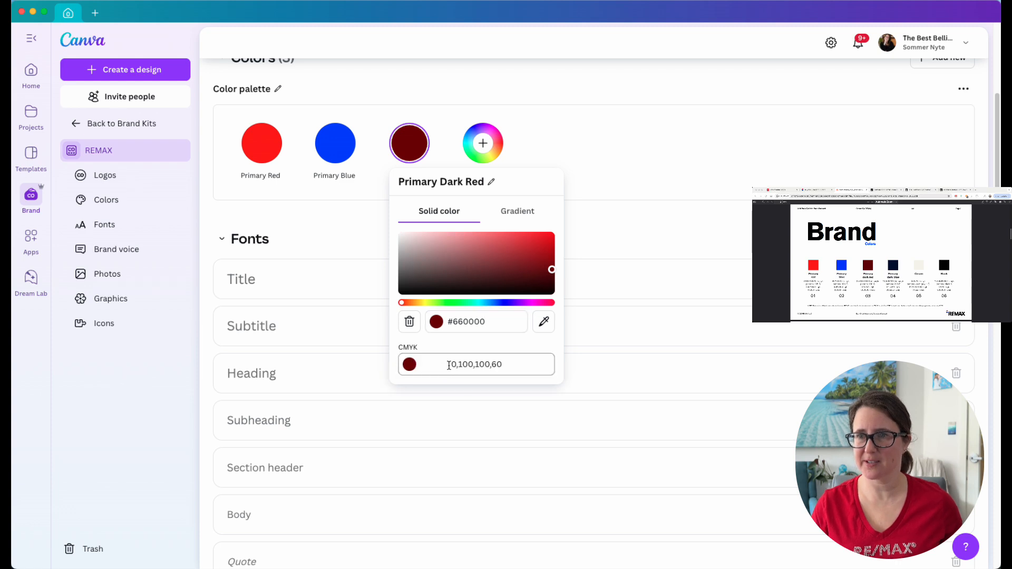
pyautogui.tripleClick(477, 364)
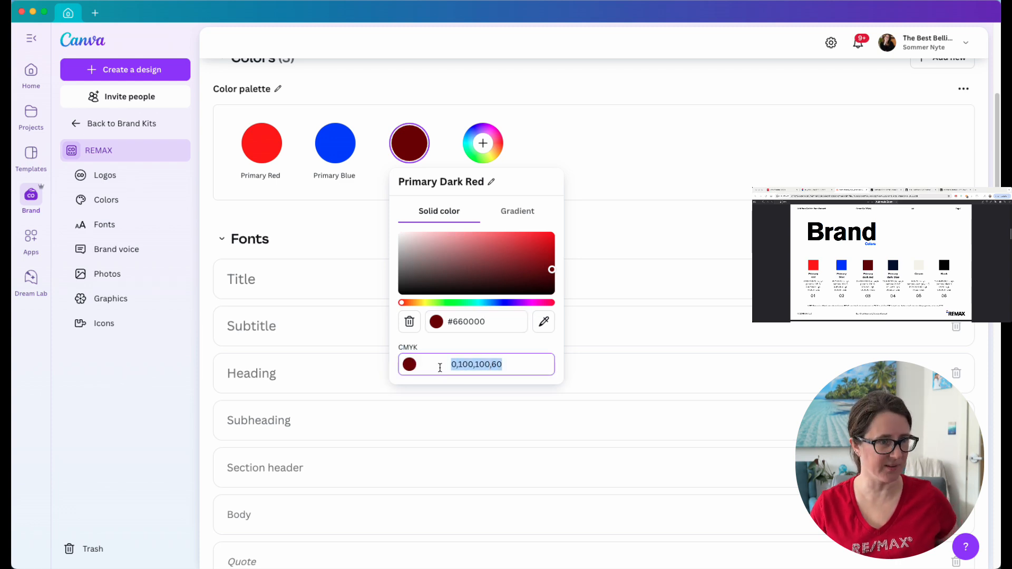
pyautogui.write('25,1')
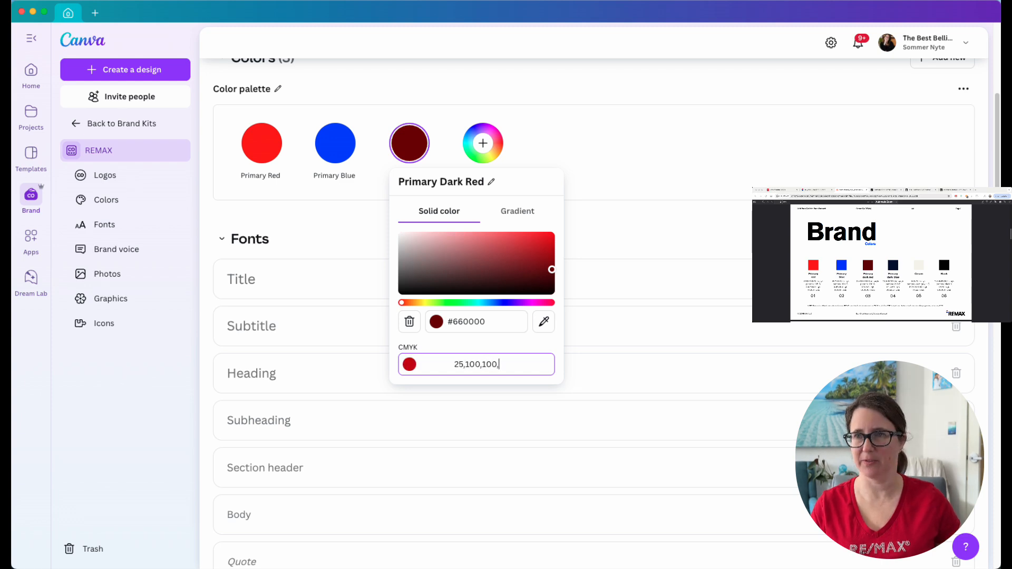
pyautogui.write('55')
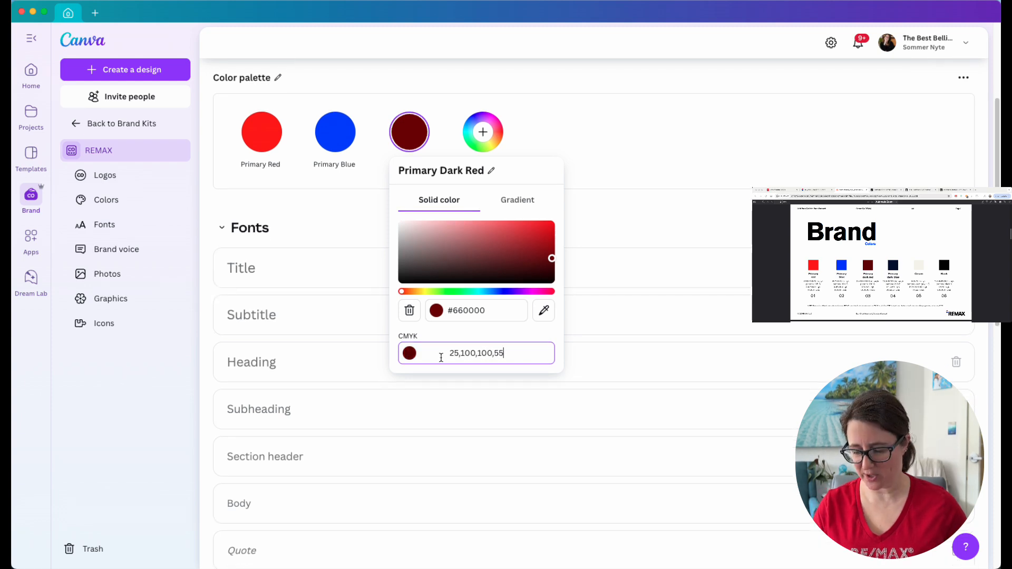
# Add Primary Dark Blue with hex #000E35 and its CMYK values
pyautogui.click(483, 133)
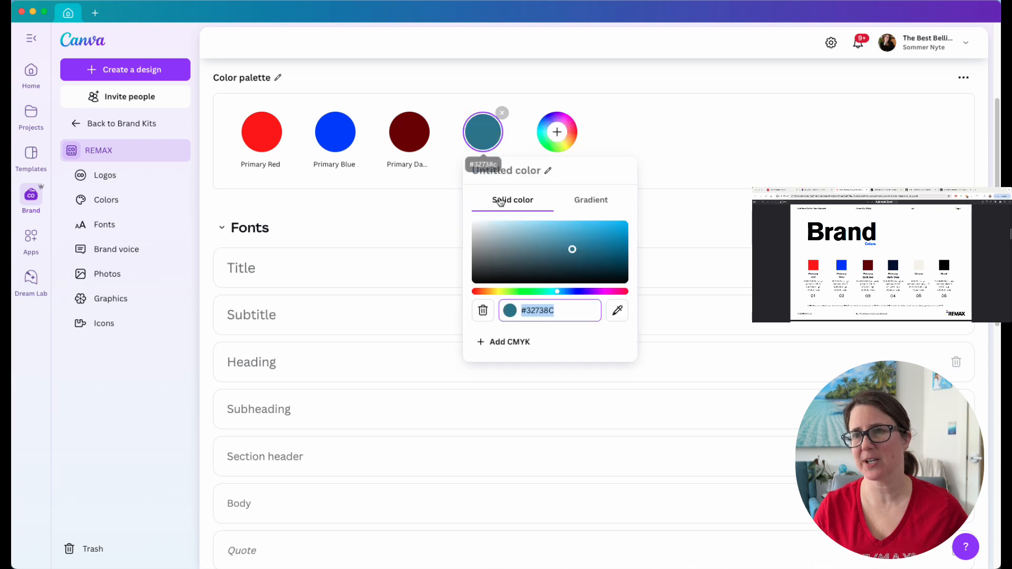
pyautogui.click(507, 169)
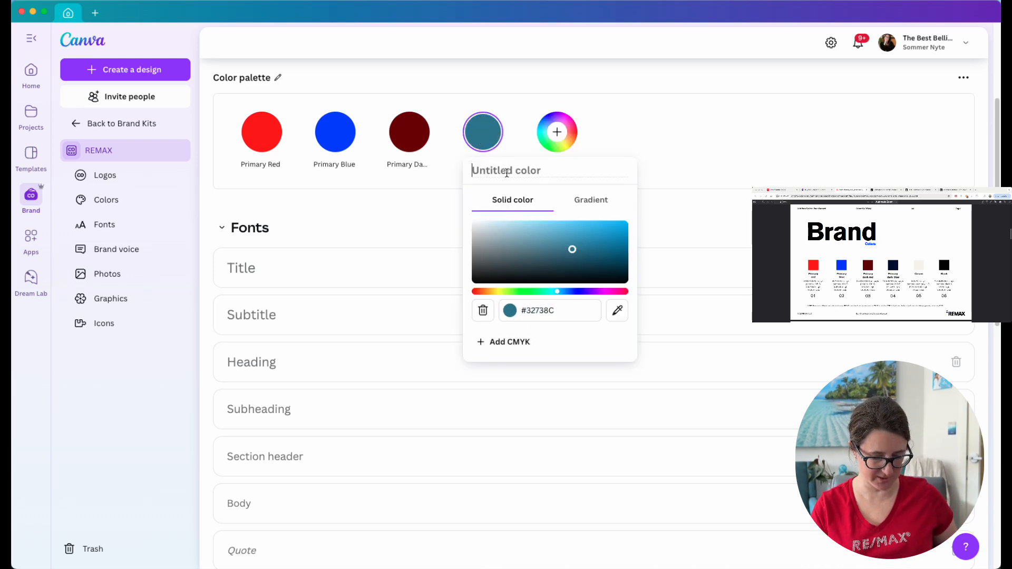
pyautogui.write('Primary D')
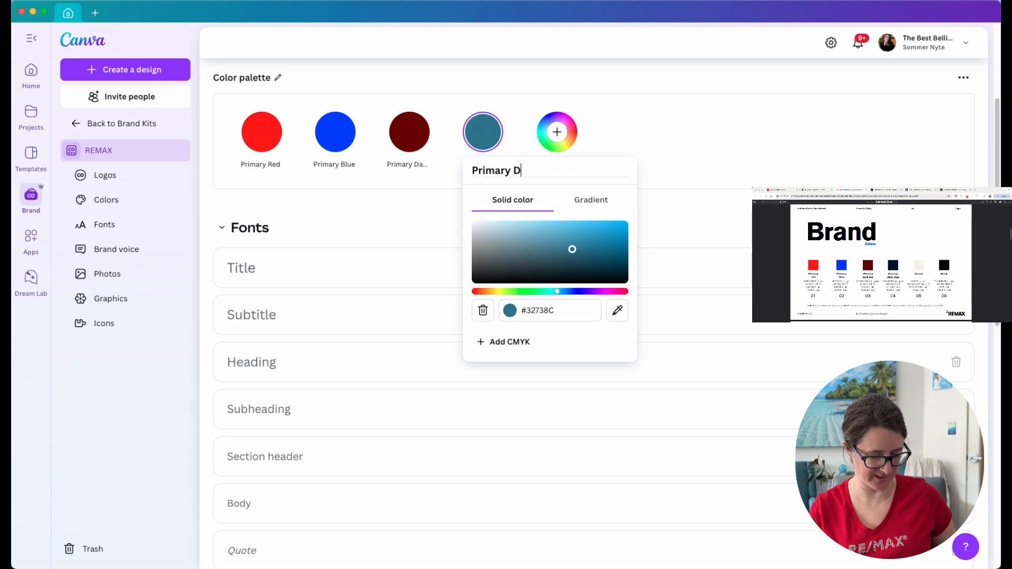
pyautogui.write('ark Blue')
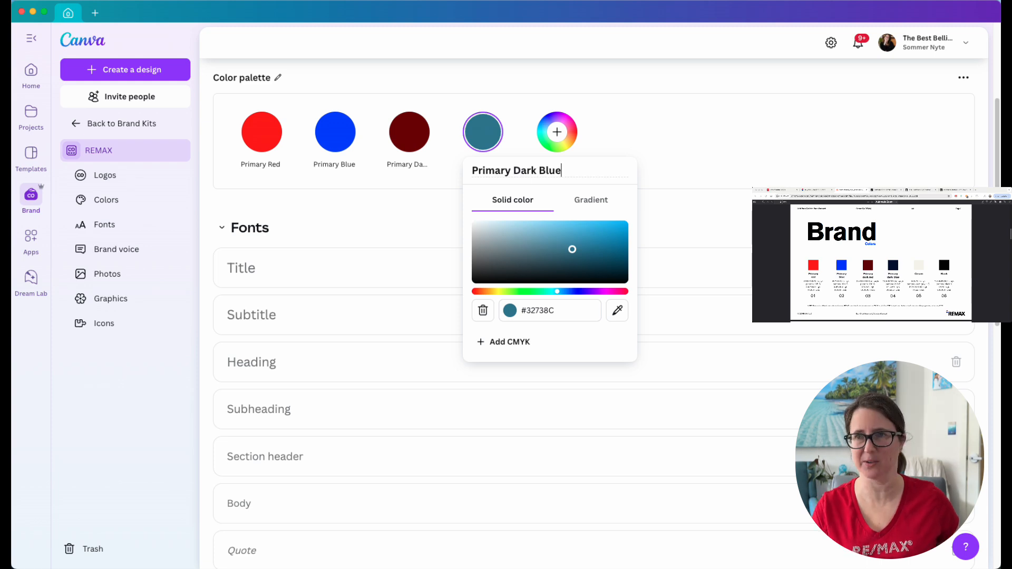
pyautogui.click(544, 310)
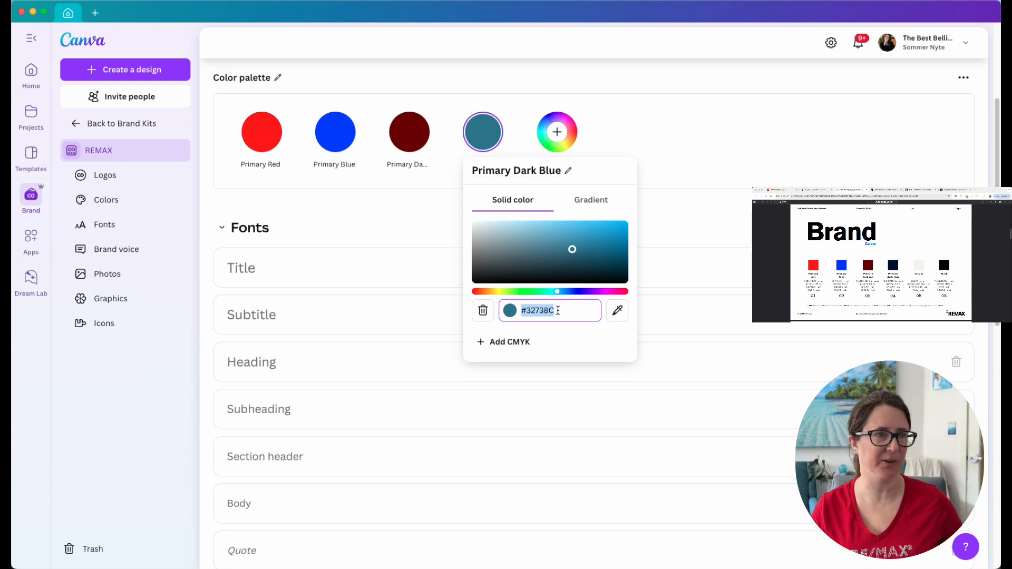
pyautogui.write('0')
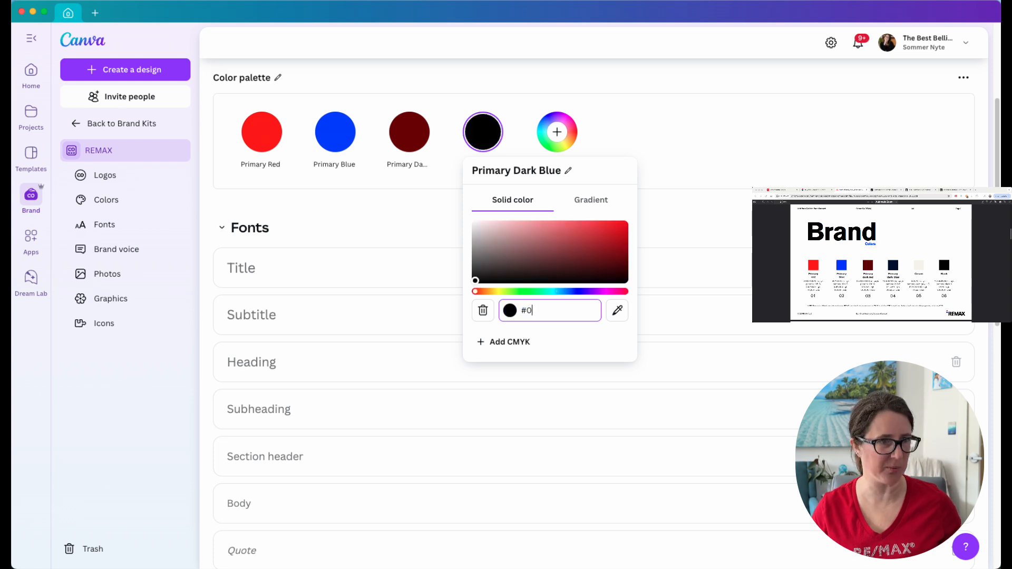
pyautogui.write('00E35')
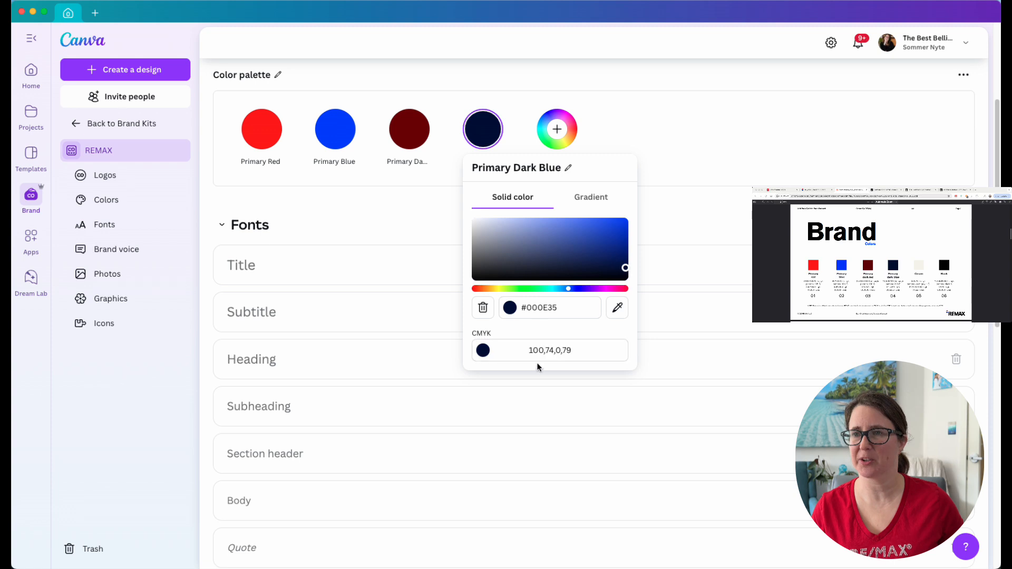
pyautogui.tripleClick(550, 350)
pyautogui.write('100,')
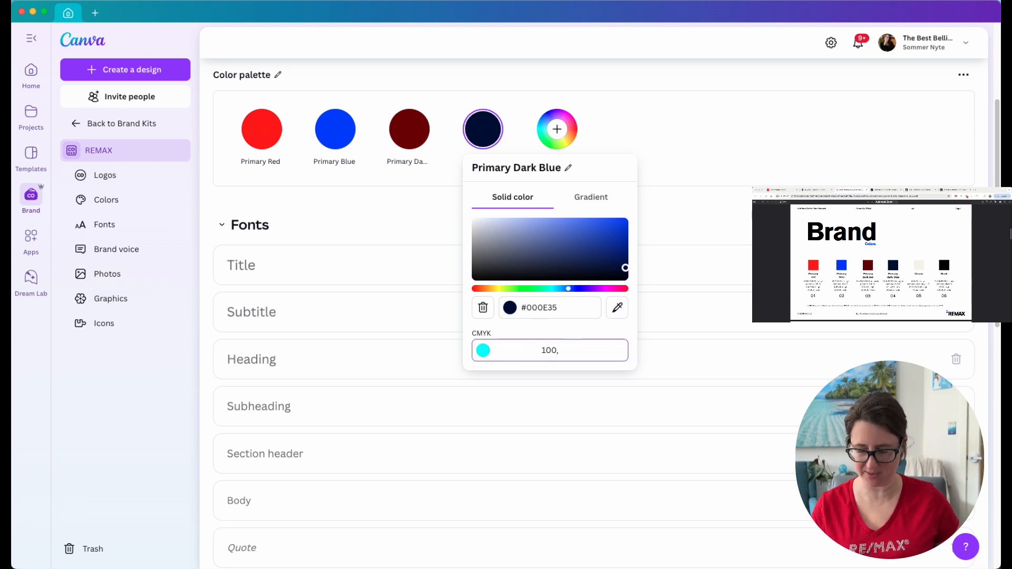
pyautogui.write('92')
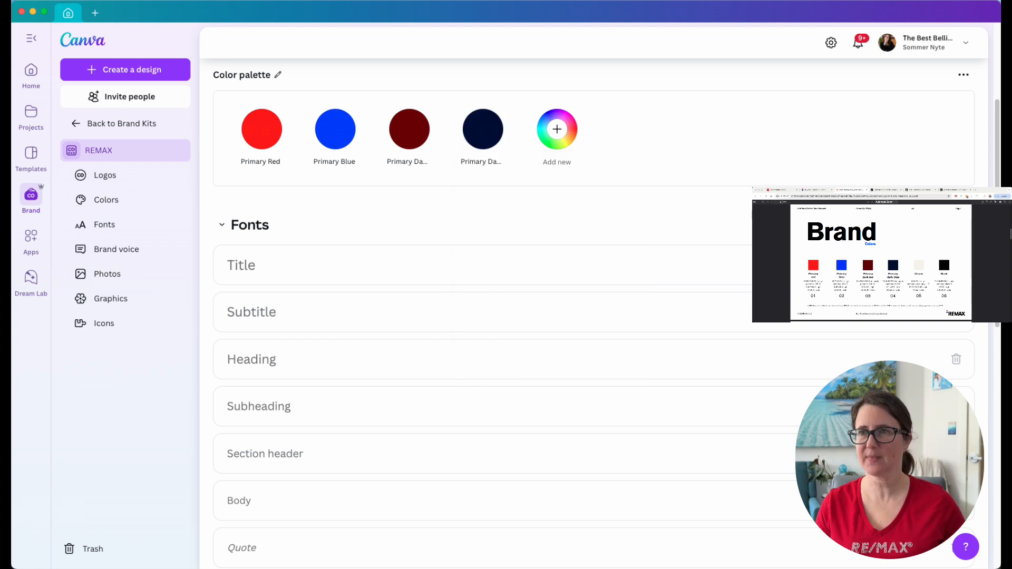
# Name the new swatch Cream, set its cream hex code and save it to the palette
pyautogui.click(557, 129)
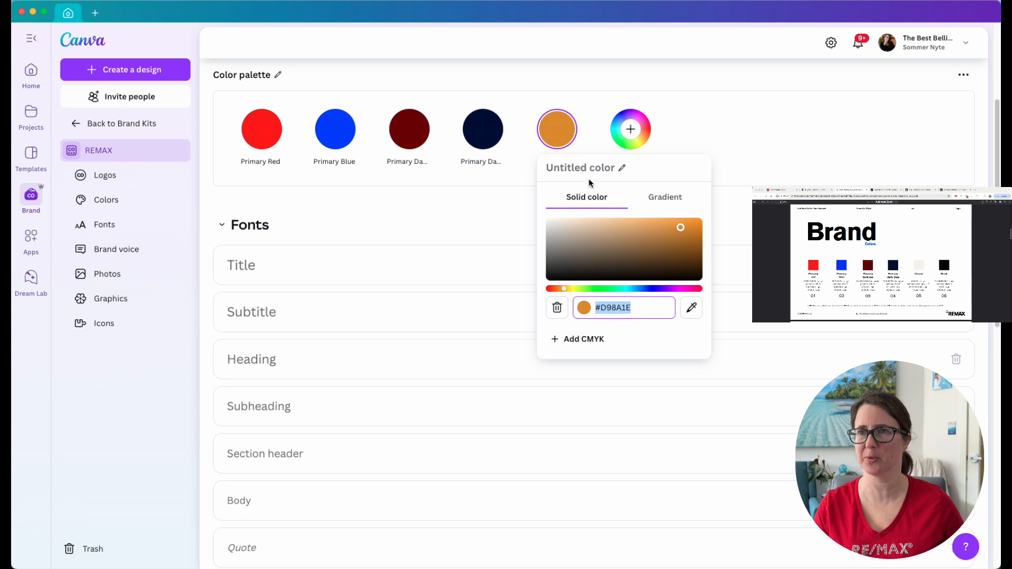
pyautogui.write('Cream')
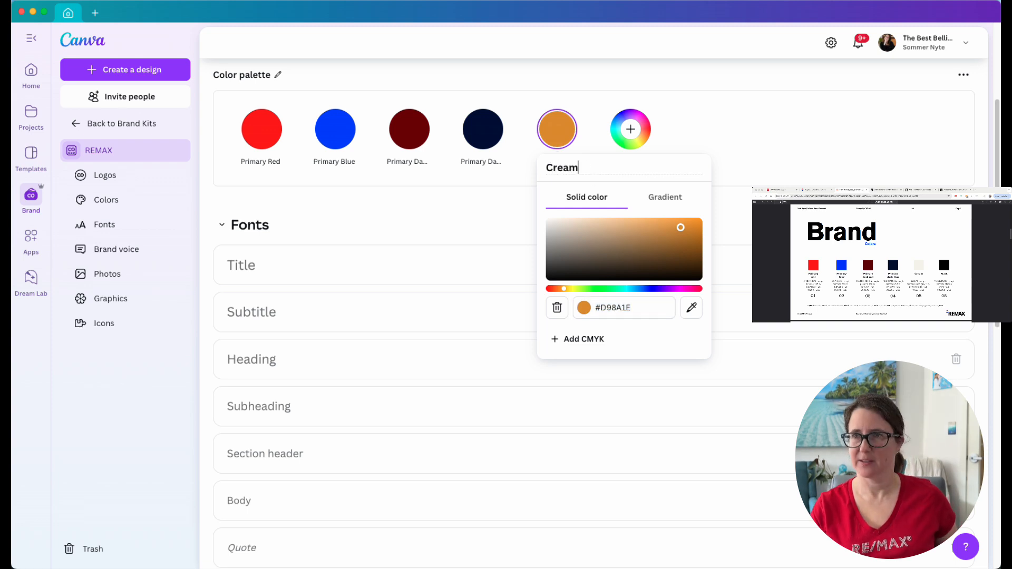
pyautogui.click(623, 307)
pyautogui.write('#F7F5')
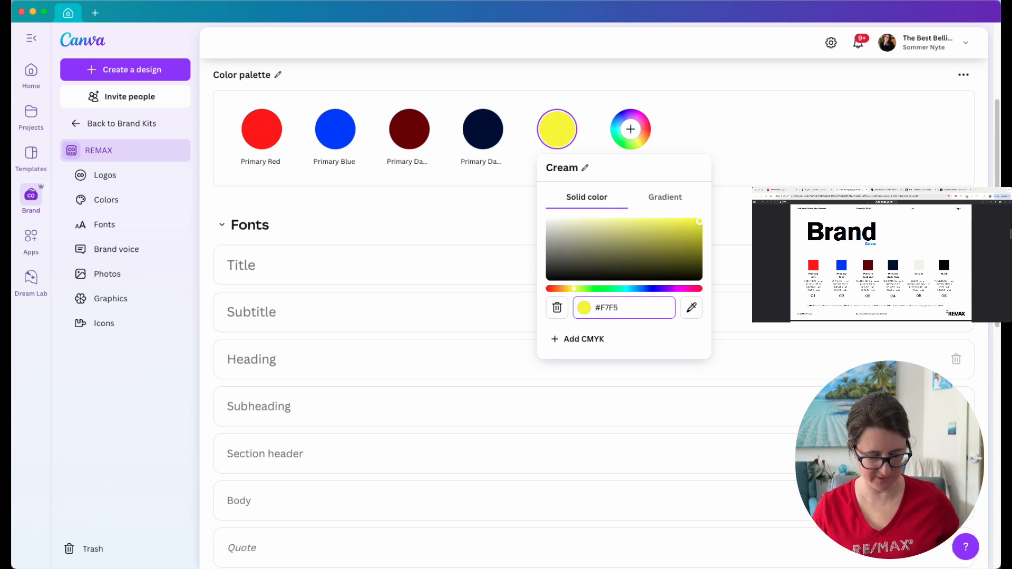
pyautogui.click(577, 338)
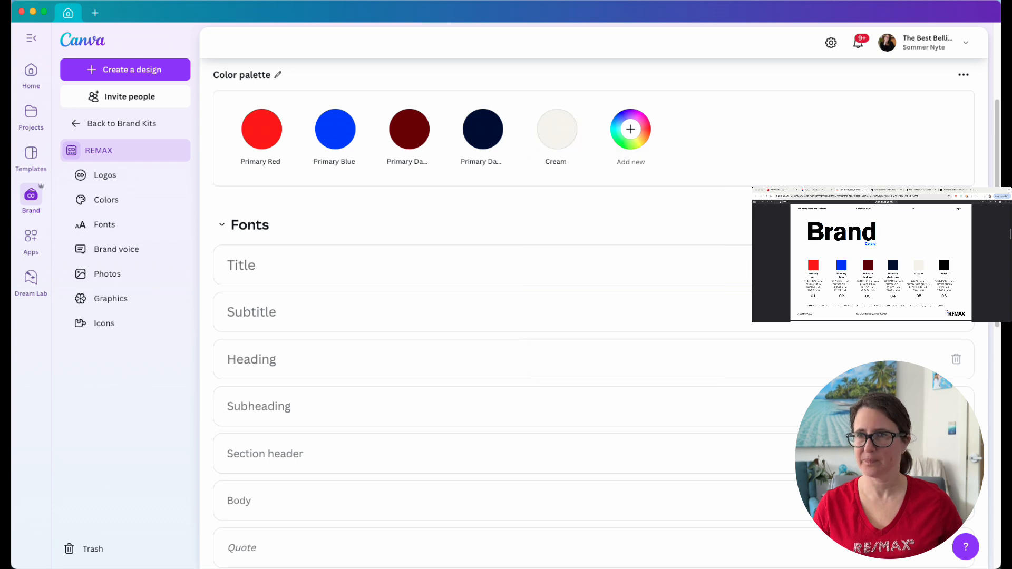
# Add a Black swatch at #000000 with CMYK values 75, 68, 67, 90
pyautogui.click(631, 129)
pyautogui.write('Black')
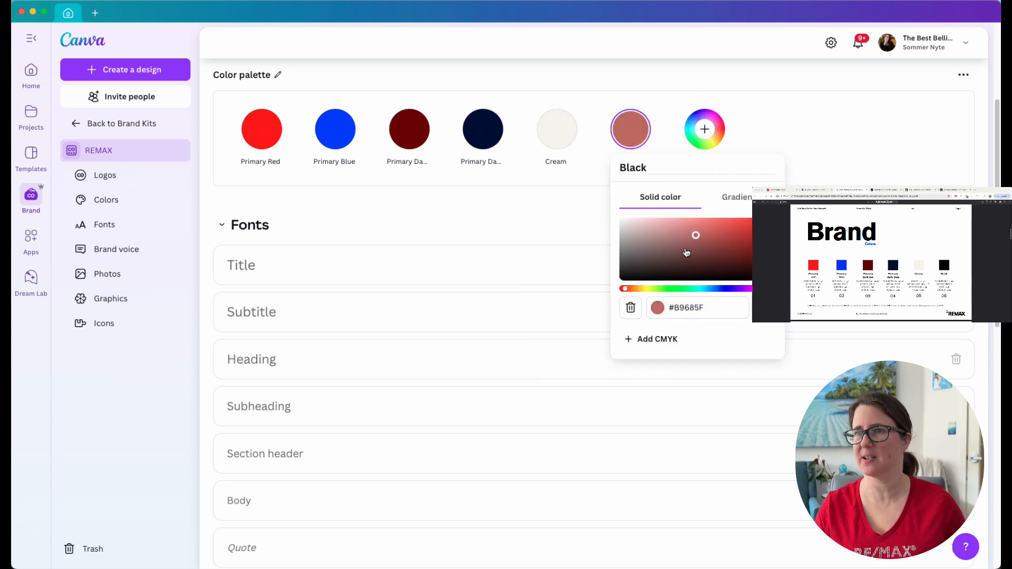
pyautogui.click(697, 307)
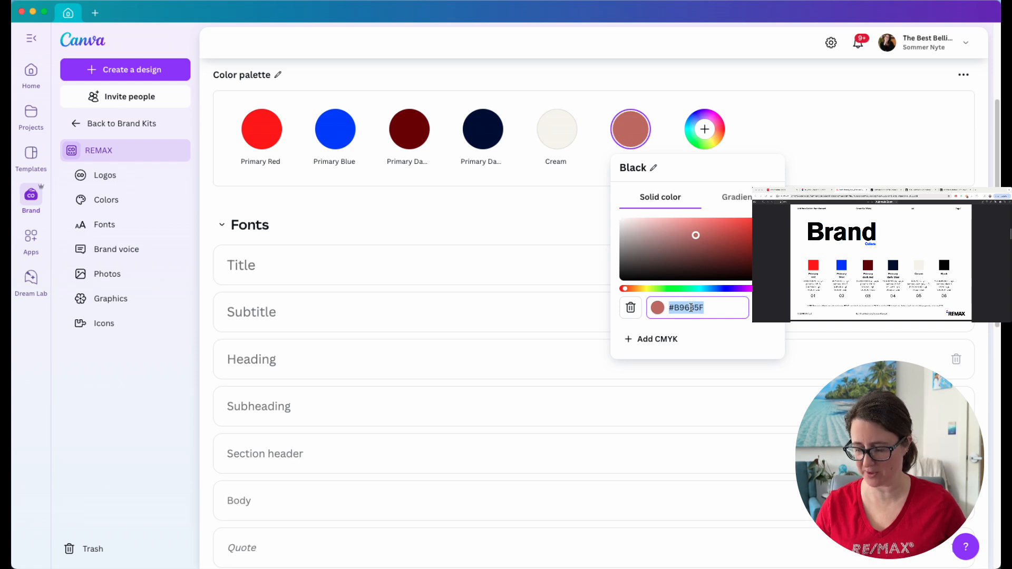
pyautogui.write('#0000')
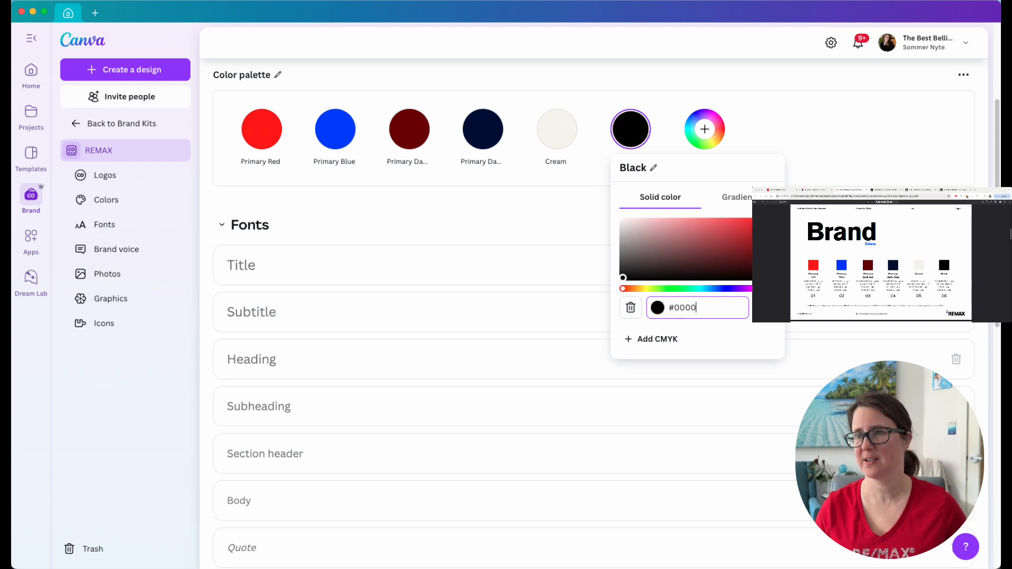
pyautogui.click(657, 338)
pyautogui.write('75')
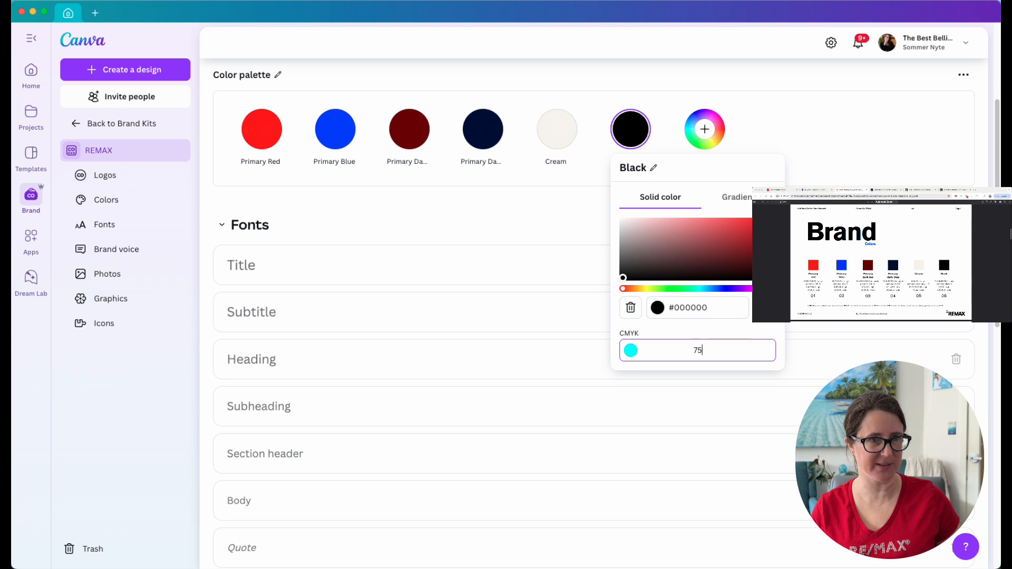
pyautogui.write(',68,')
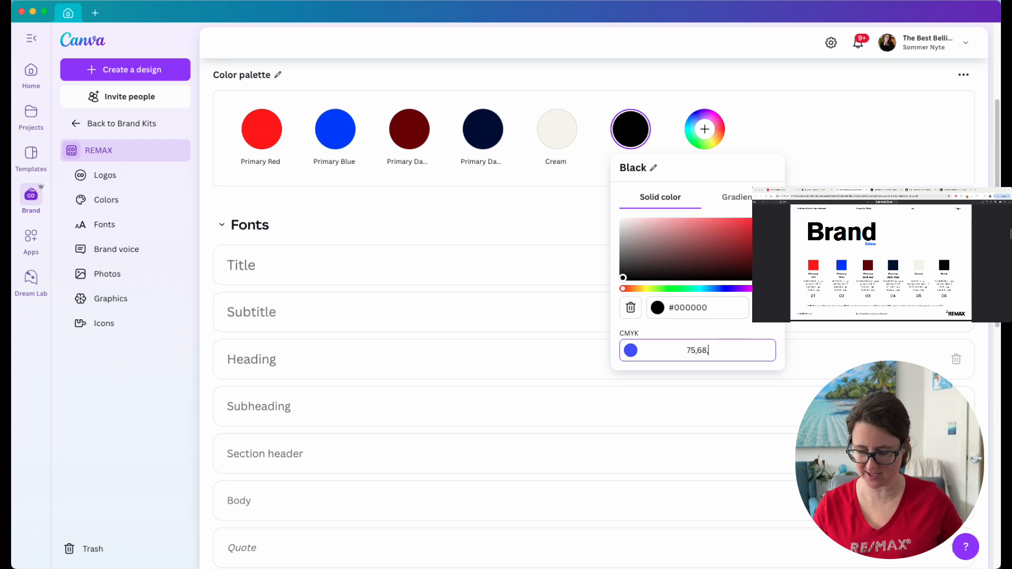
pyautogui.write('67,90')
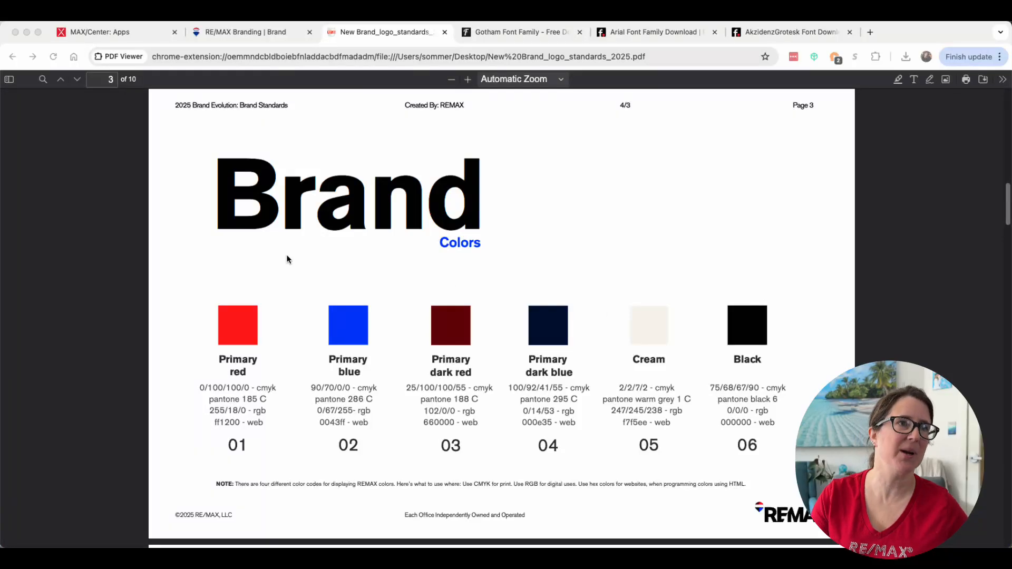
# Locate the recommended-fonts sentence on the PDF's logo page and switch to the Gotham download page
pyautogui.scroll(-3)
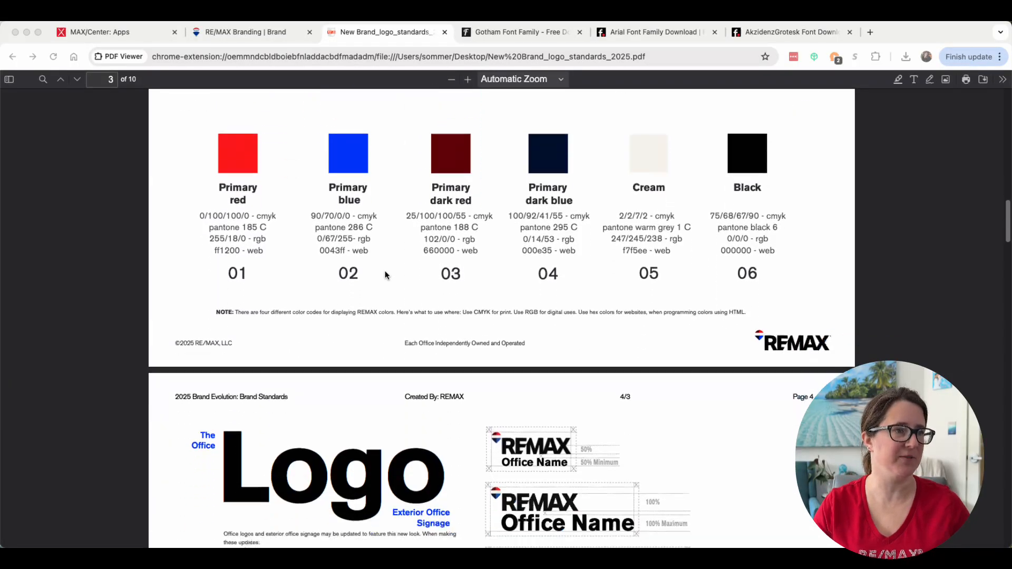
pyautogui.scroll(-3)
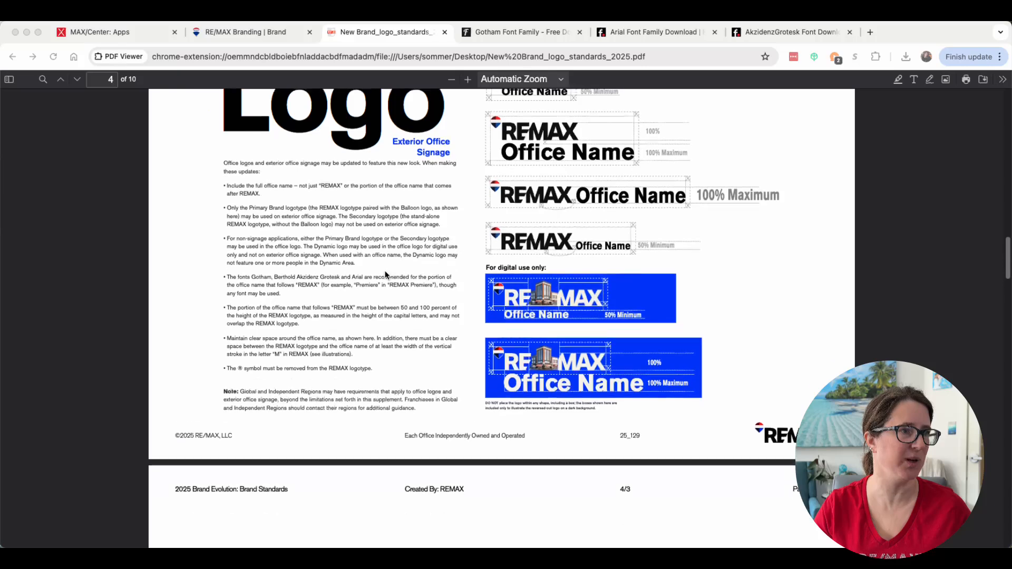
pyautogui.scroll(-3)
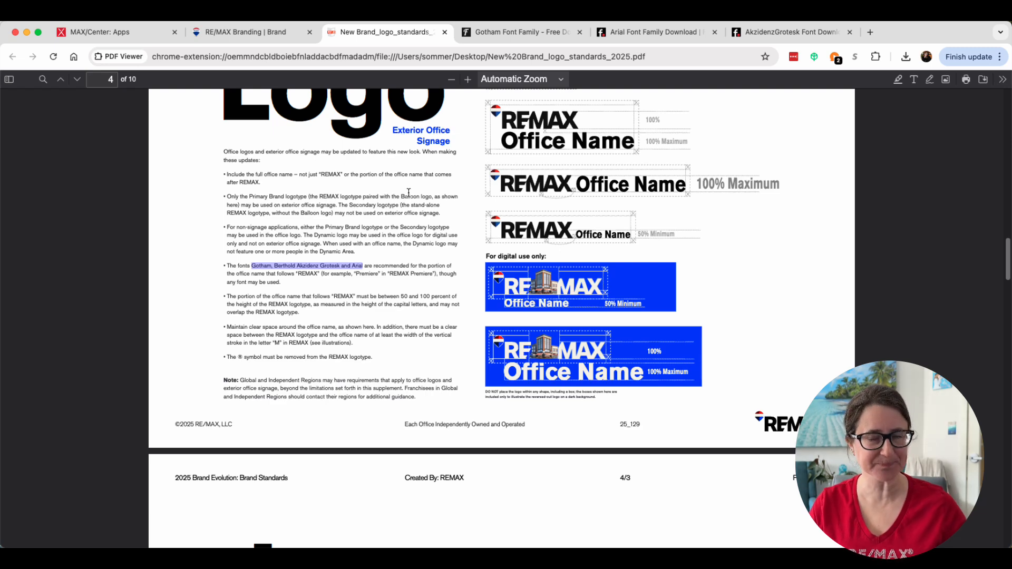
pyautogui.moveTo(441, 133)
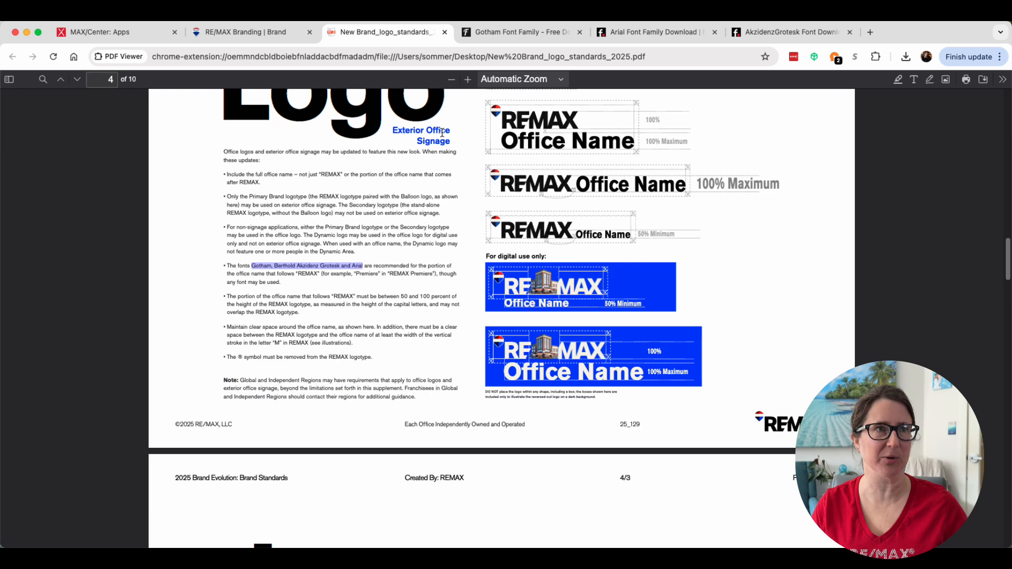
pyautogui.click(520, 32)
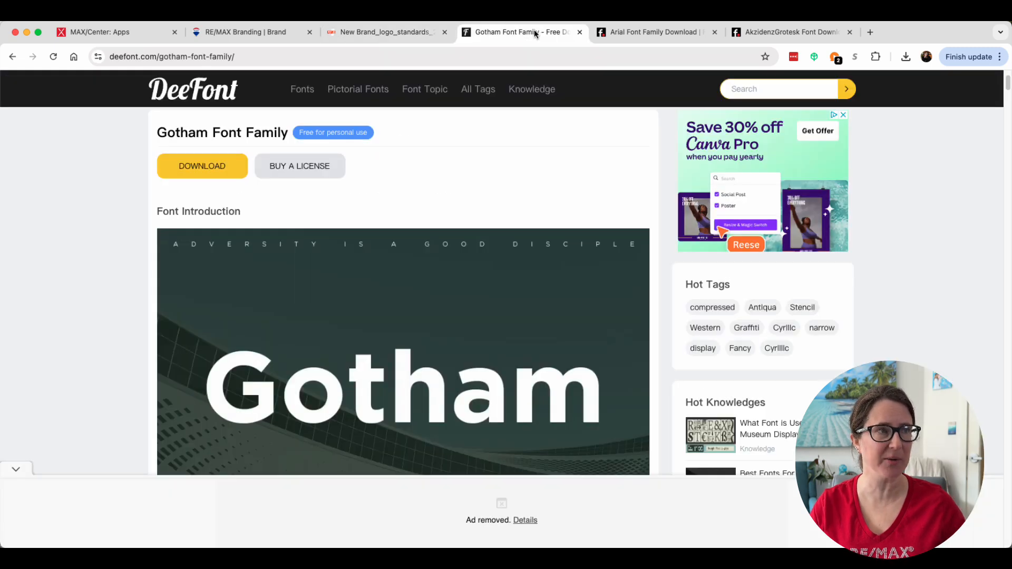
pyautogui.moveTo(504, 124)
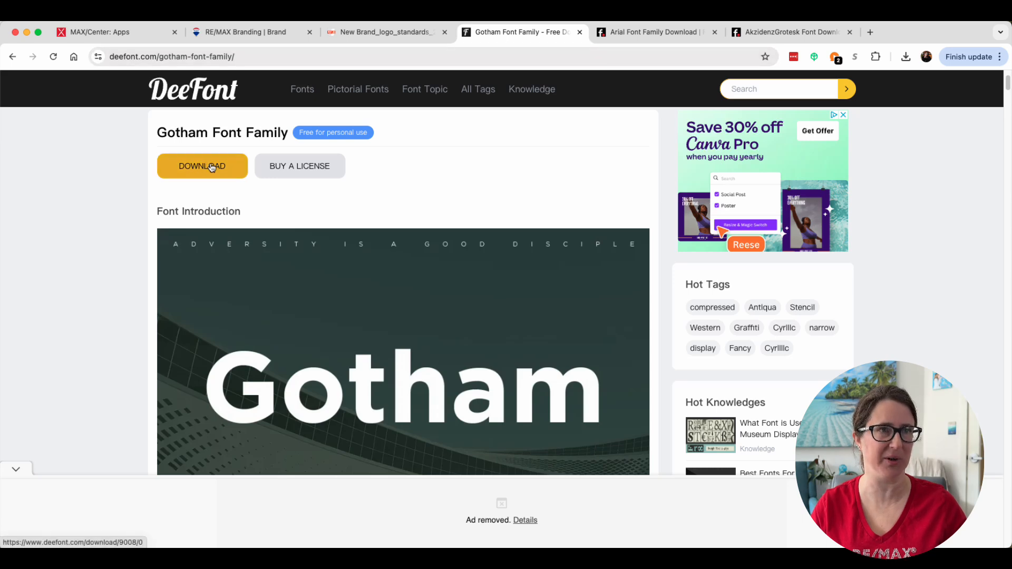
# Review the Arial and Akzidenz Grotesk download pages, then return to the REMAX brand kit
pyautogui.click(654, 31)
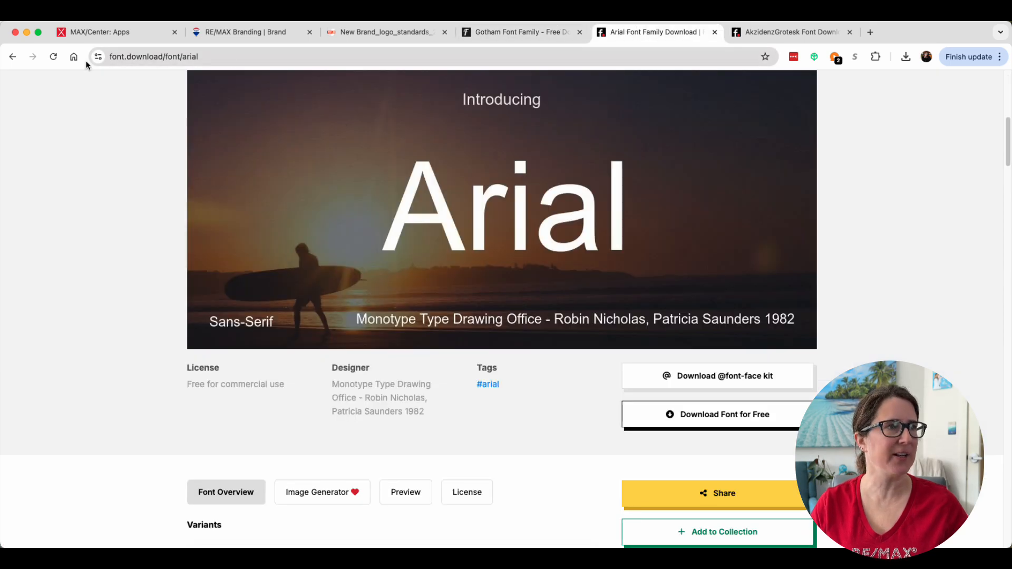
pyautogui.moveTo(709, 396)
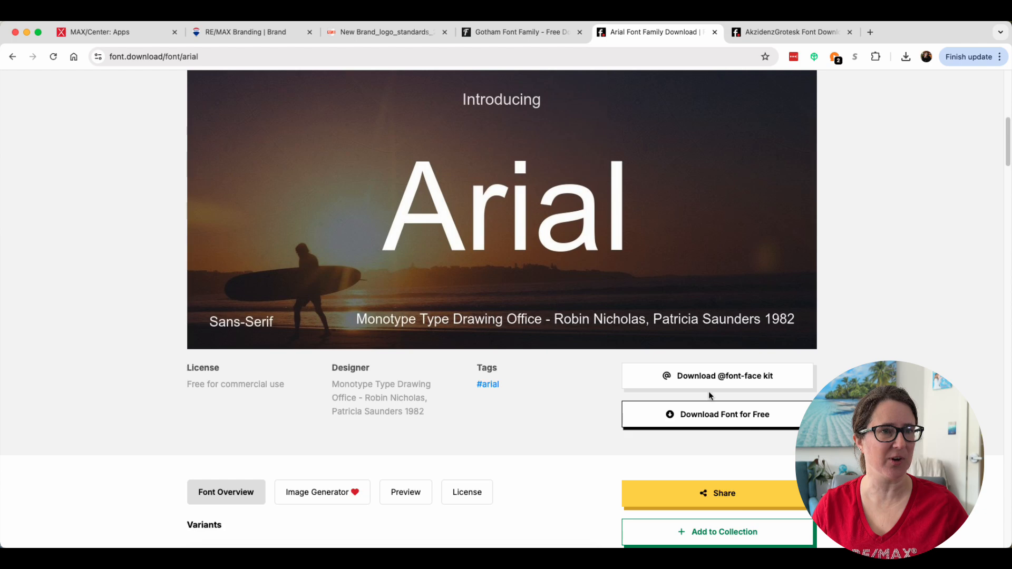
pyautogui.click(791, 32)
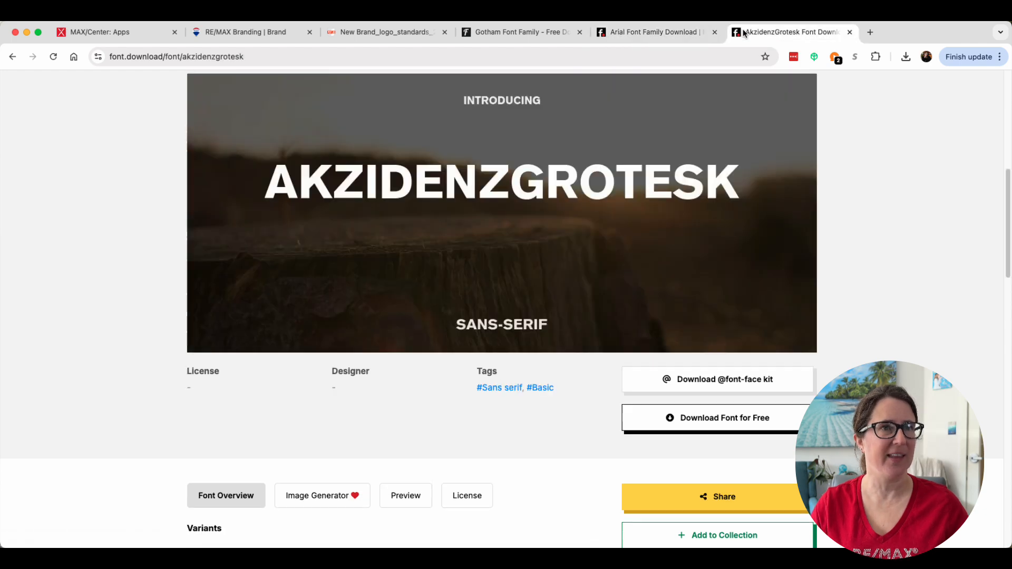
pyautogui.moveTo(651, 280)
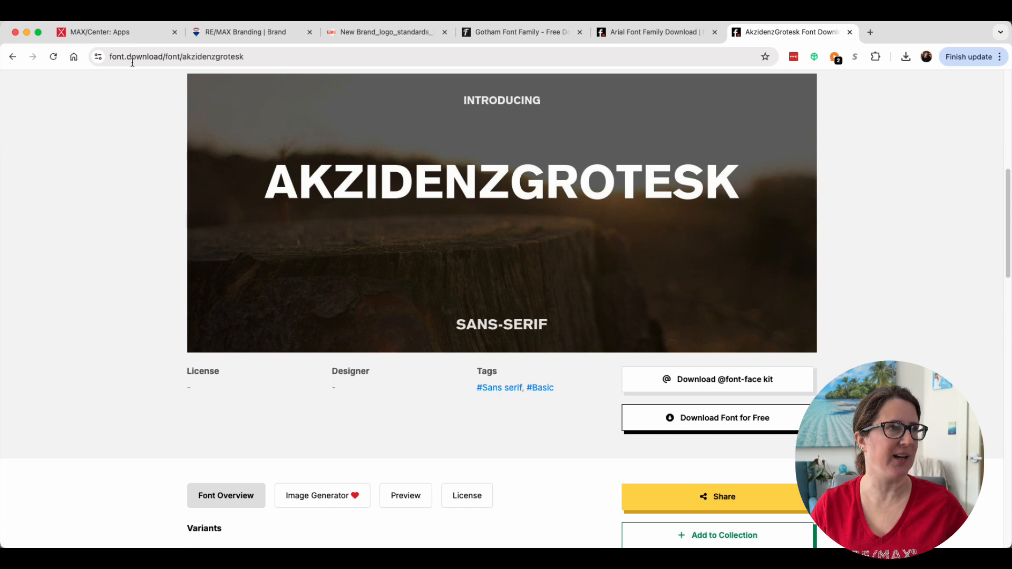
pyautogui.moveTo(530, 111)
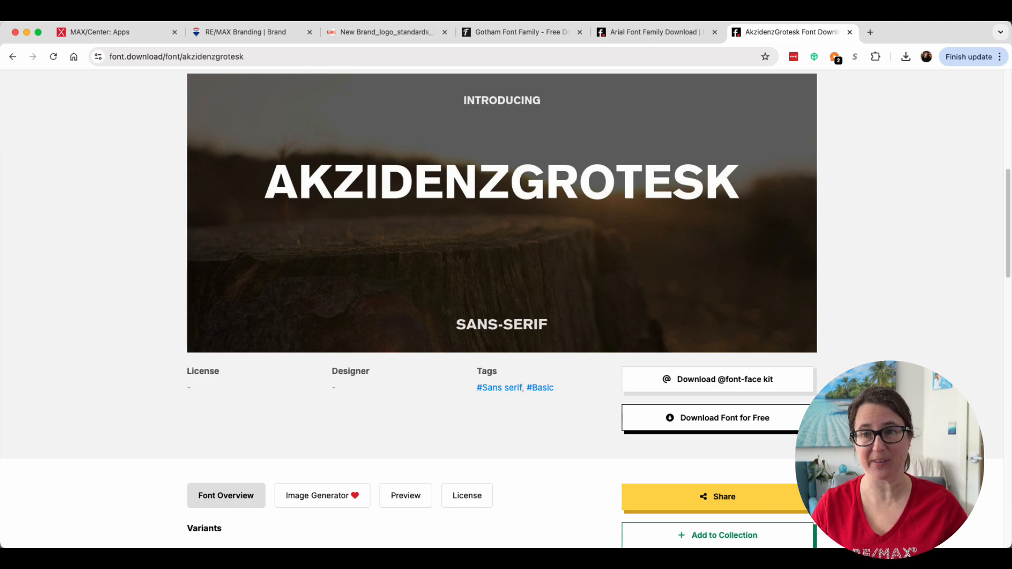
pyautogui.click(67, 12)
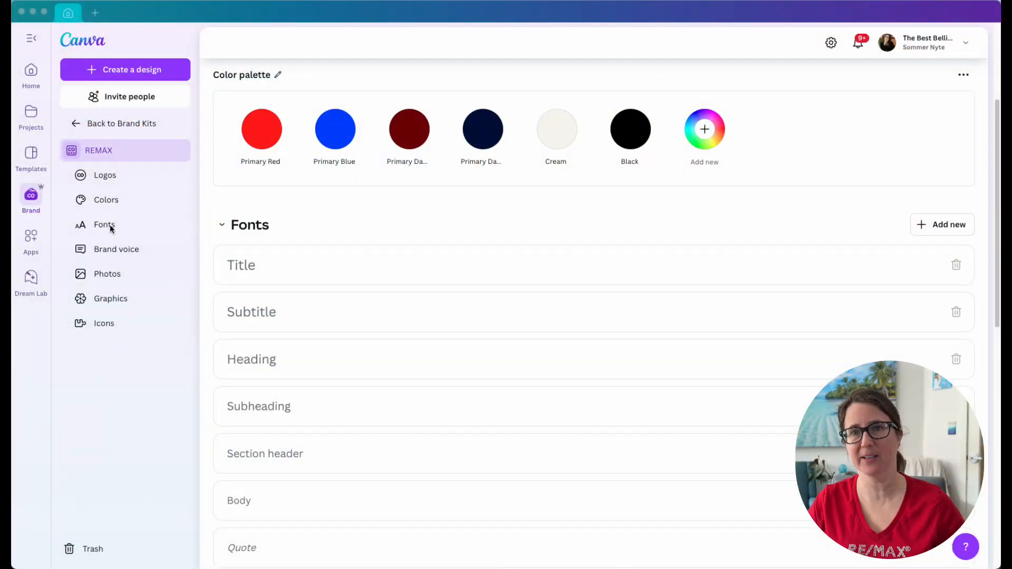
# Start a custom font upload in the brand kit's Fonts section and browse for files
pyautogui.scroll(-3)
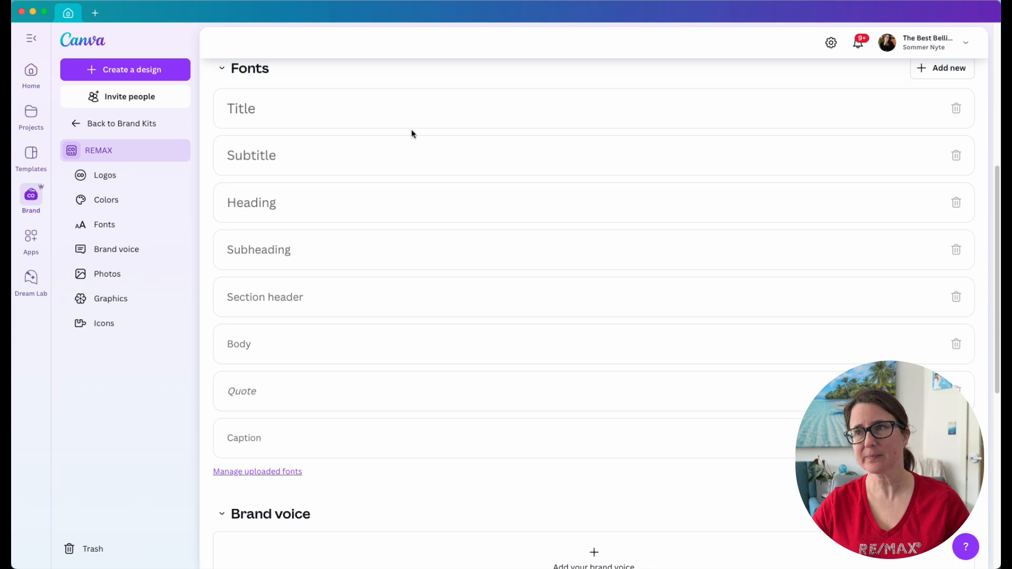
pyautogui.click(942, 67)
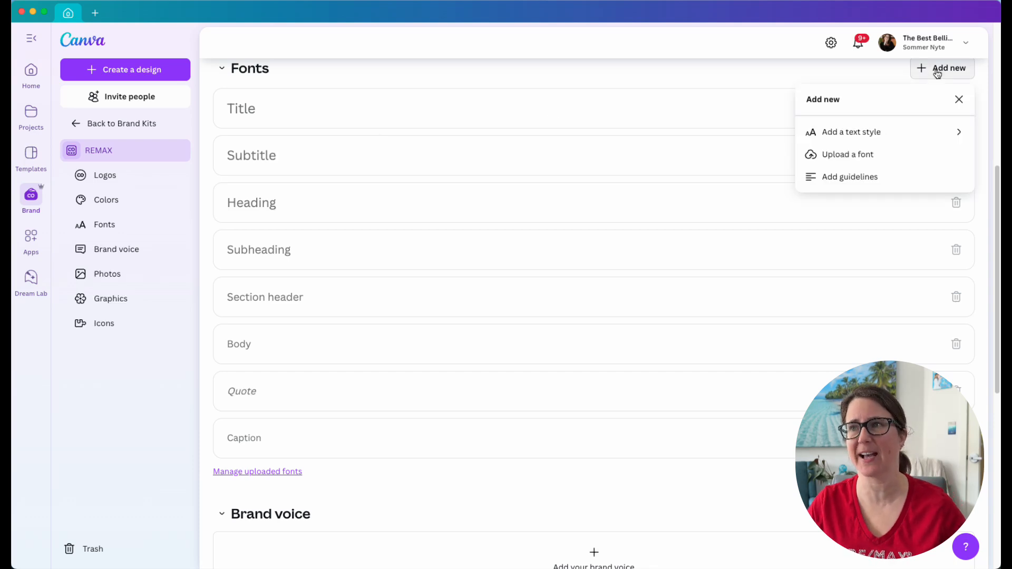
pyautogui.click(848, 154)
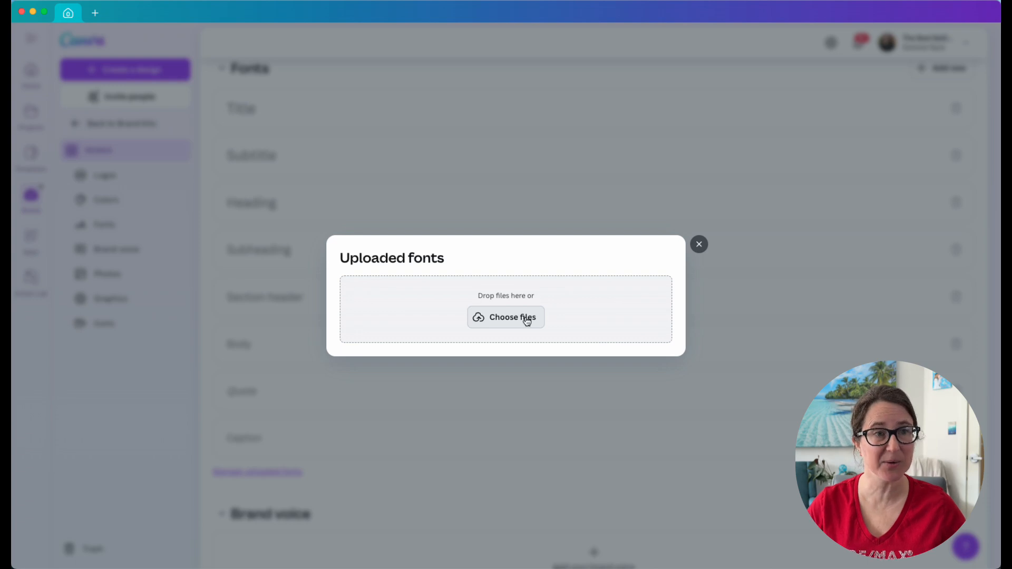
pyautogui.click(506, 317)
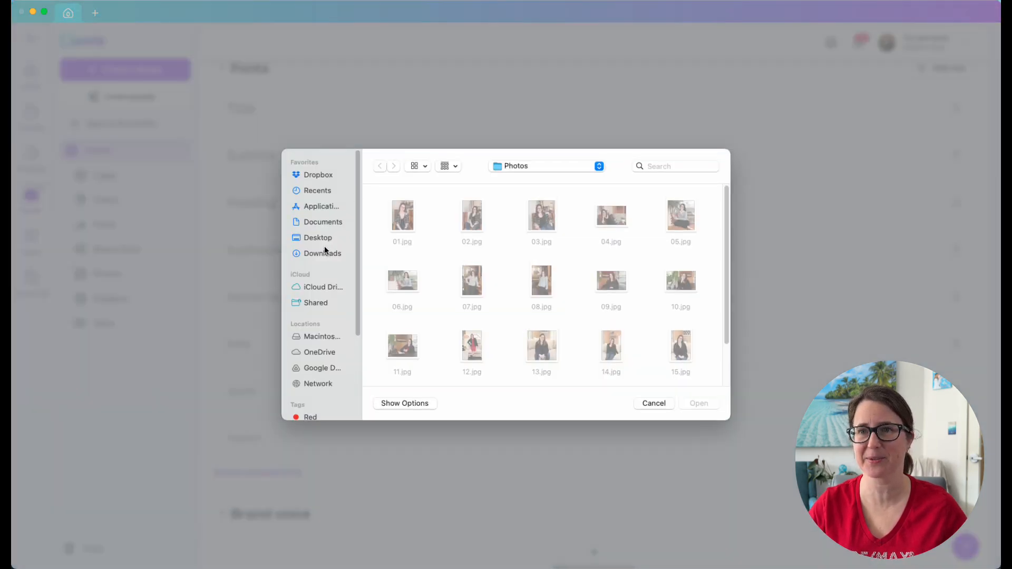
# Navigate the file picker to Desktop > Gotham-font-family > Gotham
pyautogui.click(317, 237)
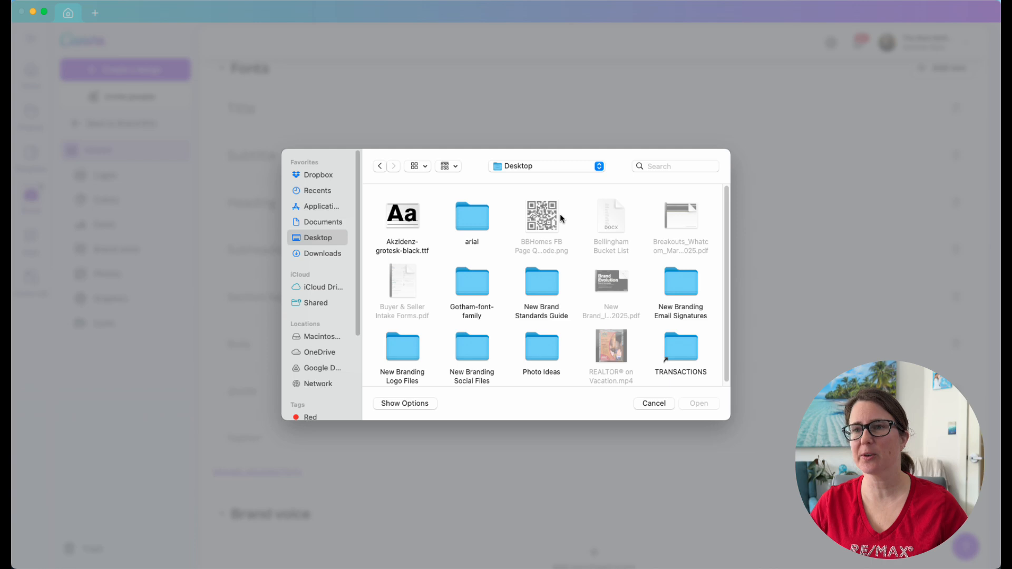
pyautogui.moveTo(472, 268)
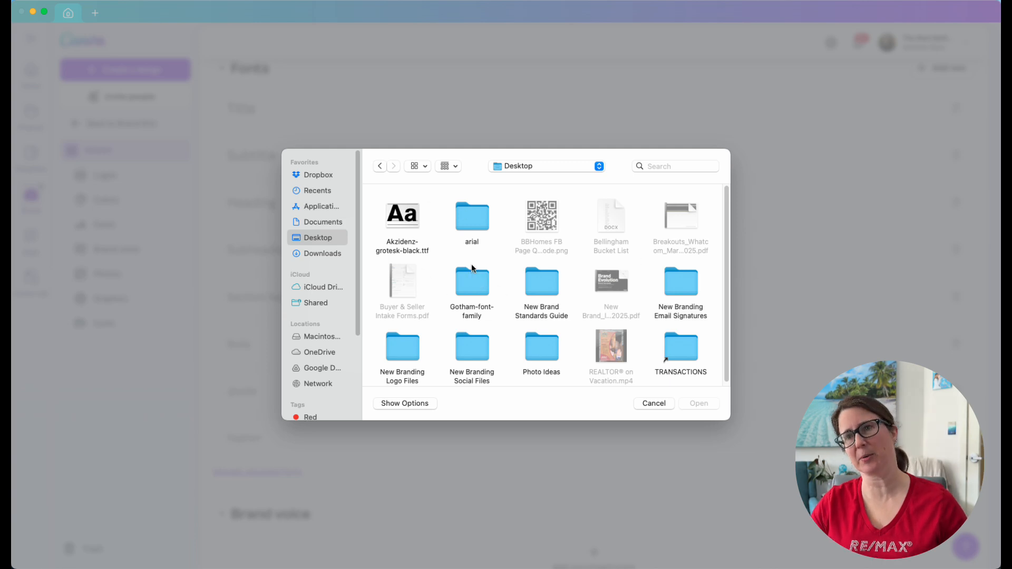
pyautogui.moveTo(474, 247)
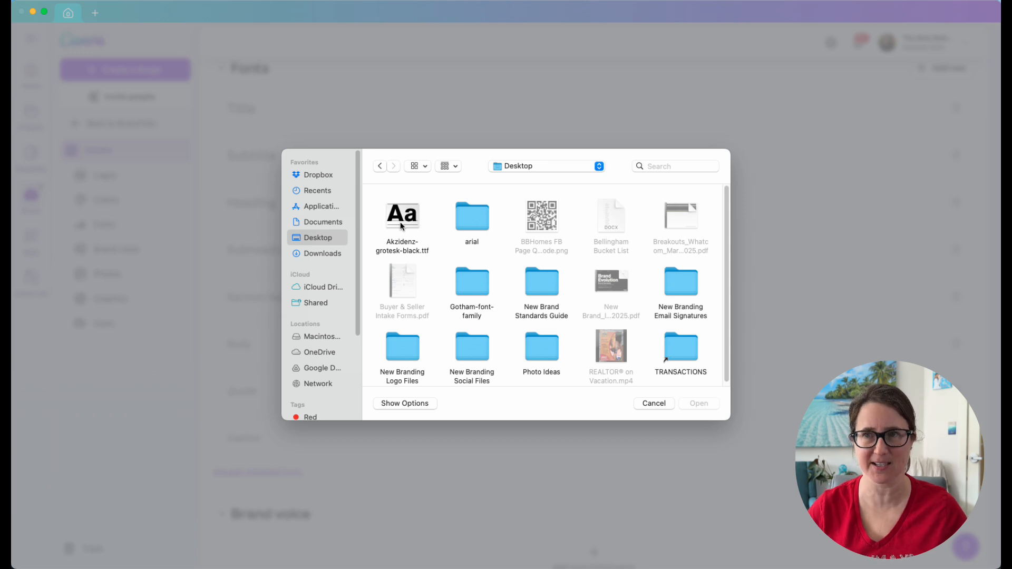
pyautogui.moveTo(487, 223)
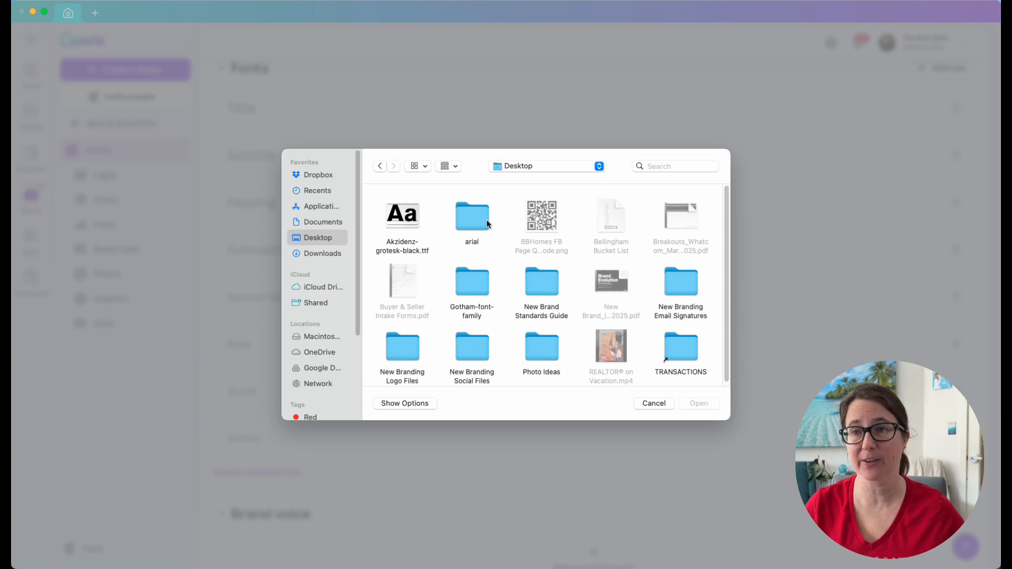
pyautogui.moveTo(473, 298)
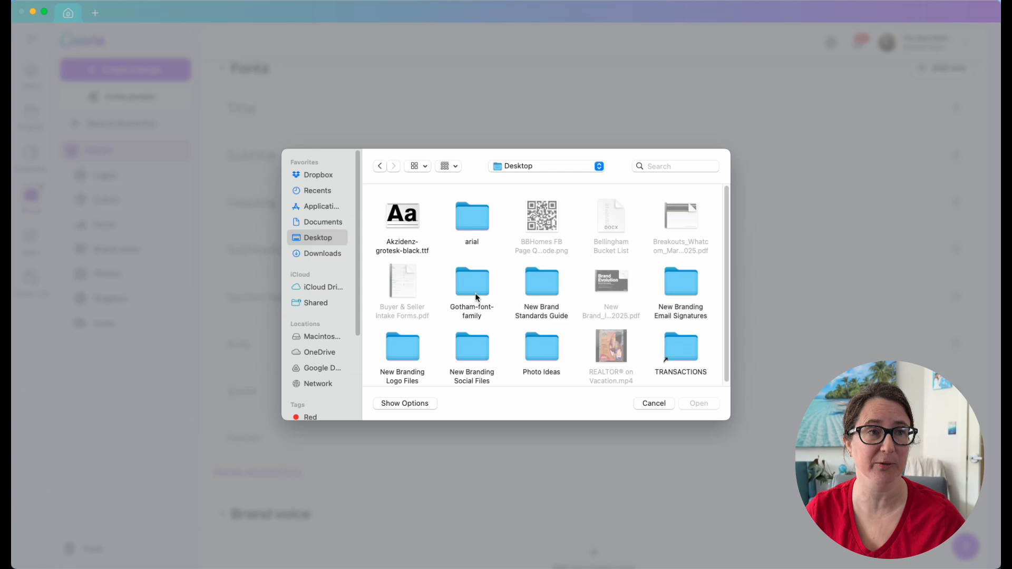
pyautogui.doubleClick(473, 287)
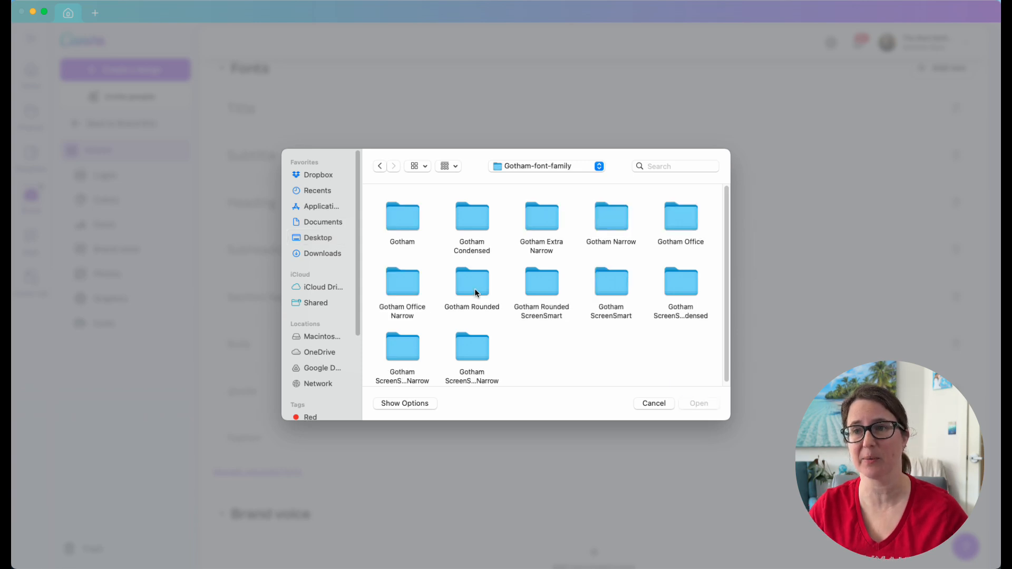
pyautogui.moveTo(551, 304)
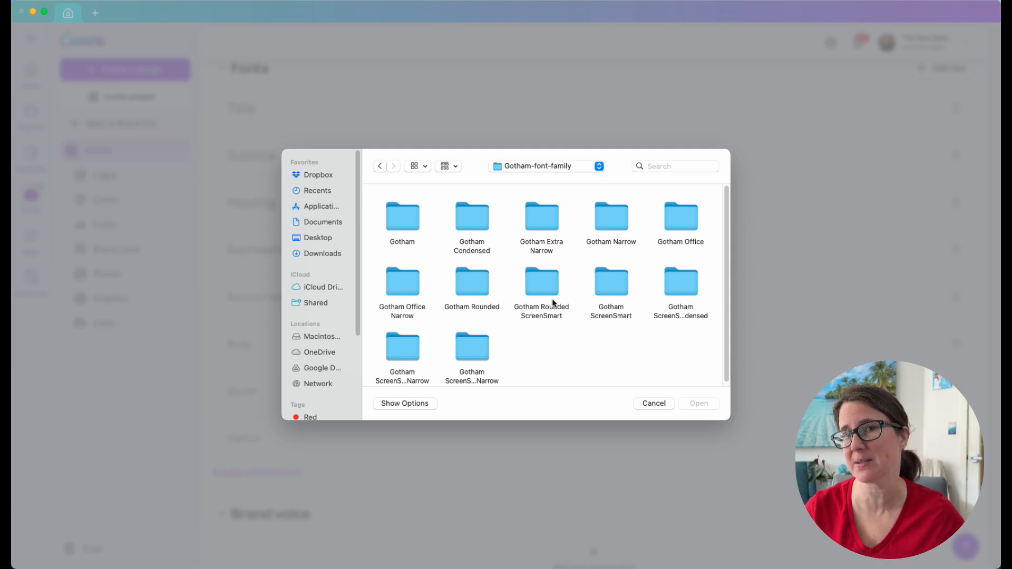
pyautogui.moveTo(470, 277)
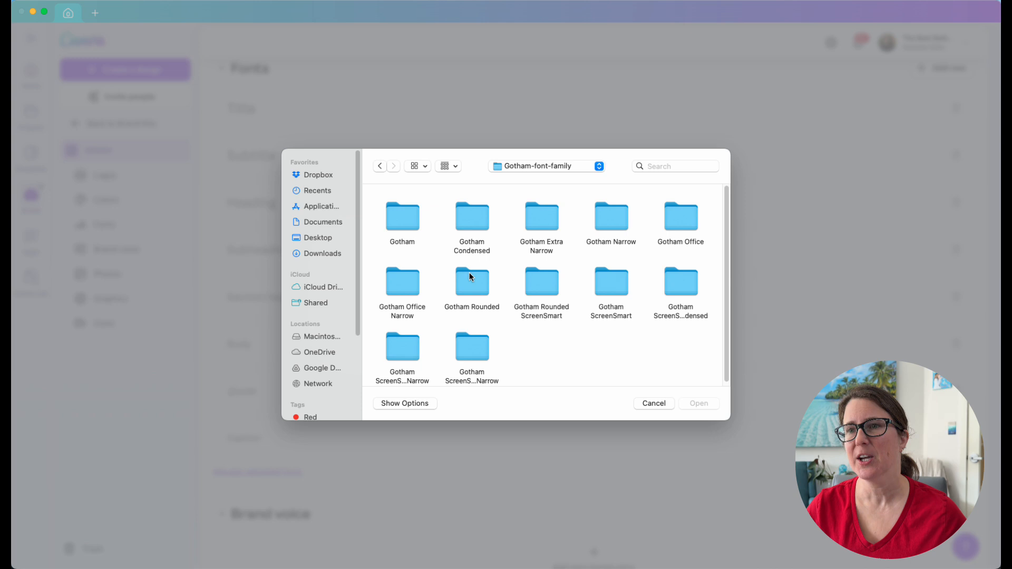
pyautogui.doubleClick(402, 218)
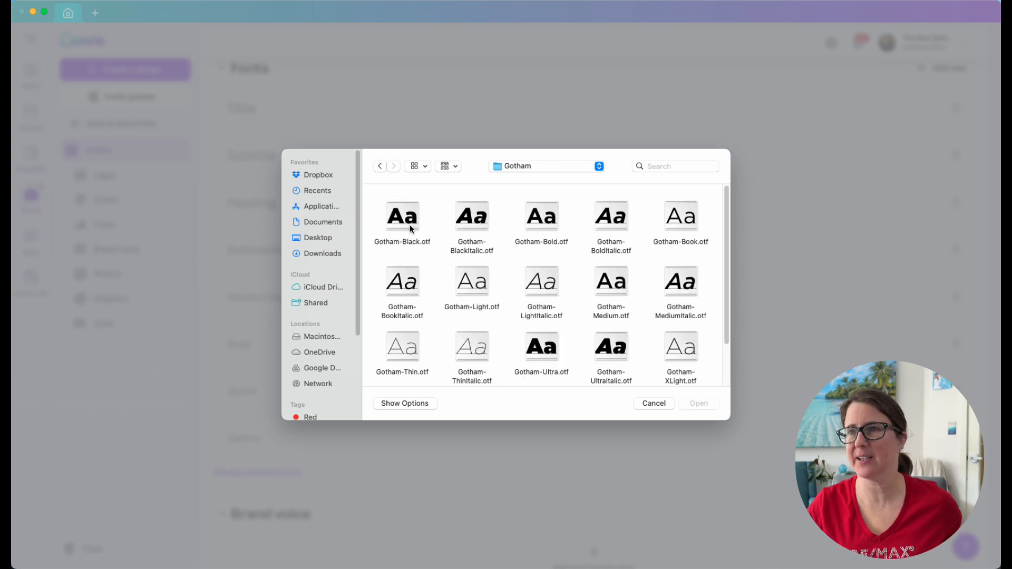
# Upload Gotham Bold, BoldItalic, Book and BookItalic .otf files to the brand kit
pyautogui.click(541, 215)
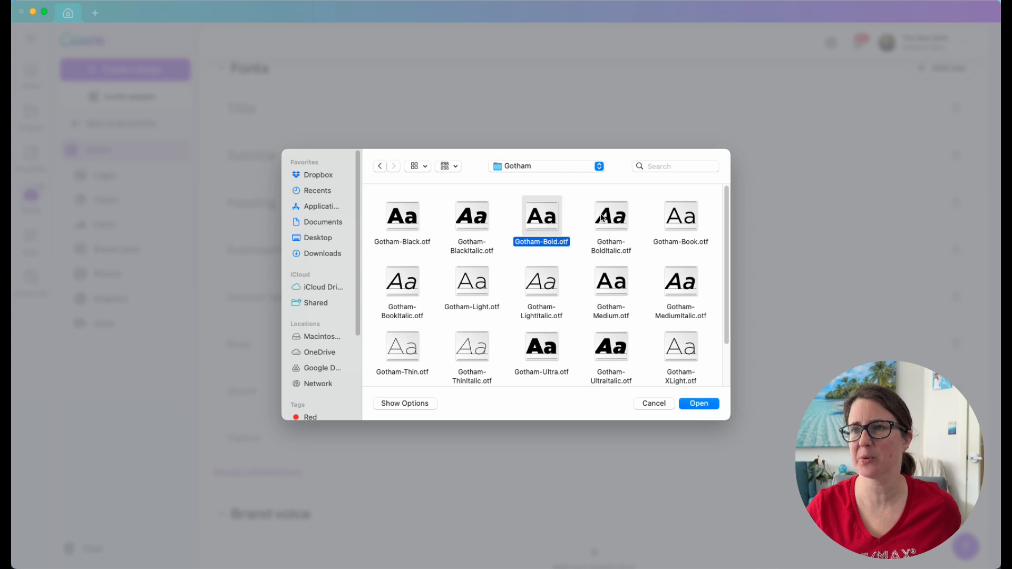
pyautogui.click(611, 215)
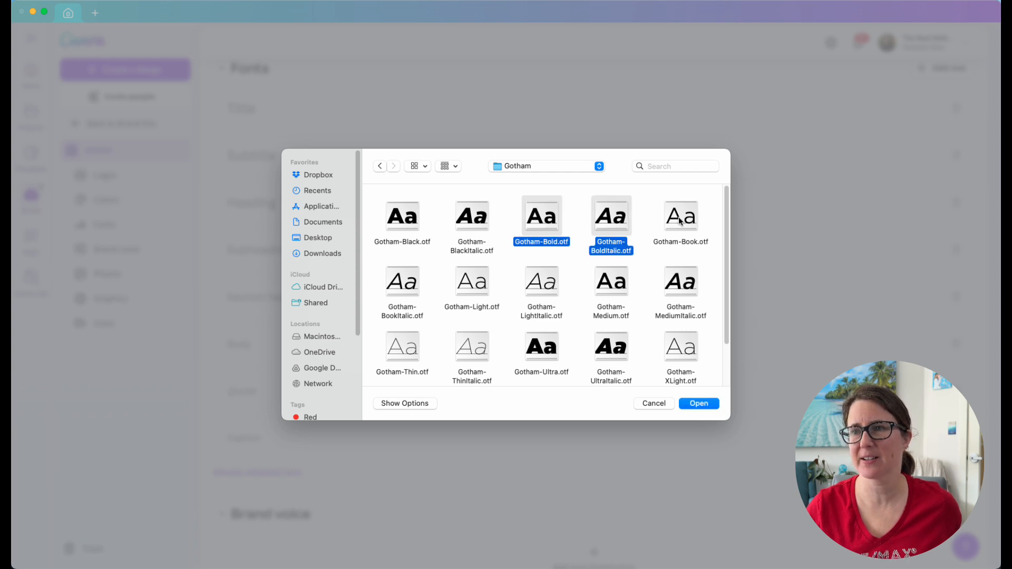
pyautogui.click(680, 215)
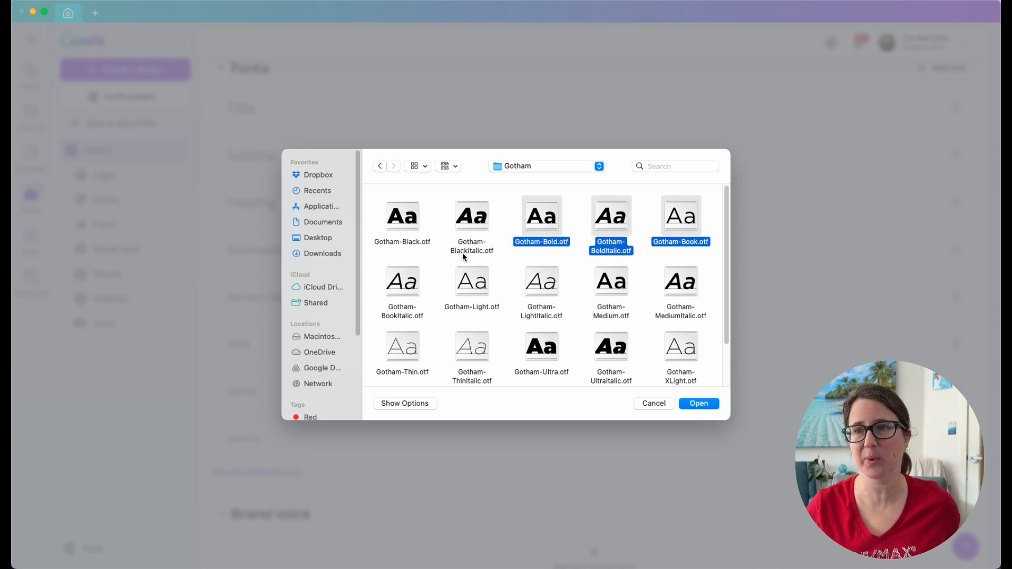
pyautogui.click(402, 280)
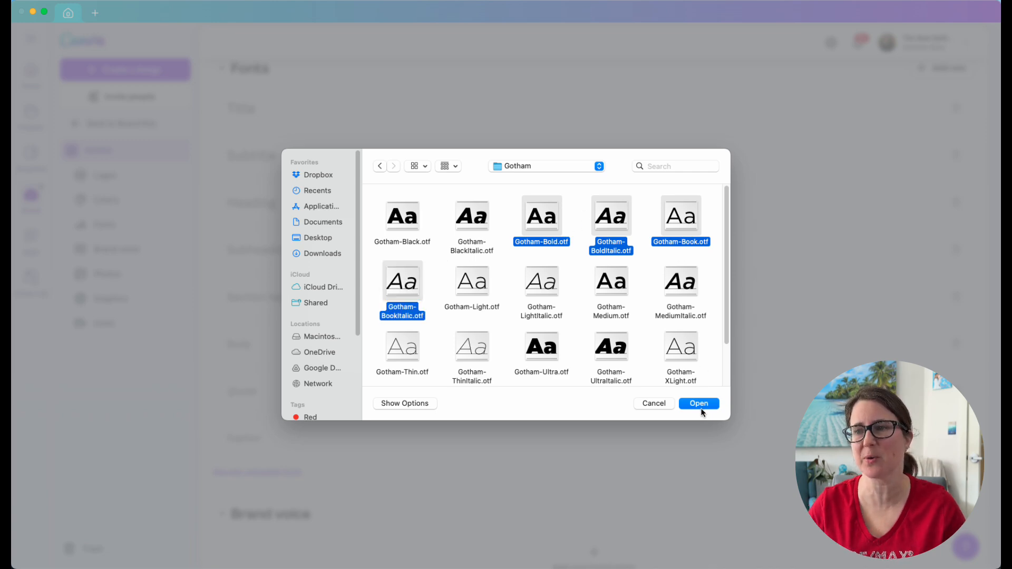
pyautogui.click(698, 404)
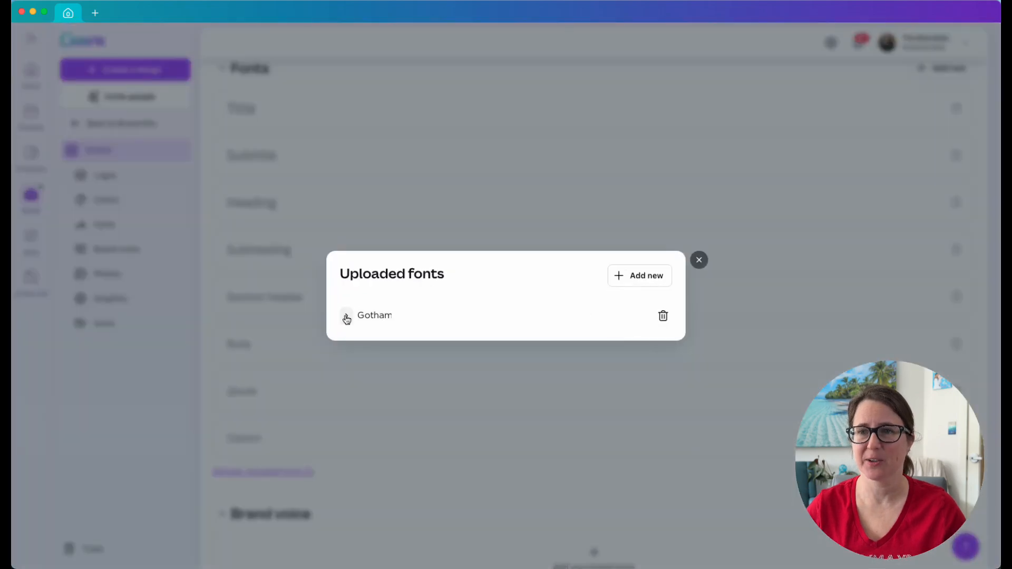
# Expand Gotham's four uploaded styles and begin adding another font
pyautogui.click(347, 316)
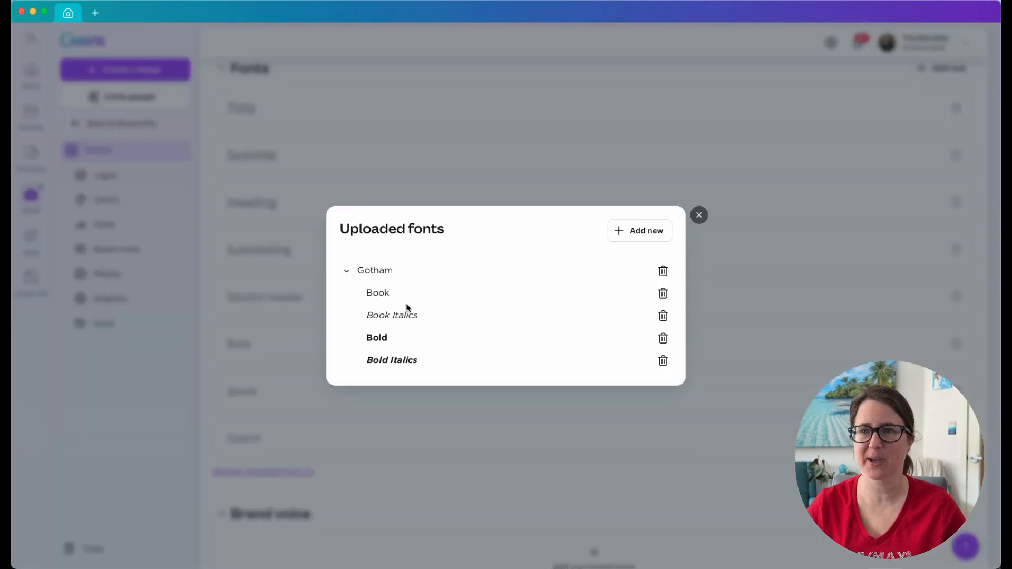
pyautogui.moveTo(639, 231)
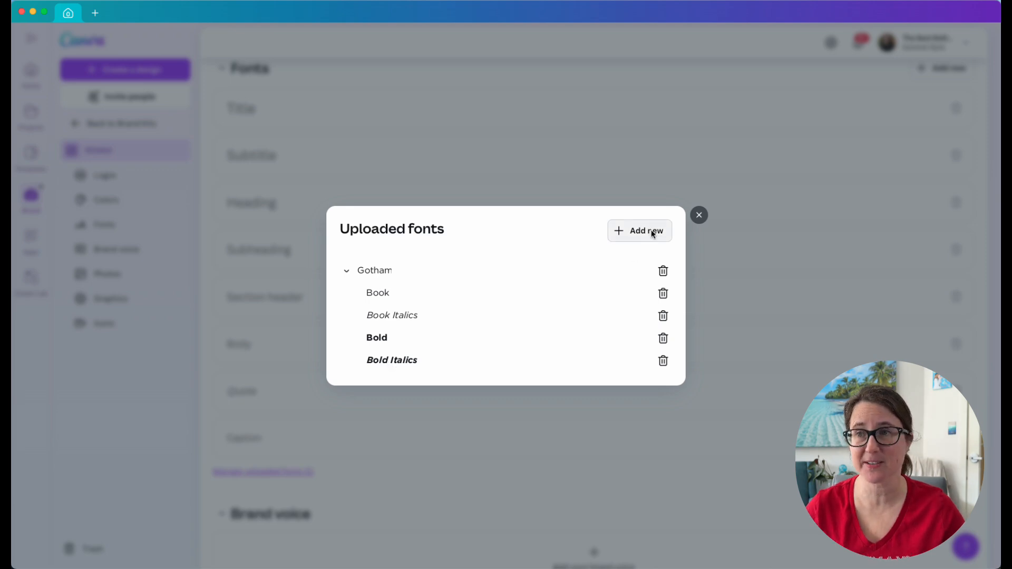
pyautogui.click(639, 231)
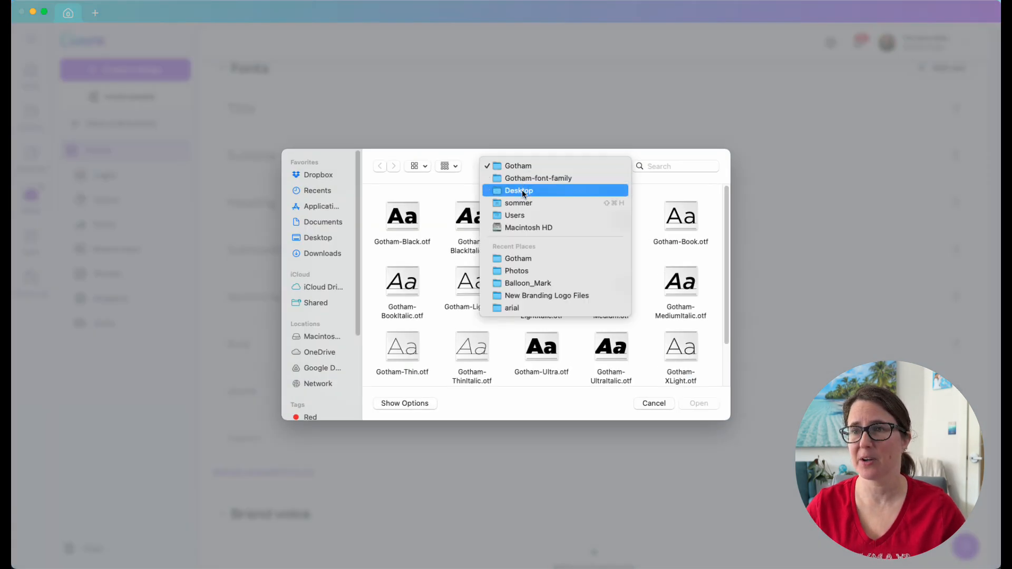
# Upload ARIAL, ARIALBD 1, ARIALBI 1 and ARIALI 1 from the Desktop and confirm usage rights
pyautogui.click(511, 308)
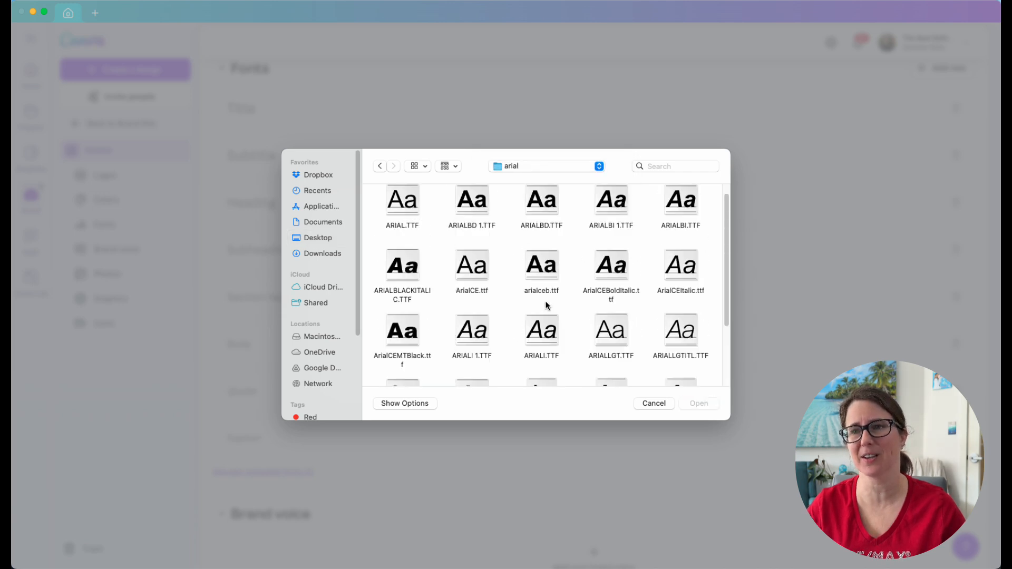
pyautogui.click(401, 207)
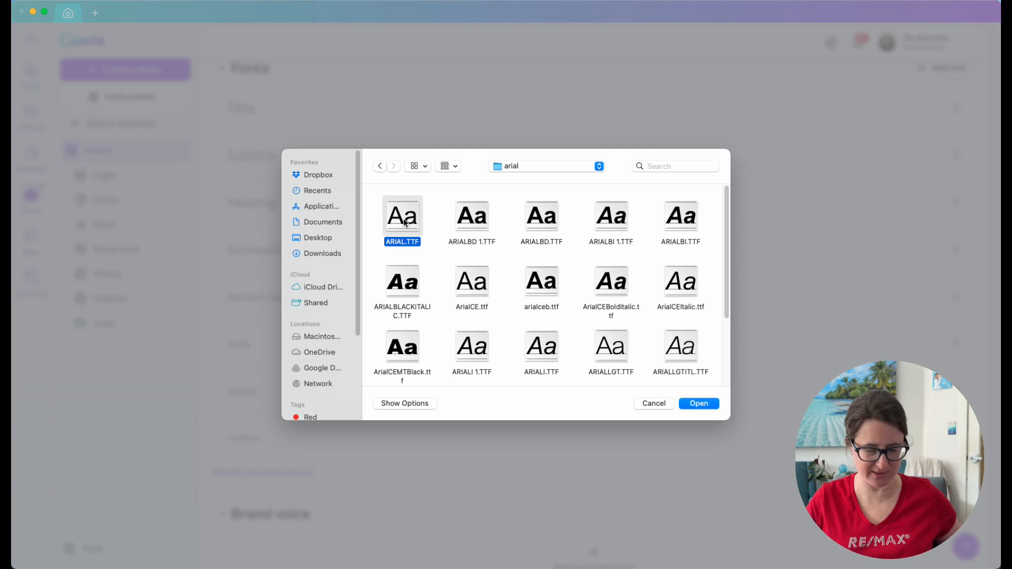
pyautogui.click(472, 217)
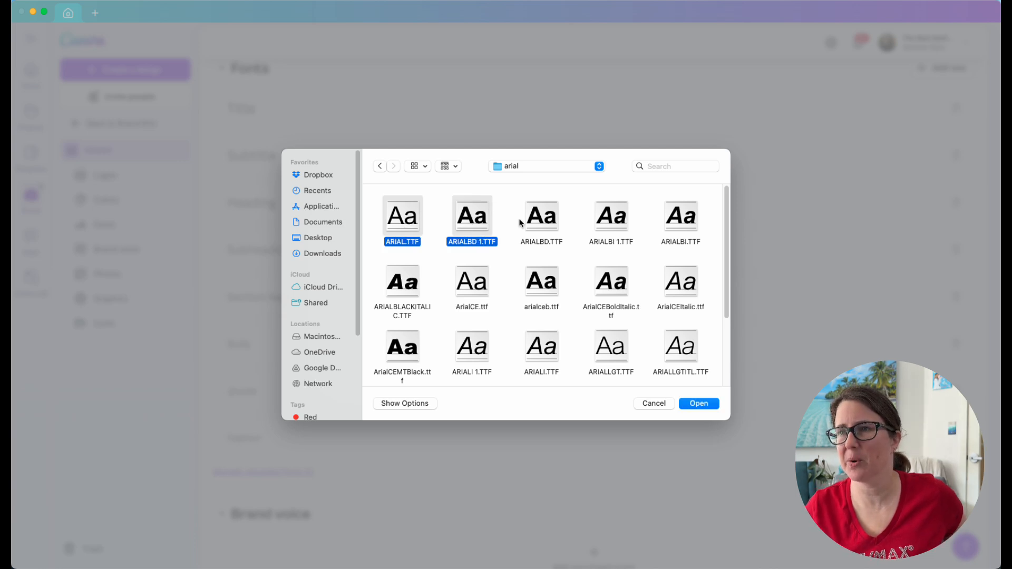
pyautogui.click(611, 219)
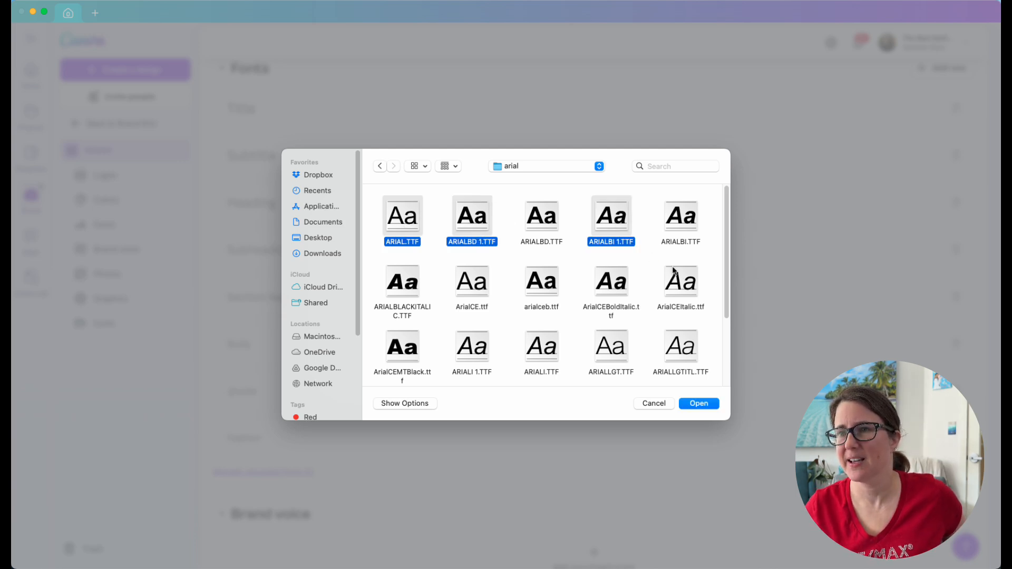
pyautogui.click(471, 347)
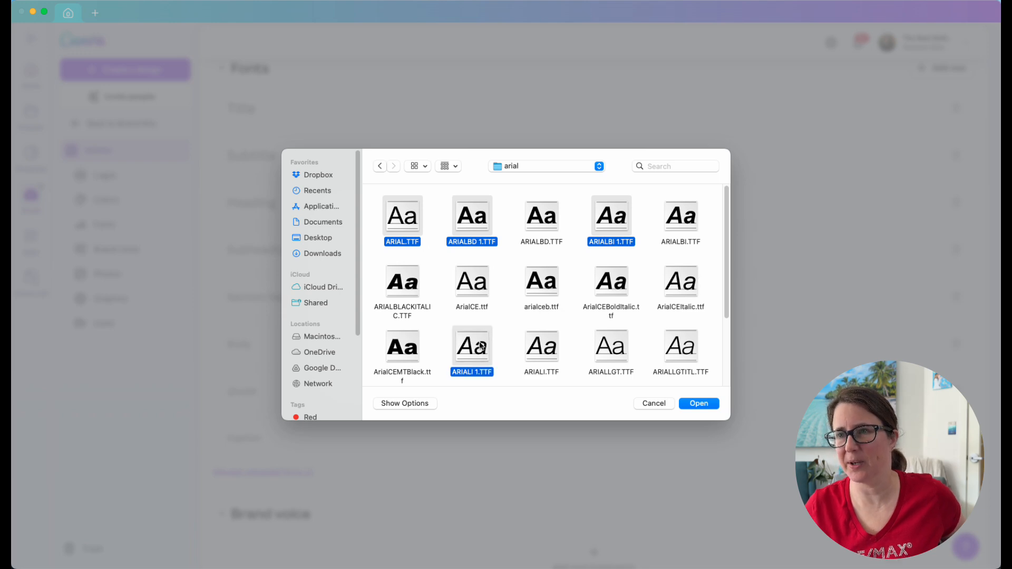
pyautogui.click(698, 404)
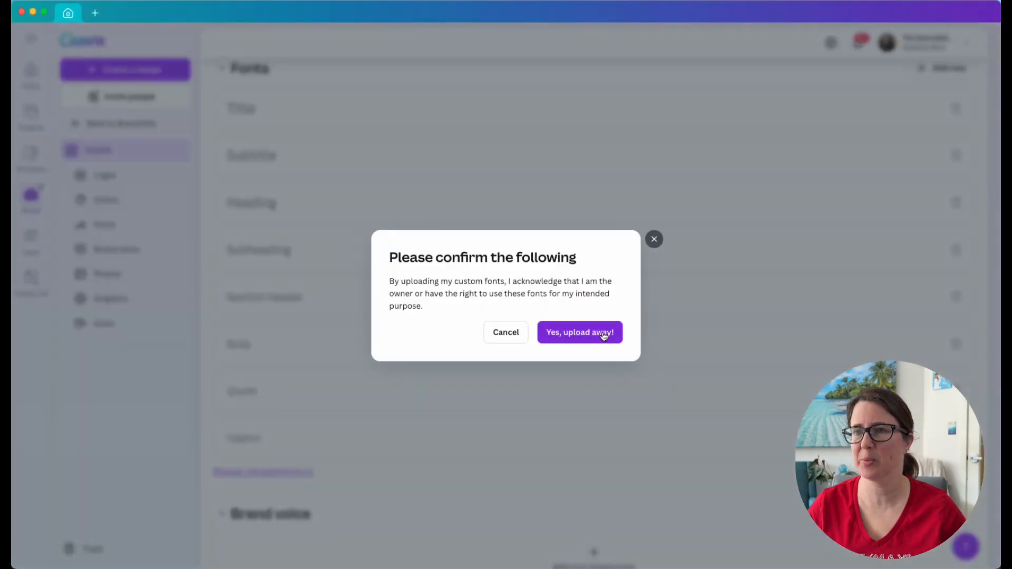
pyautogui.click(579, 332)
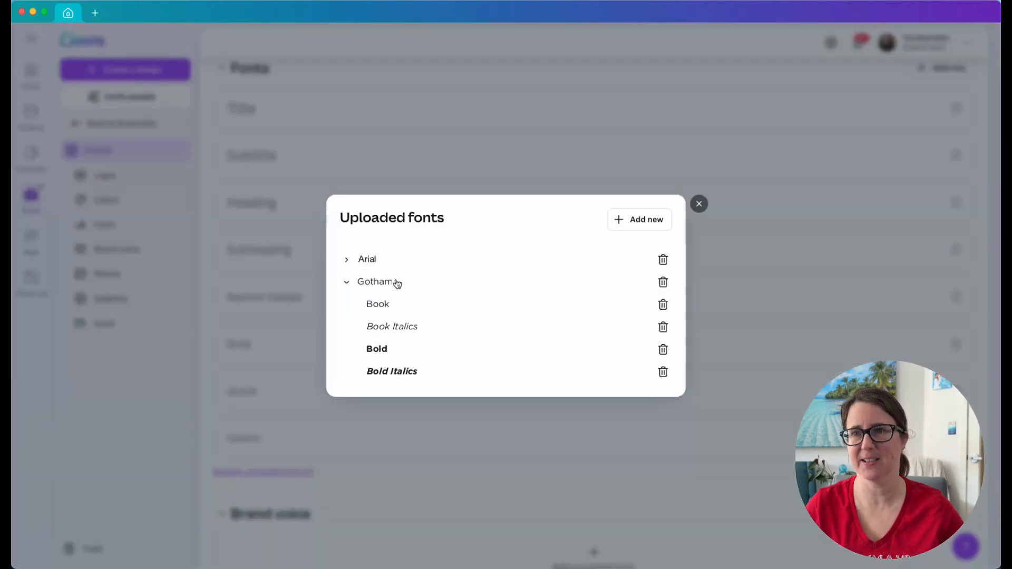
# Expand Arial's four uploaded styles and begin adding another font
pyautogui.click(347, 259)
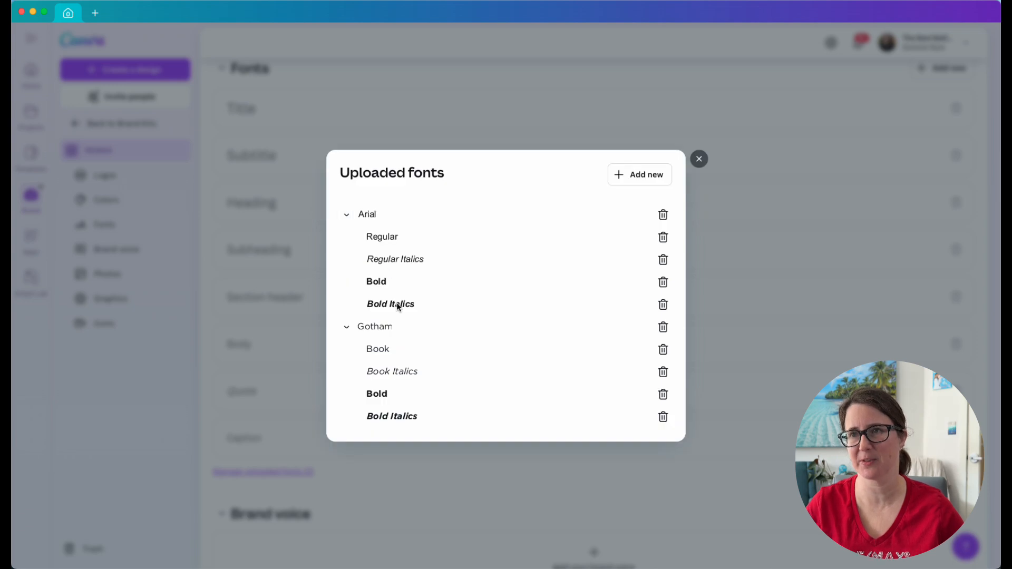
pyautogui.click(640, 174)
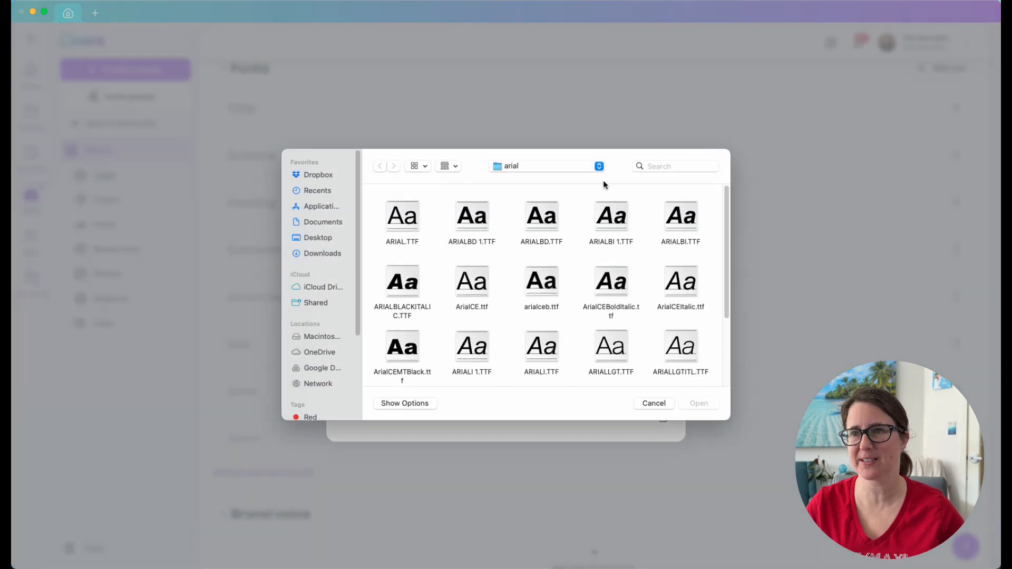
# Upload Akzidenz-grotesk-black.ttf from the Desktop and close the uploaded fonts list
pyautogui.click(317, 238)
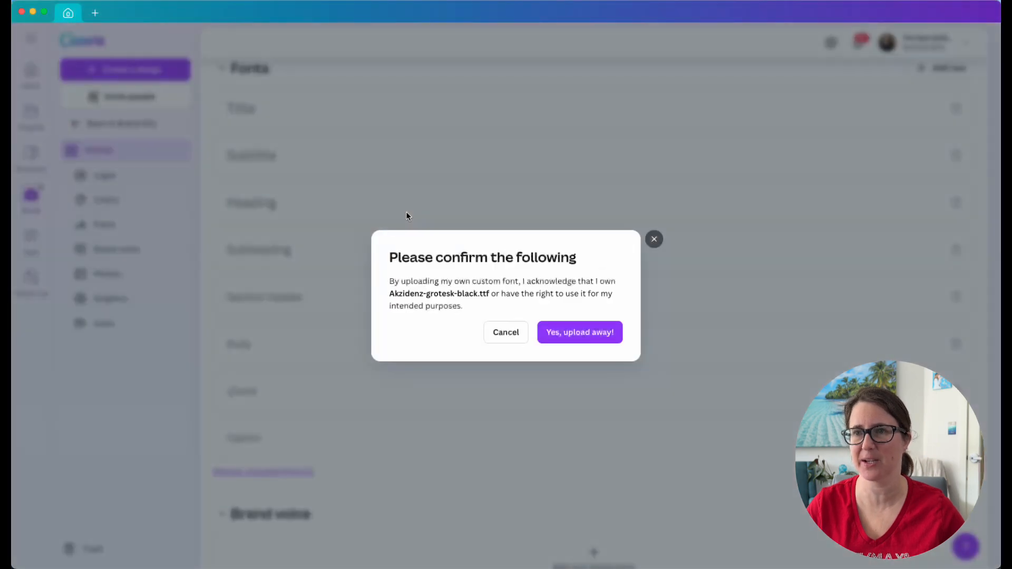
pyautogui.click(579, 332)
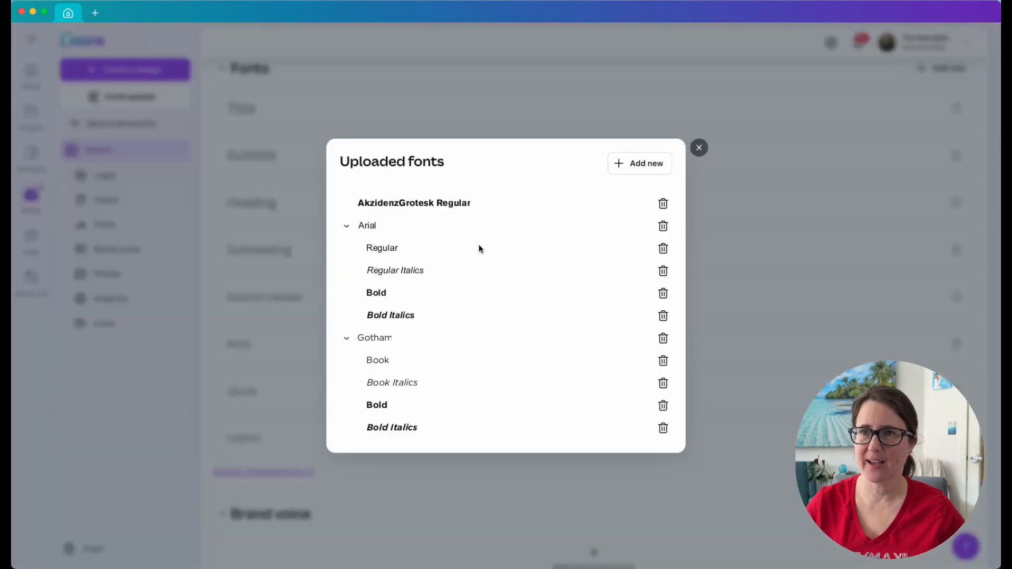
pyautogui.moveTo(655, 157)
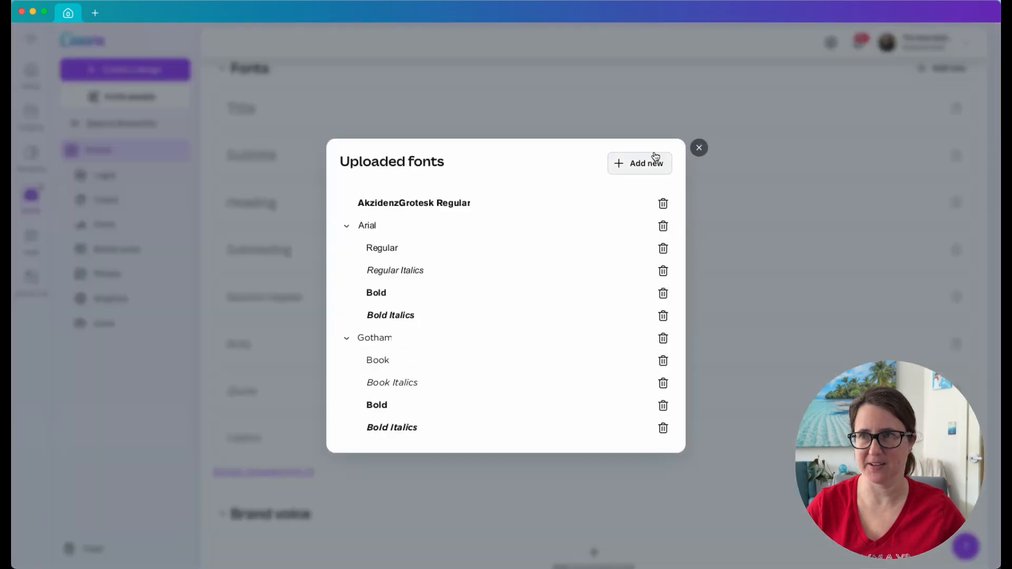
pyautogui.click(699, 148)
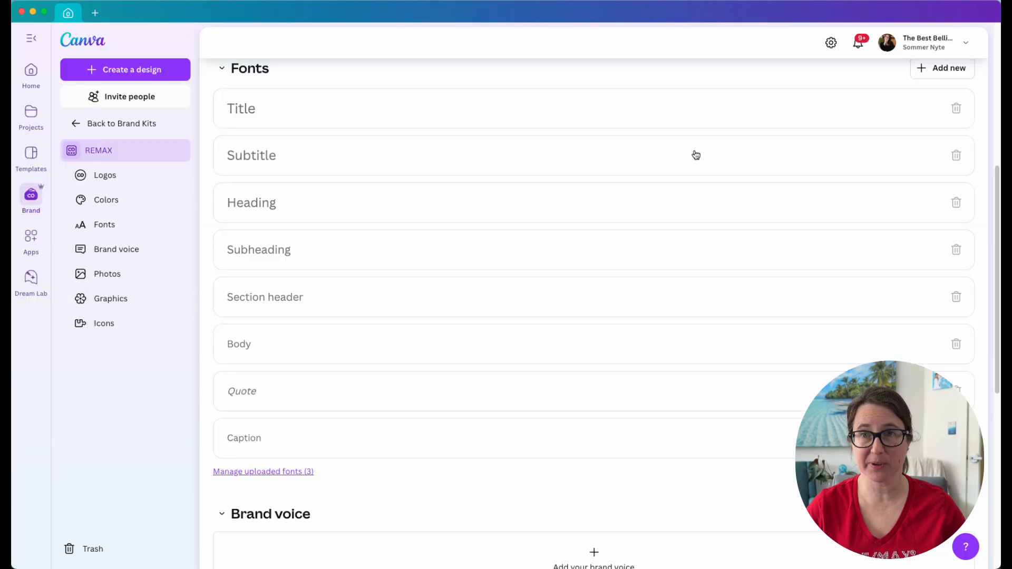
pyautogui.scroll(3)
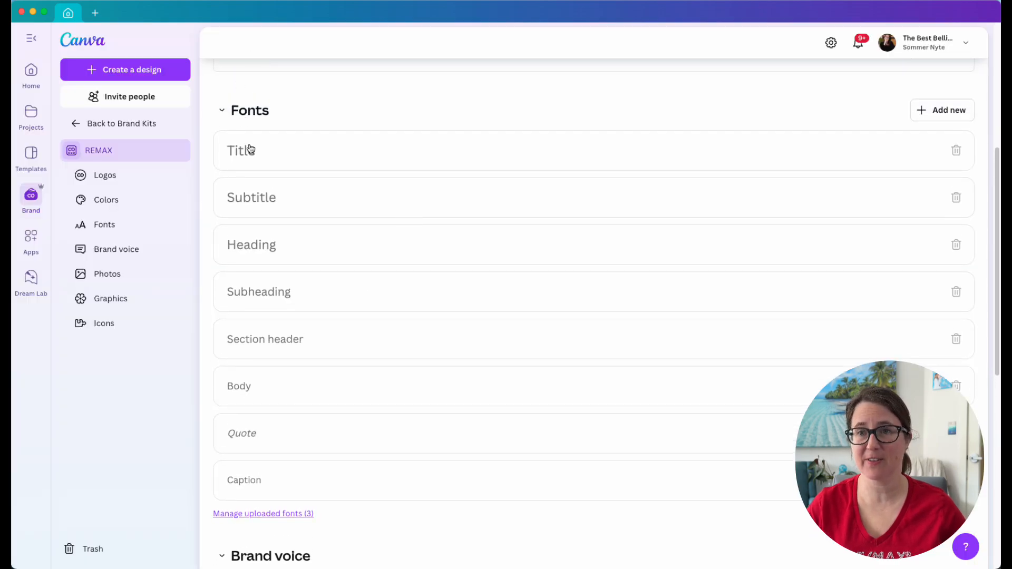
pyautogui.scroll(-3)
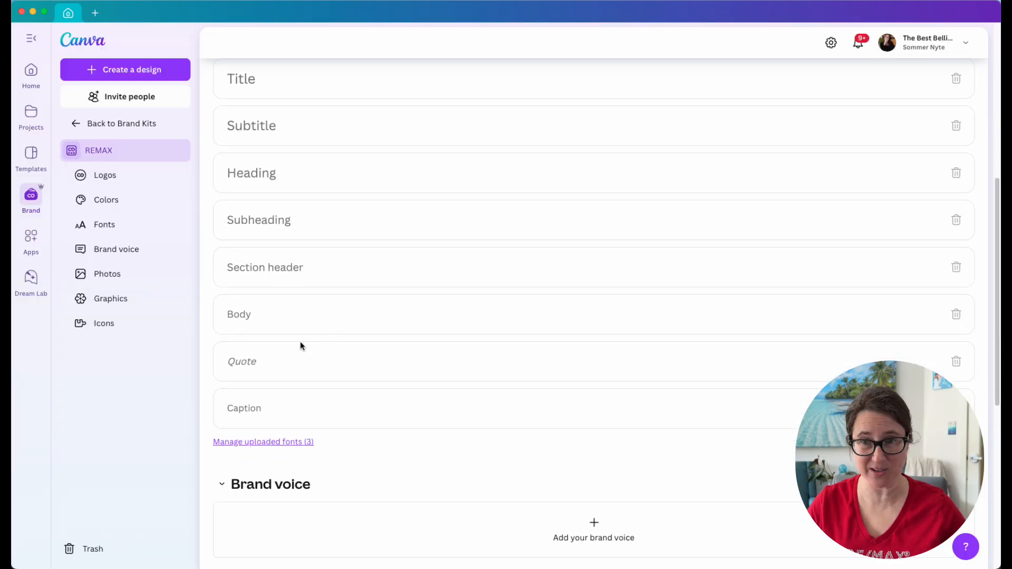
pyautogui.click(262, 442)
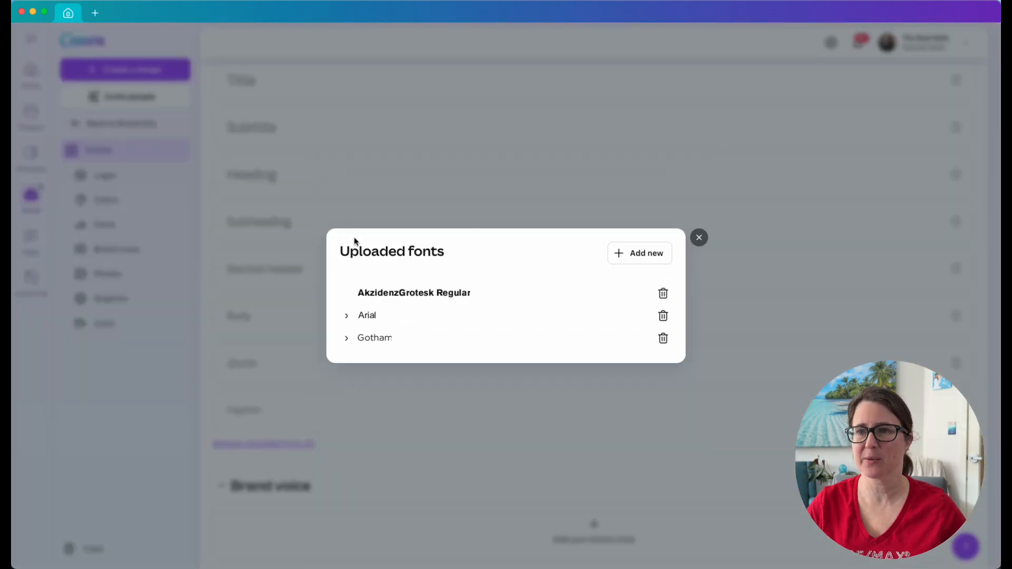
pyautogui.click(699, 238)
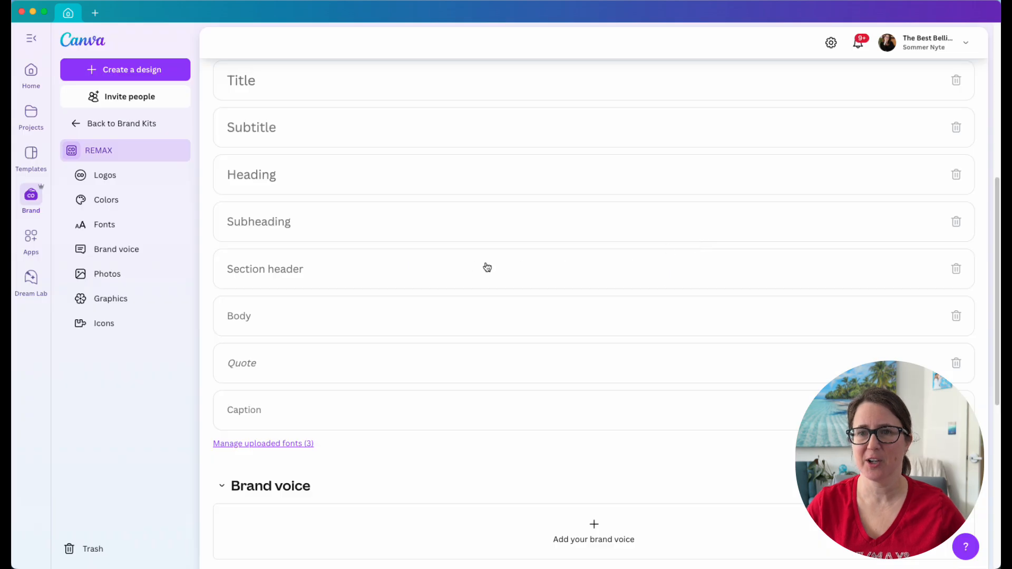
pyautogui.scroll(3)
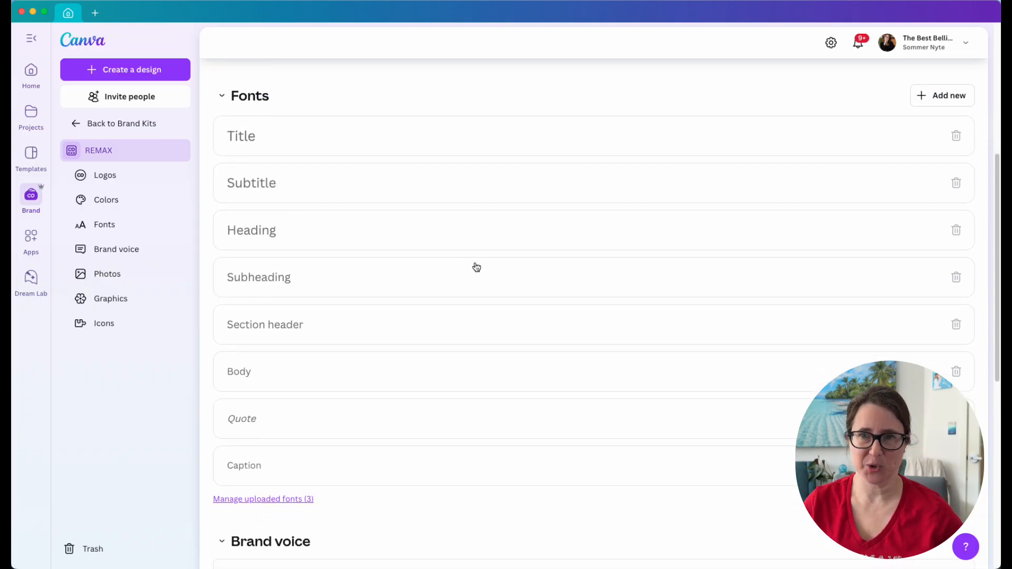
pyautogui.moveTo(330, 228)
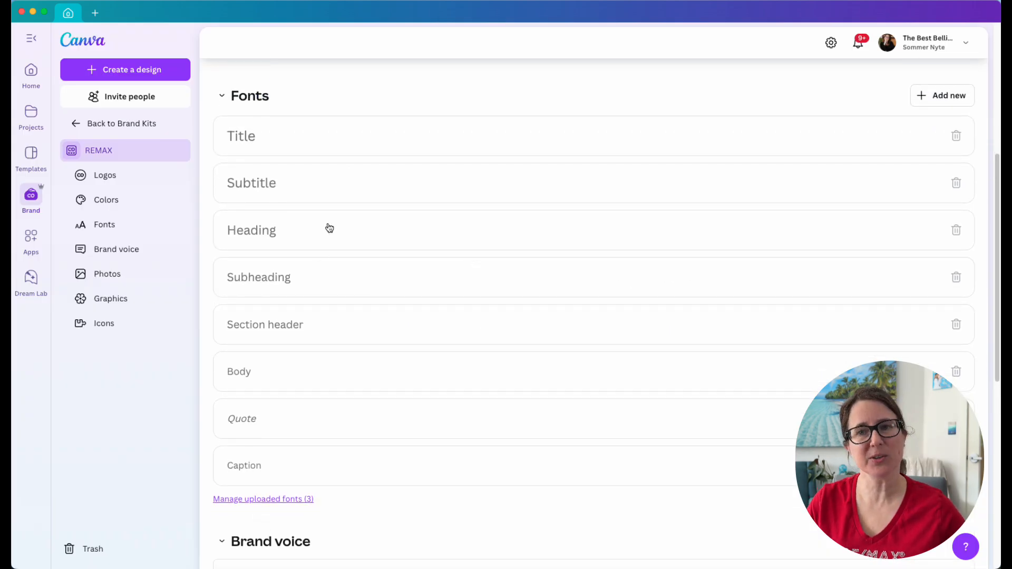
pyautogui.moveTo(332, 214)
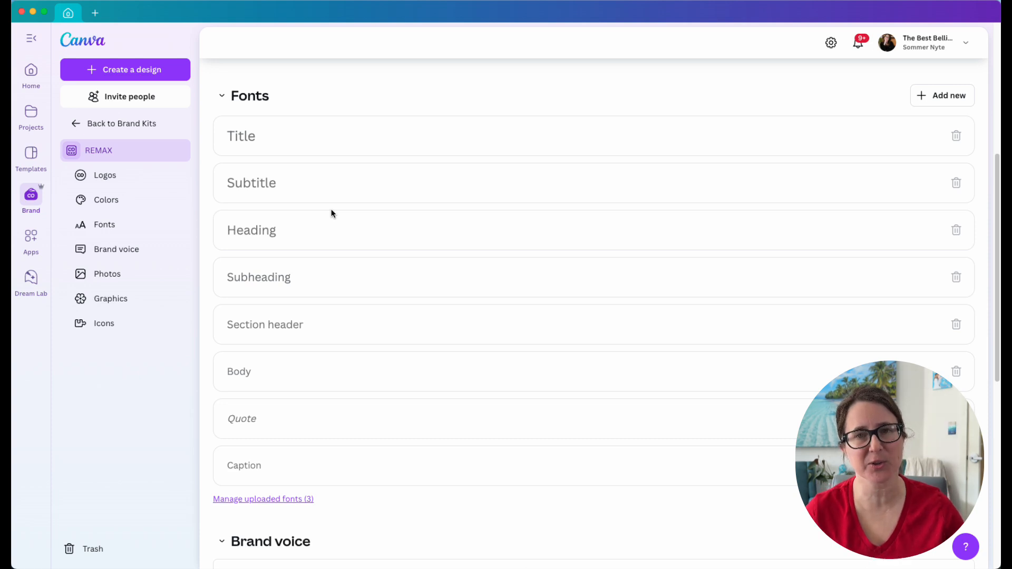
pyautogui.moveTo(264, 374)
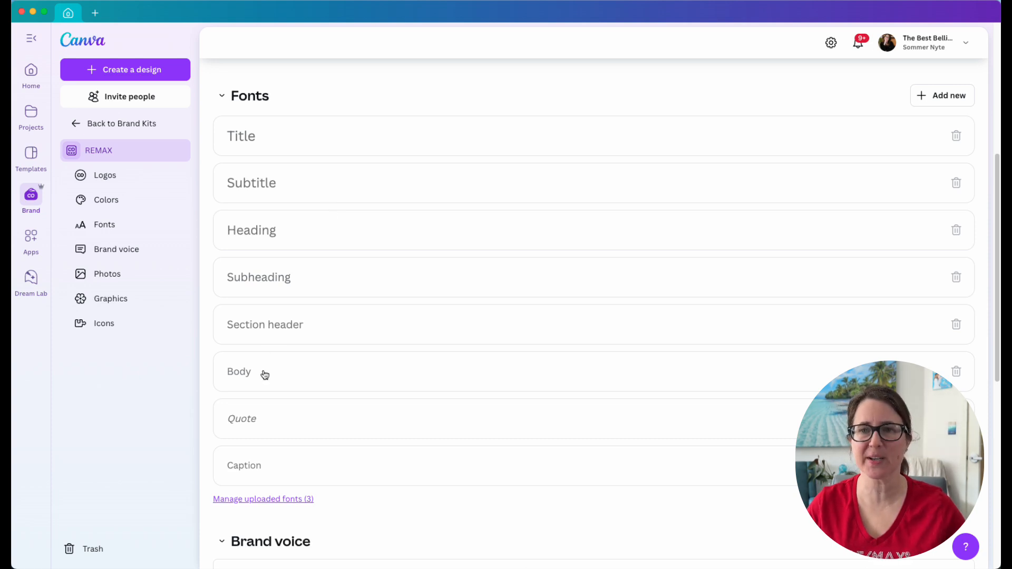
# Assign Arial Regular from the uploaded fonts to the Body text style
pyautogui.click(240, 371)
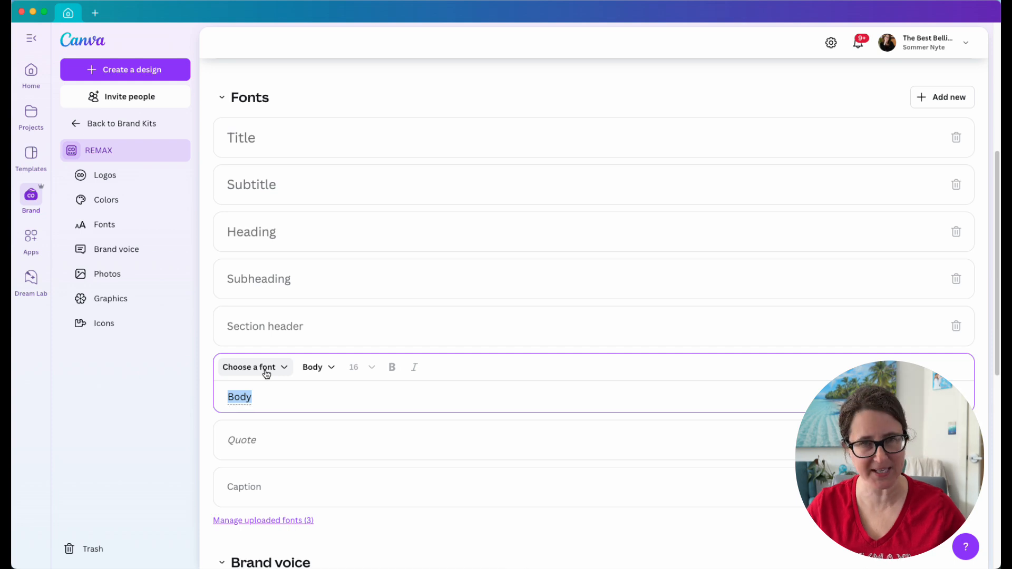
pyautogui.click(255, 367)
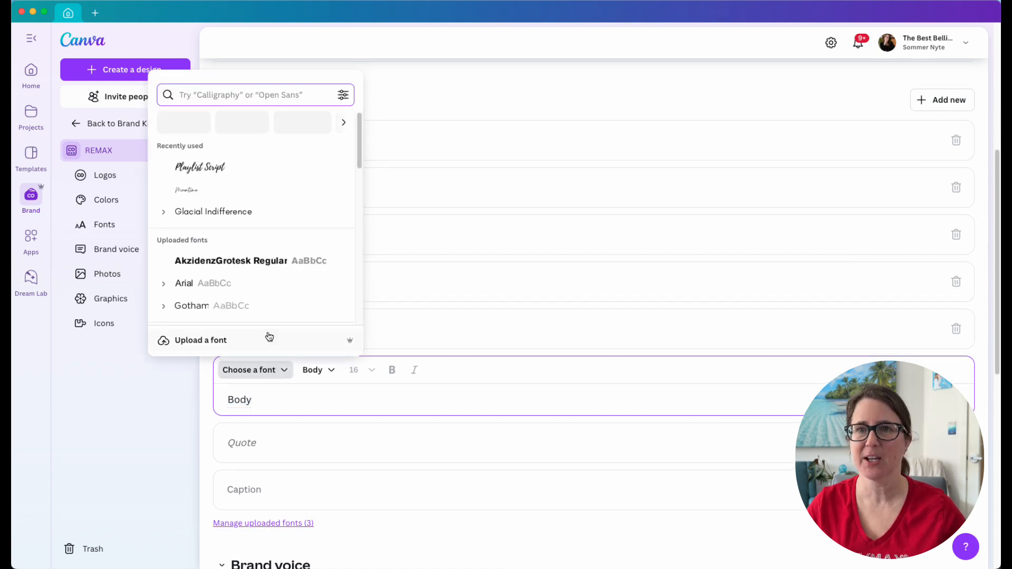
pyautogui.scroll(-3)
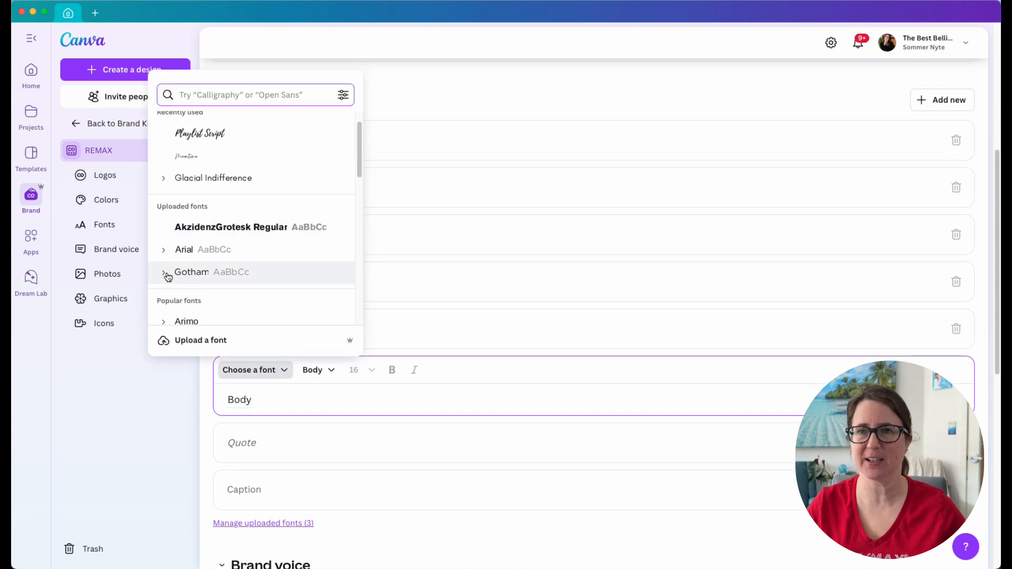
pyautogui.click(164, 250)
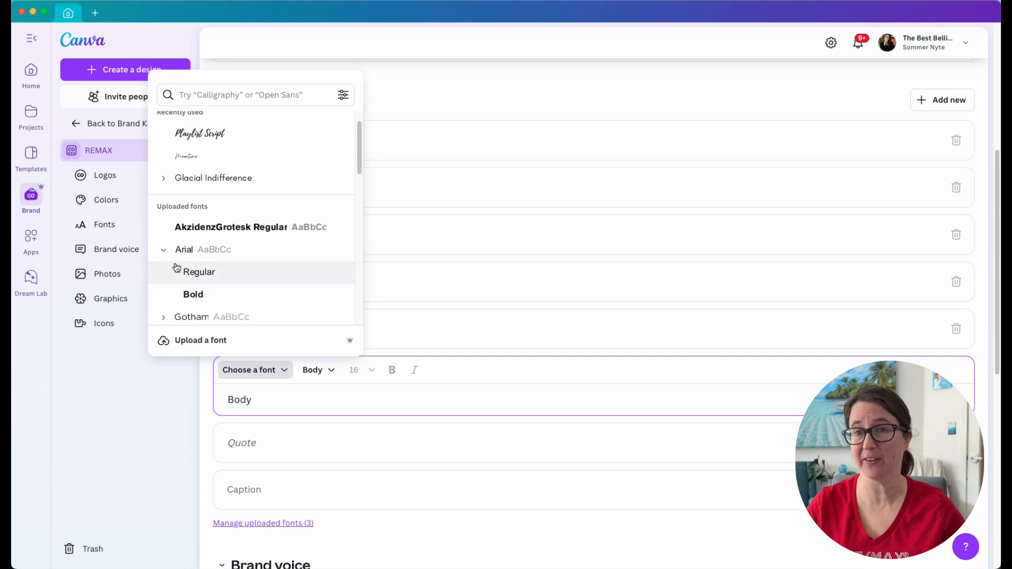
pyautogui.click(199, 273)
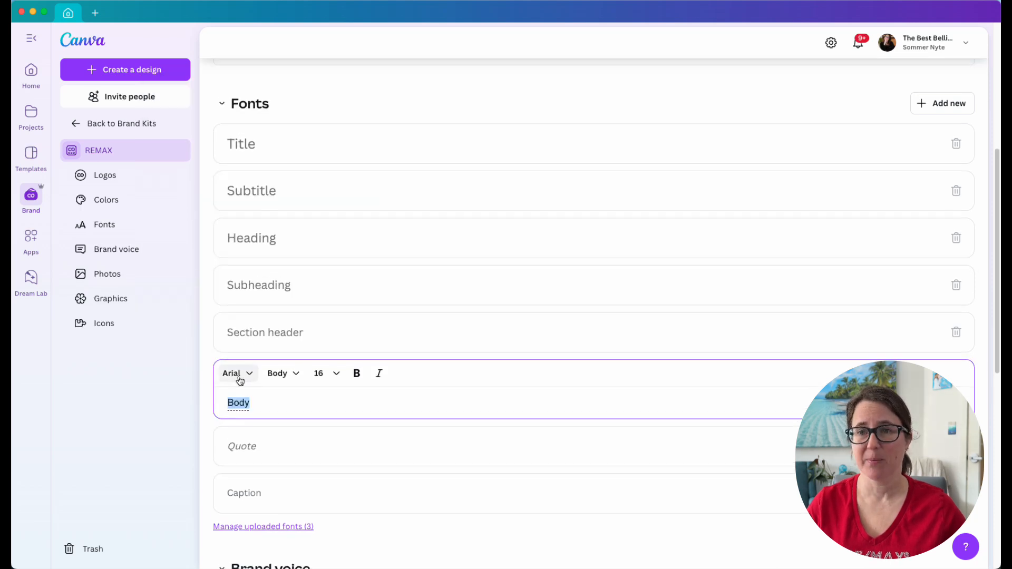
pyautogui.scroll(-3)
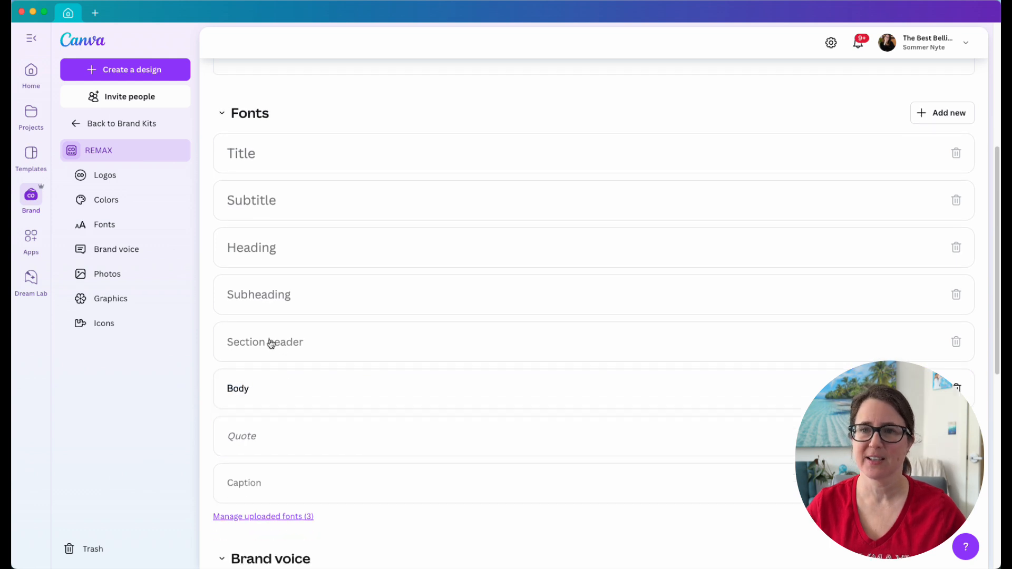
# Make the Section header style bold Gotham and save it
pyautogui.click(265, 341)
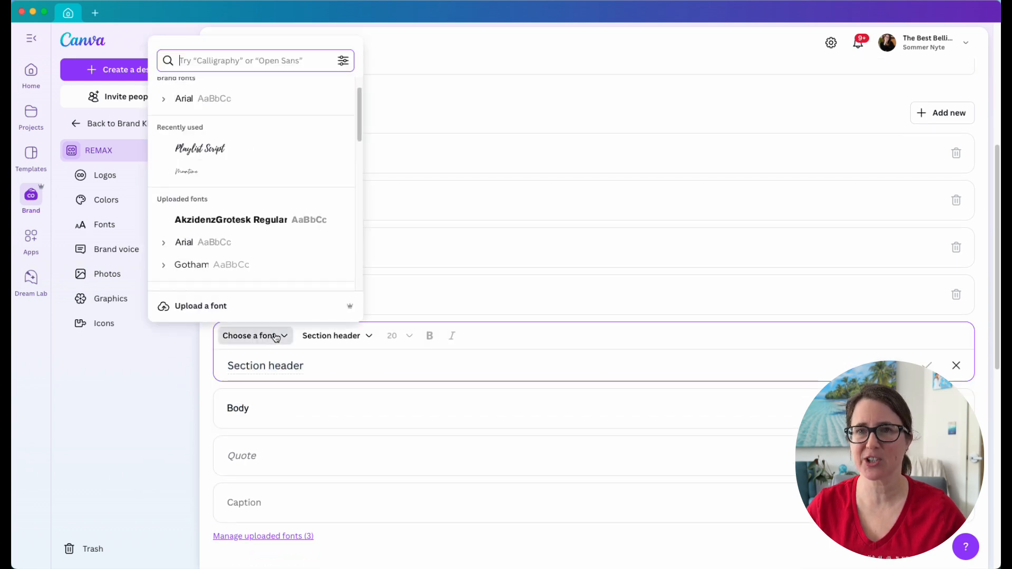
pyautogui.click(191, 264)
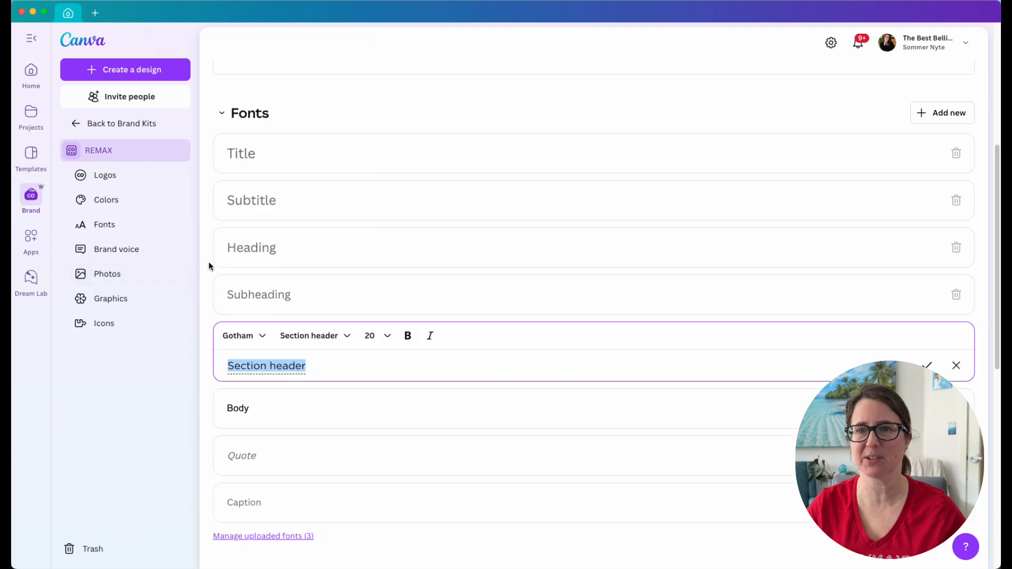
pyautogui.click(244, 336)
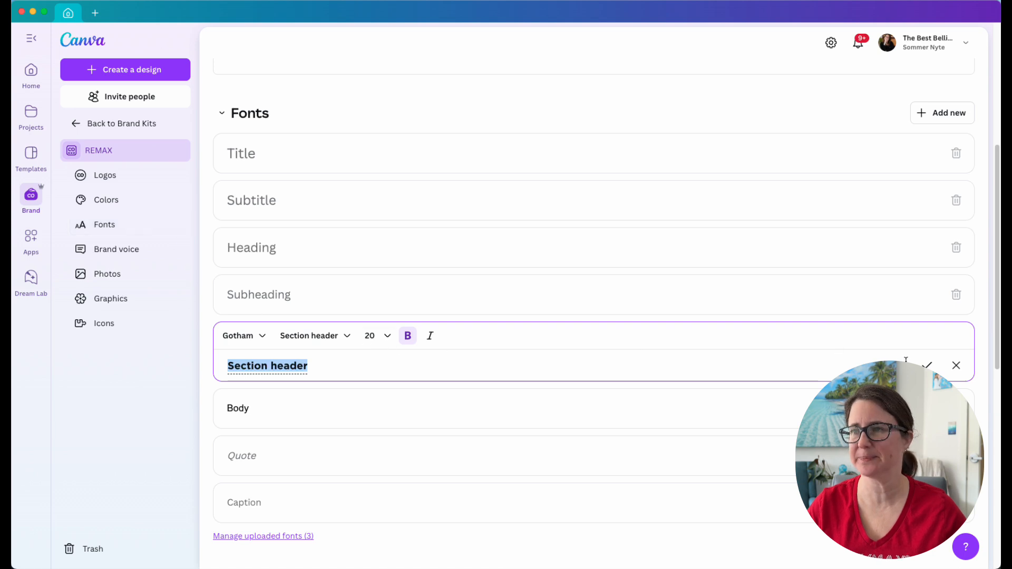
pyautogui.click(928, 366)
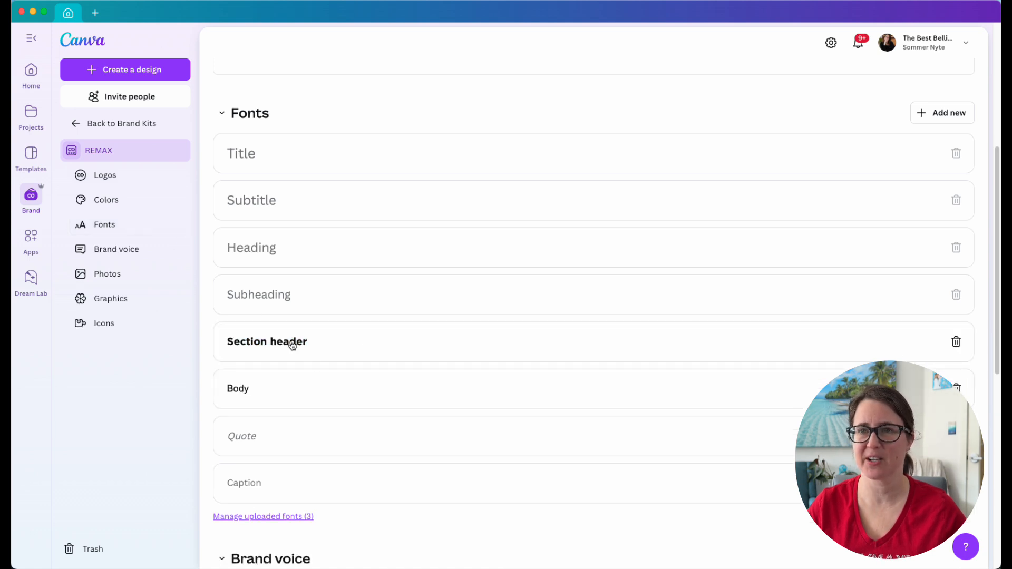
# Edit the Subheading style to make it bold as well
pyautogui.click(258, 294)
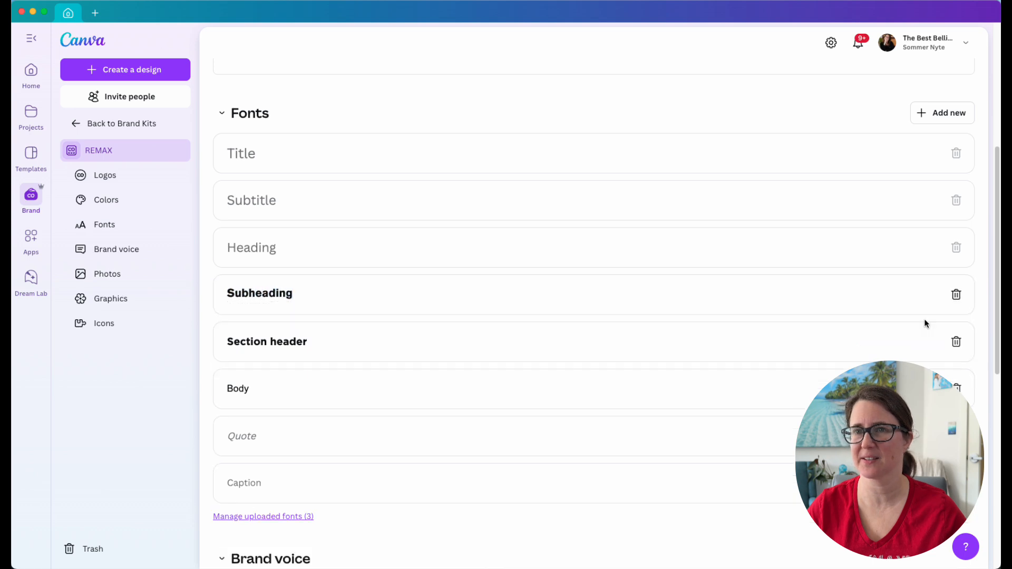
pyautogui.moveTo(269, 424)
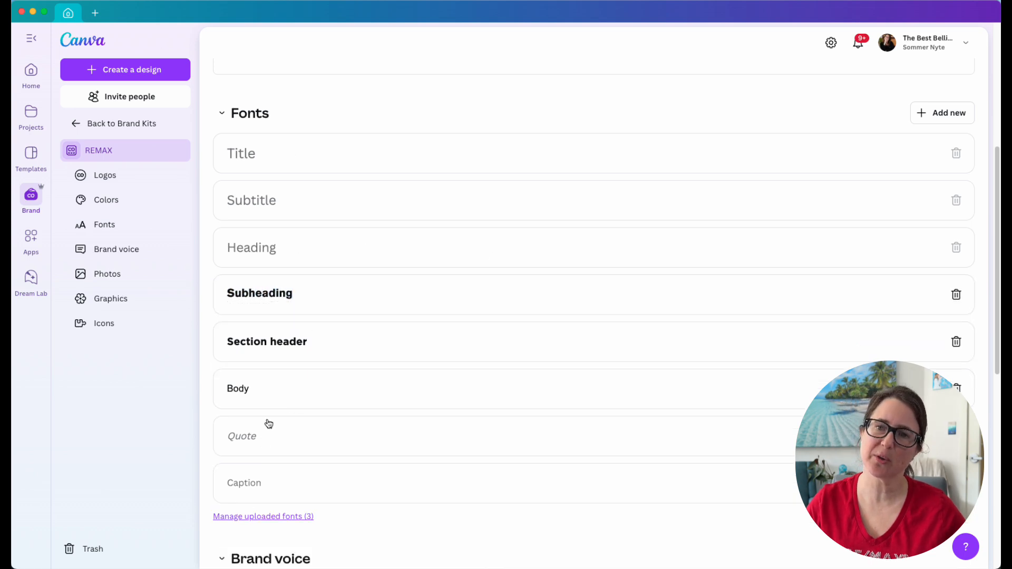
pyautogui.moveTo(325, 204)
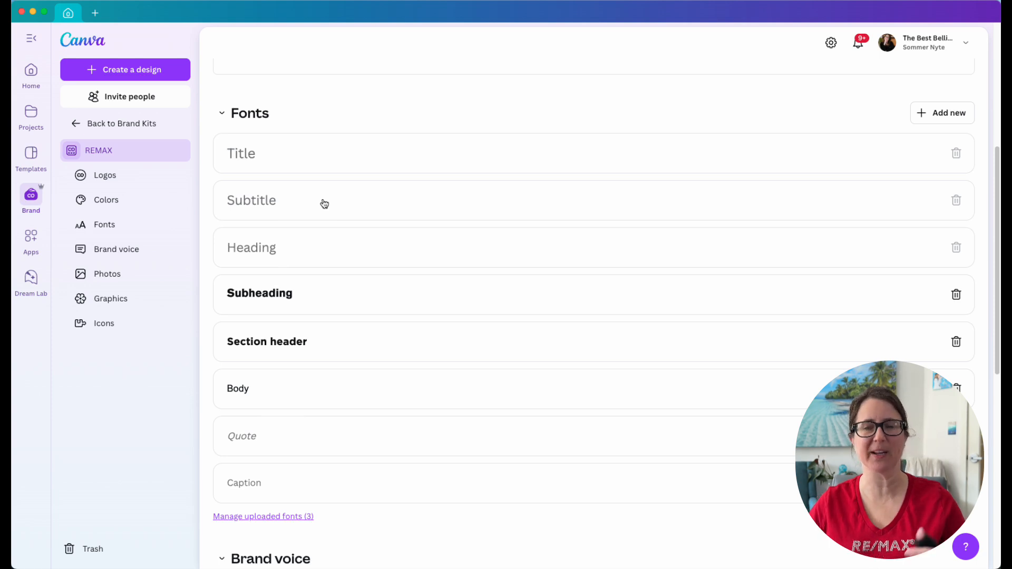
pyautogui.moveTo(312, 243)
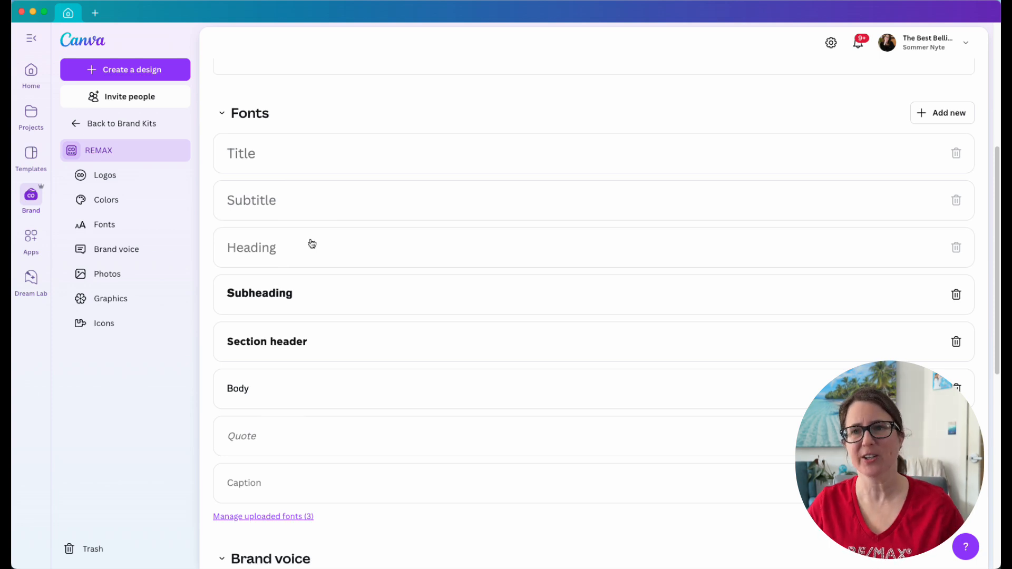
pyautogui.moveTo(305, 303)
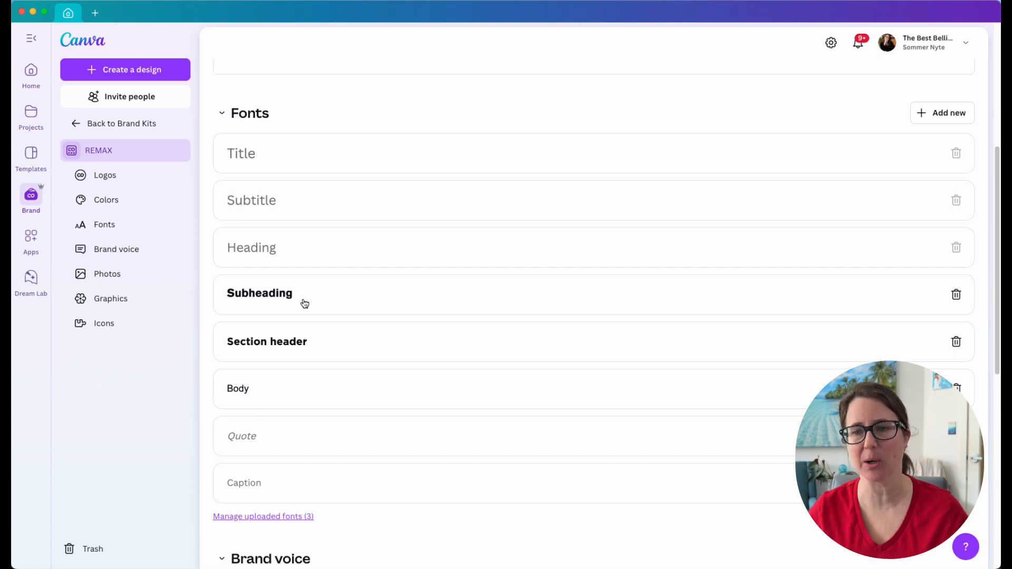
pyautogui.scroll(3)
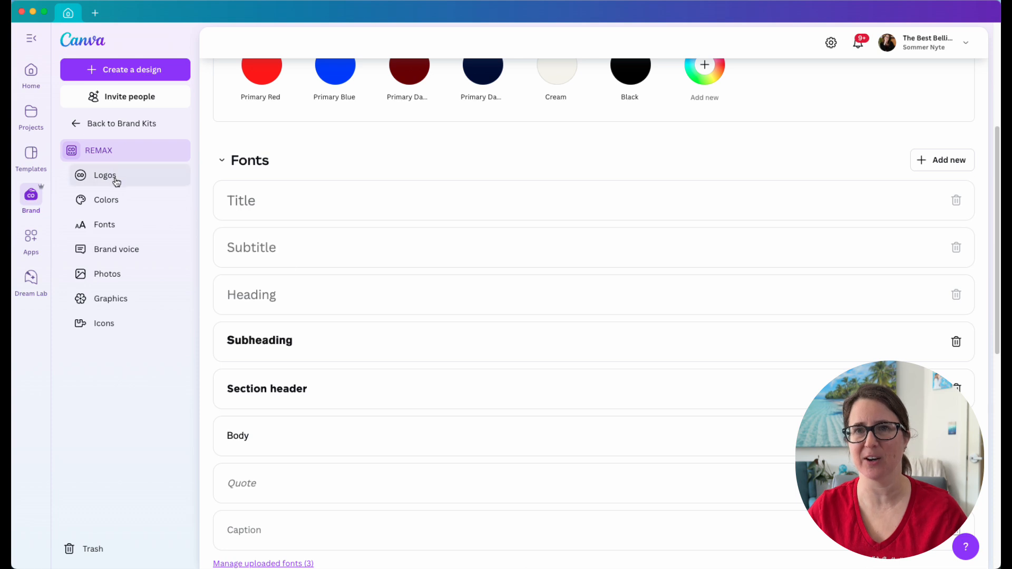
# Switch to the RE/MAX Branding site and go to its Logo Files page
pyautogui.scroll(3)
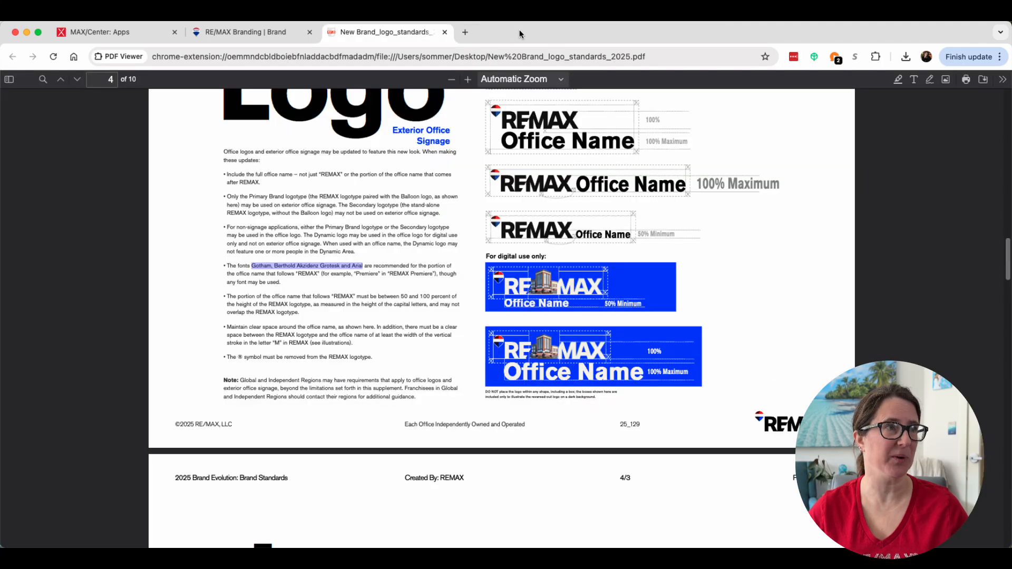
pyautogui.scroll(3)
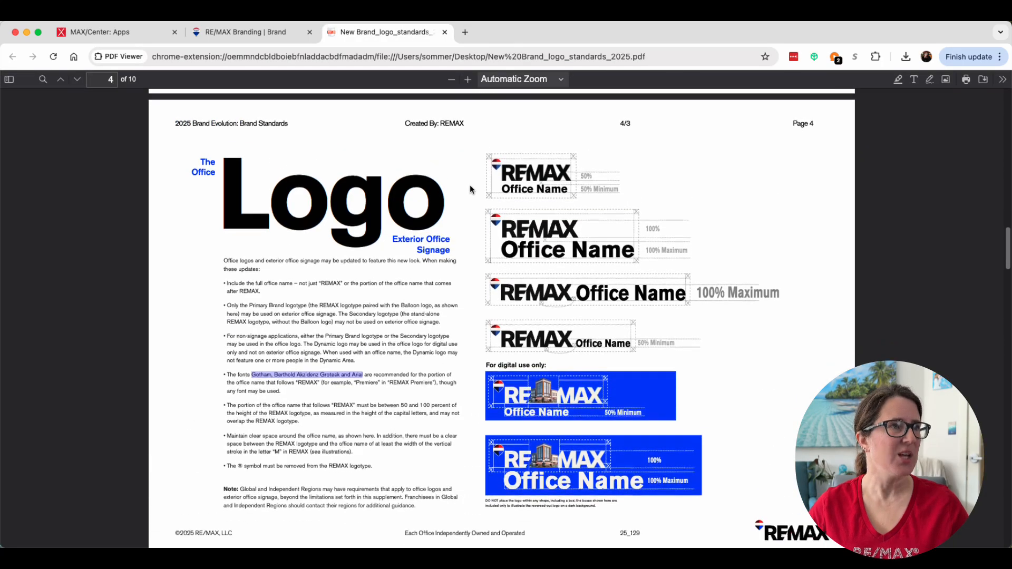
pyautogui.click(244, 32)
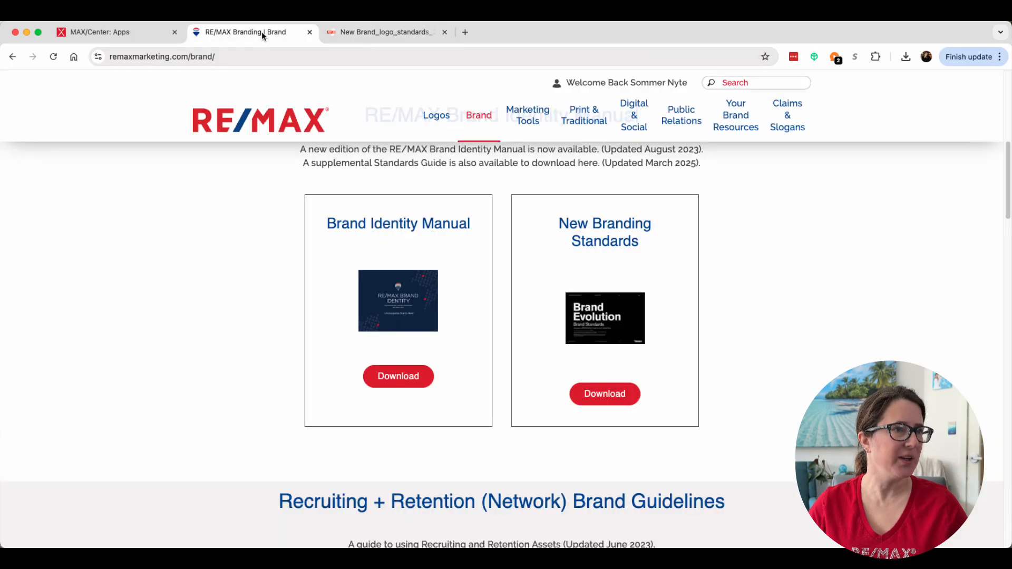
pyautogui.scroll(3)
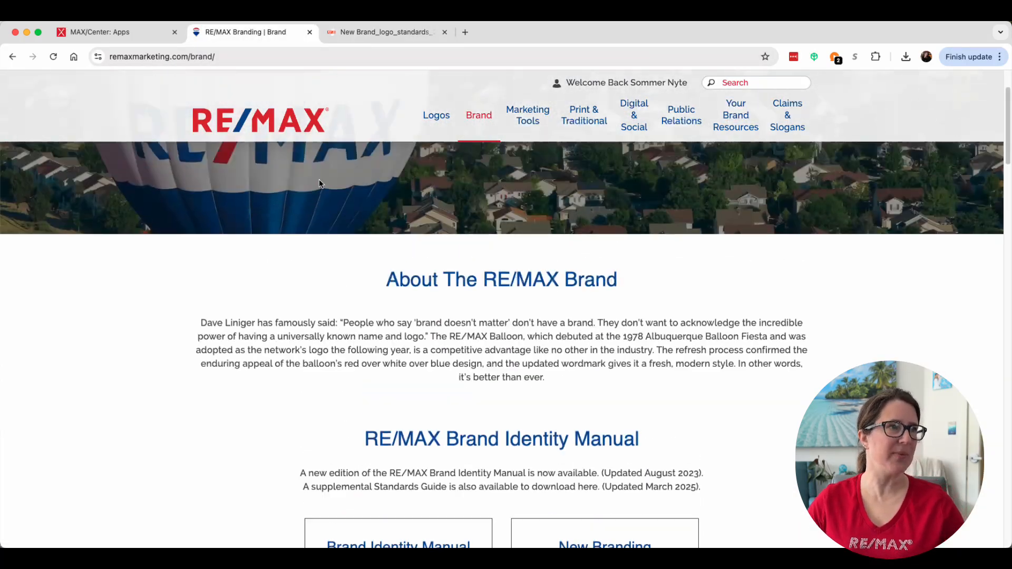
pyautogui.scroll(3)
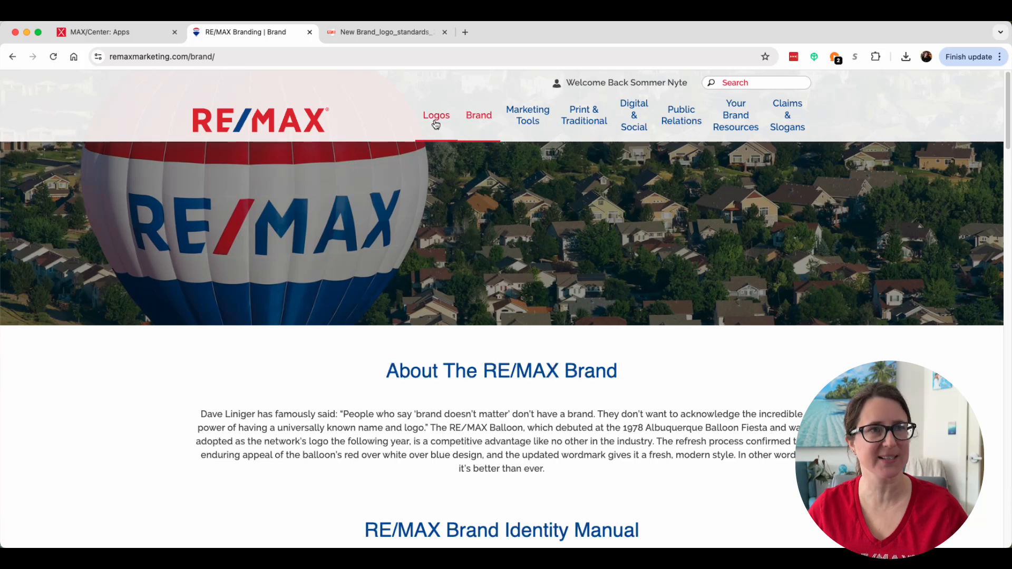
pyautogui.click(435, 115)
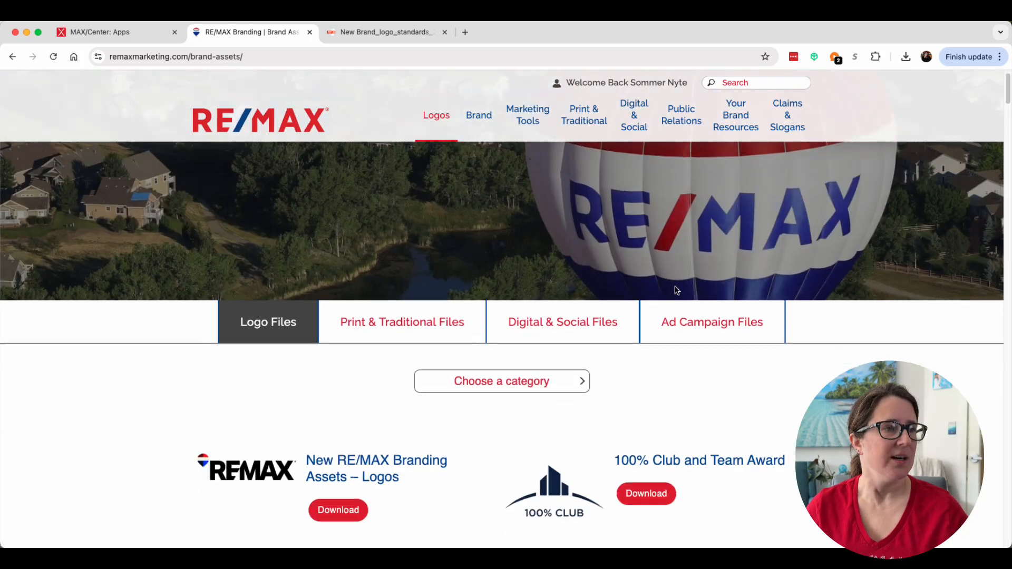
# Download the New RE/MAX Branding Assets – Logos package
pyautogui.scroll(-3)
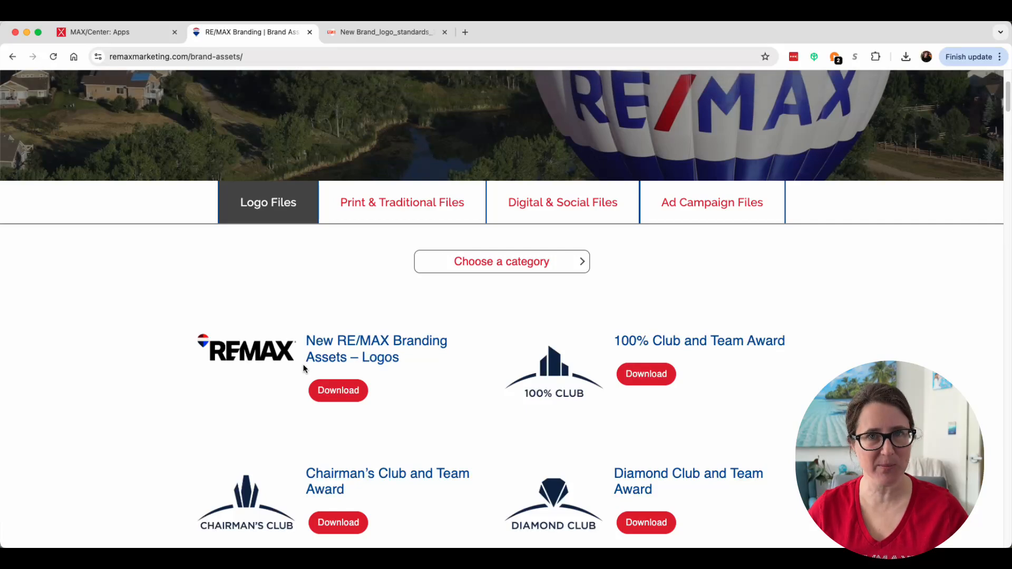
pyautogui.moveTo(337, 390)
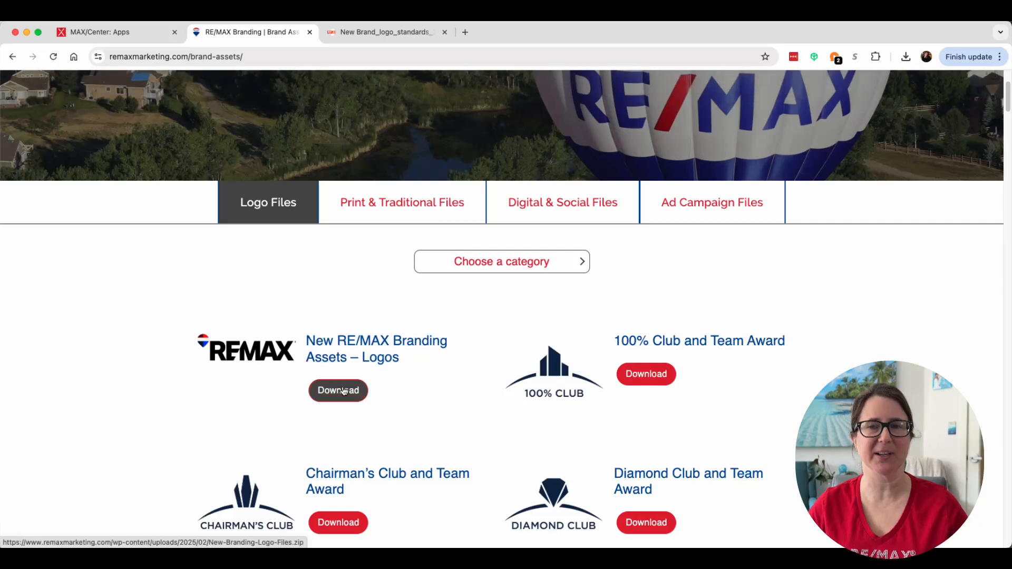
pyautogui.click(337, 390)
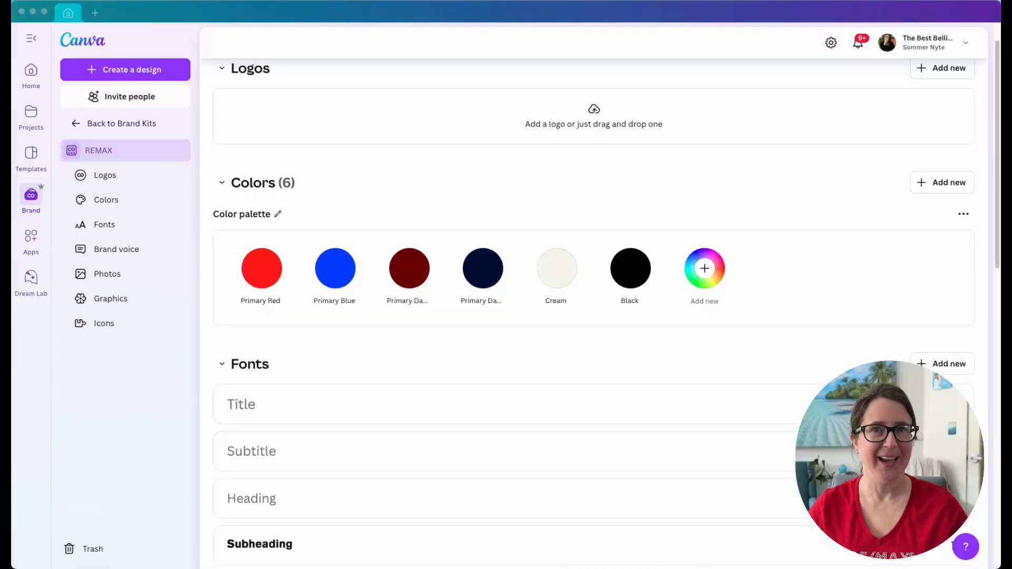
pyautogui.moveTo(604, 122)
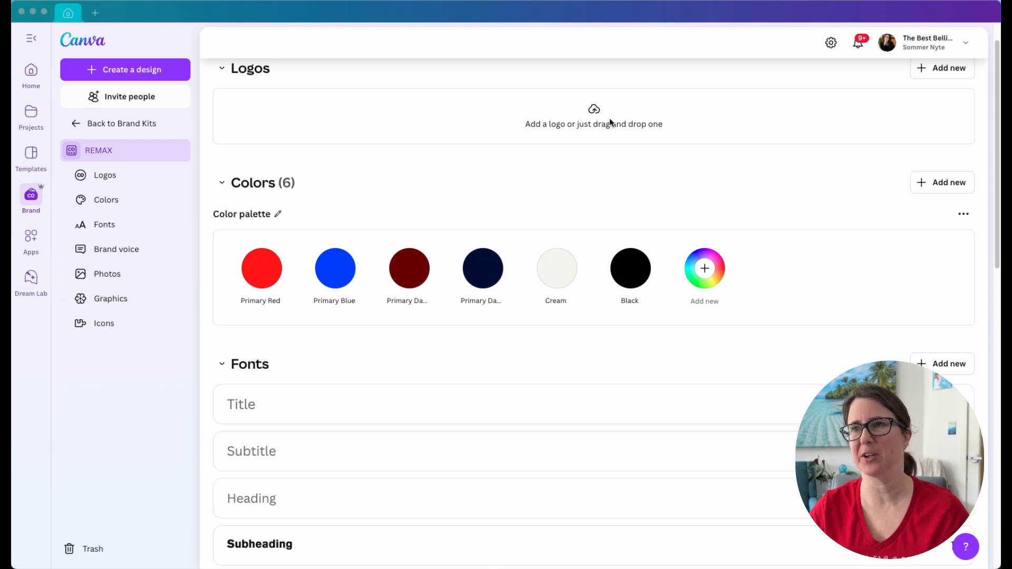
pyautogui.moveTo(798, 89)
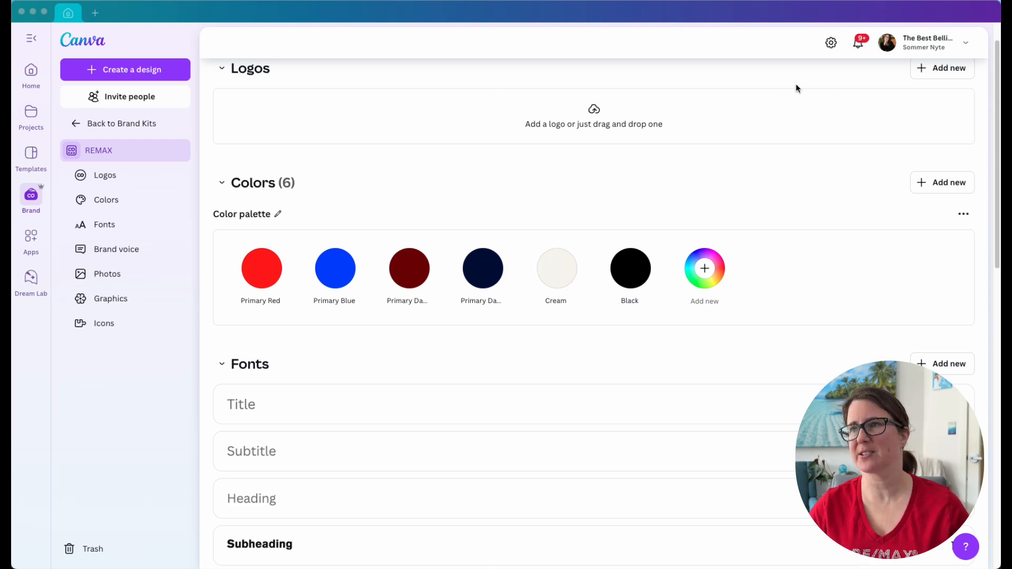
# Upload the four REMAX logo PNGs from New Branding Logo Files into the kit's Logos
pyautogui.click(942, 67)
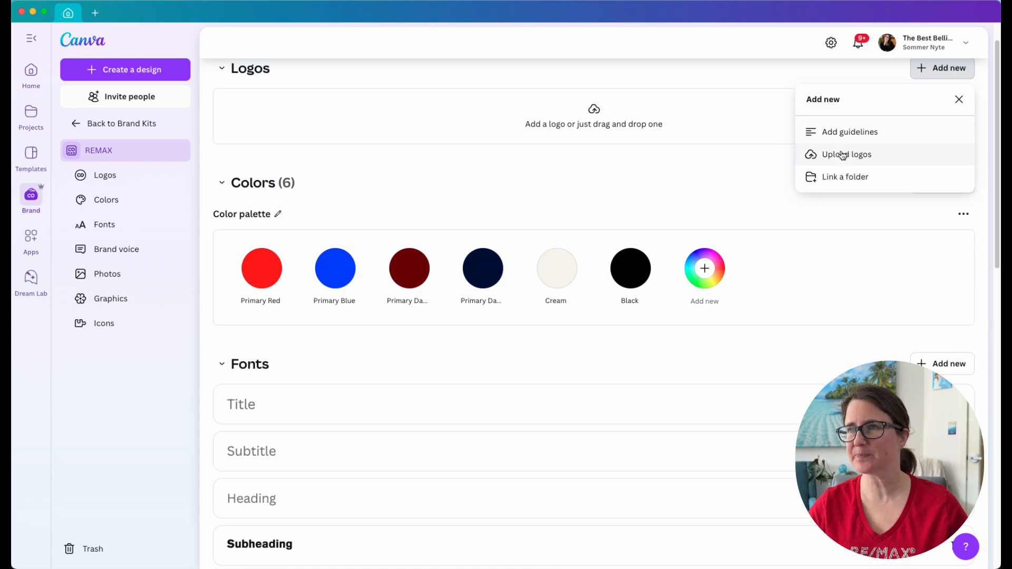
pyautogui.click(847, 154)
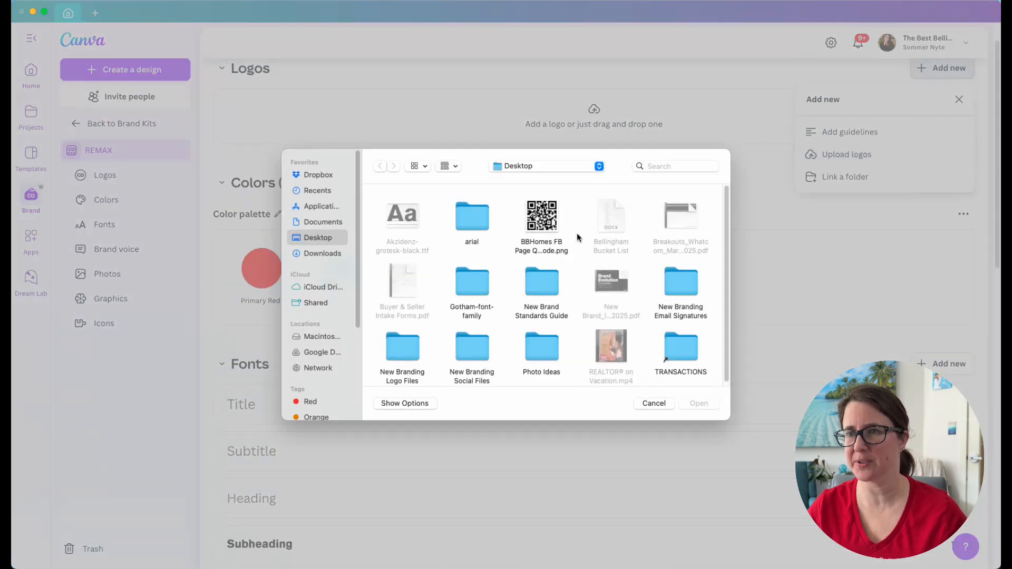
pyautogui.moveTo(529, 302)
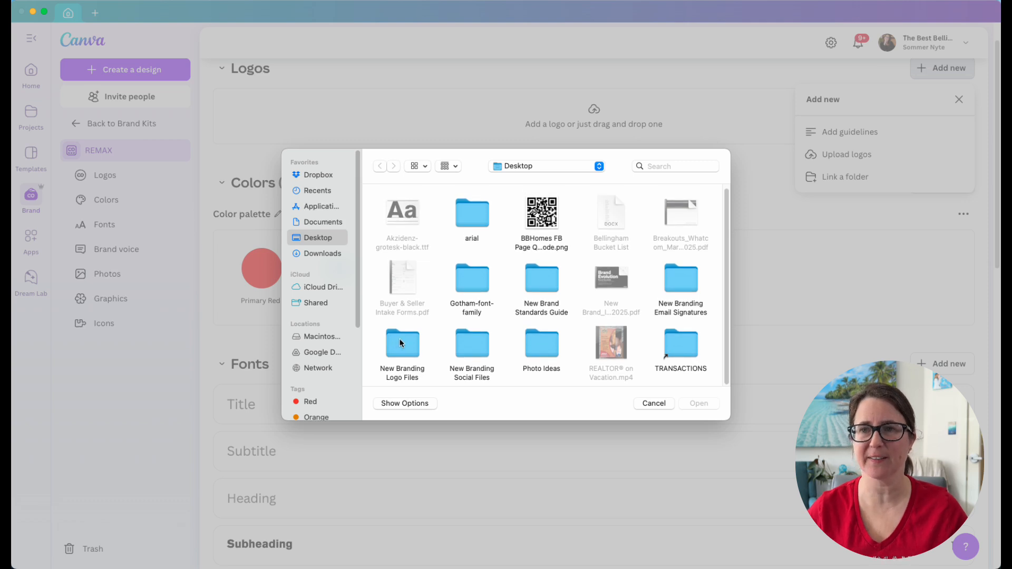
pyautogui.moveTo(400, 346)
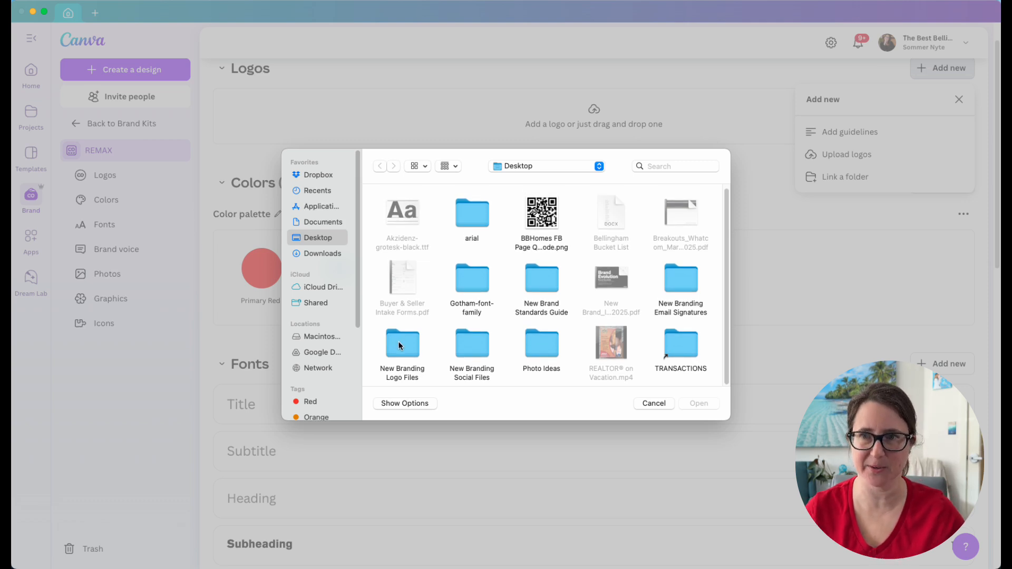
pyautogui.doubleClick(402, 343)
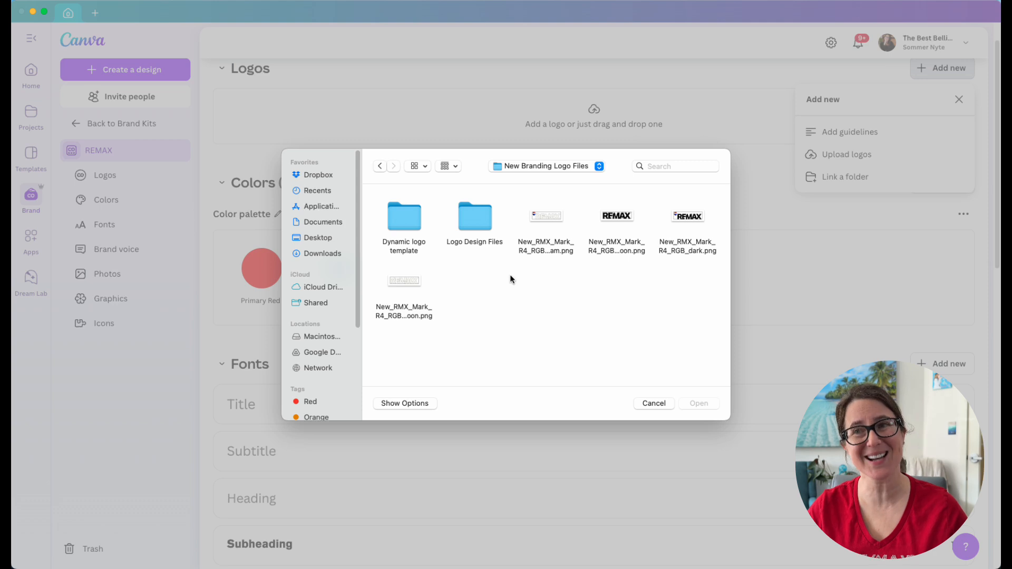
pyautogui.click(546, 217)
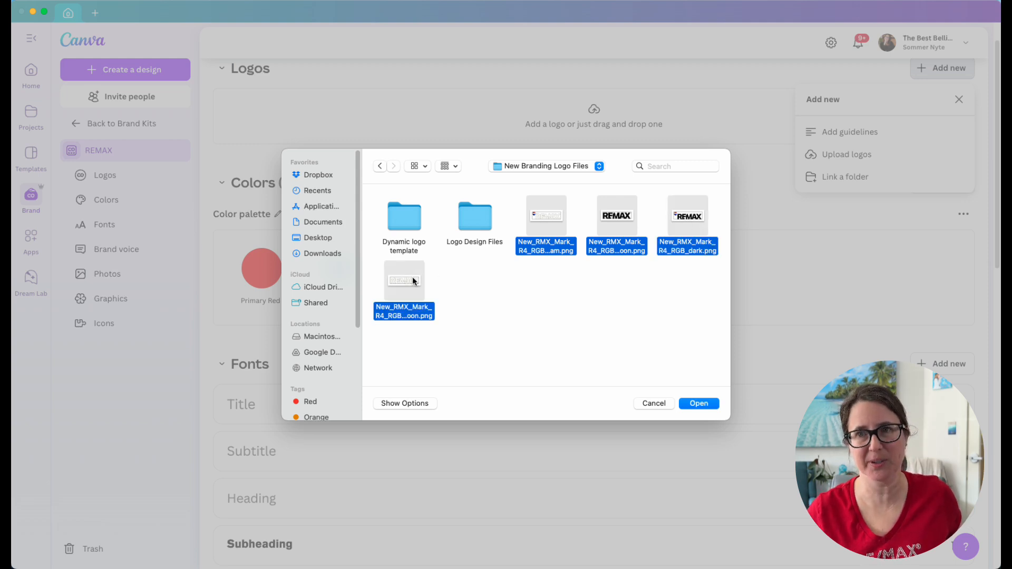
pyautogui.click(698, 404)
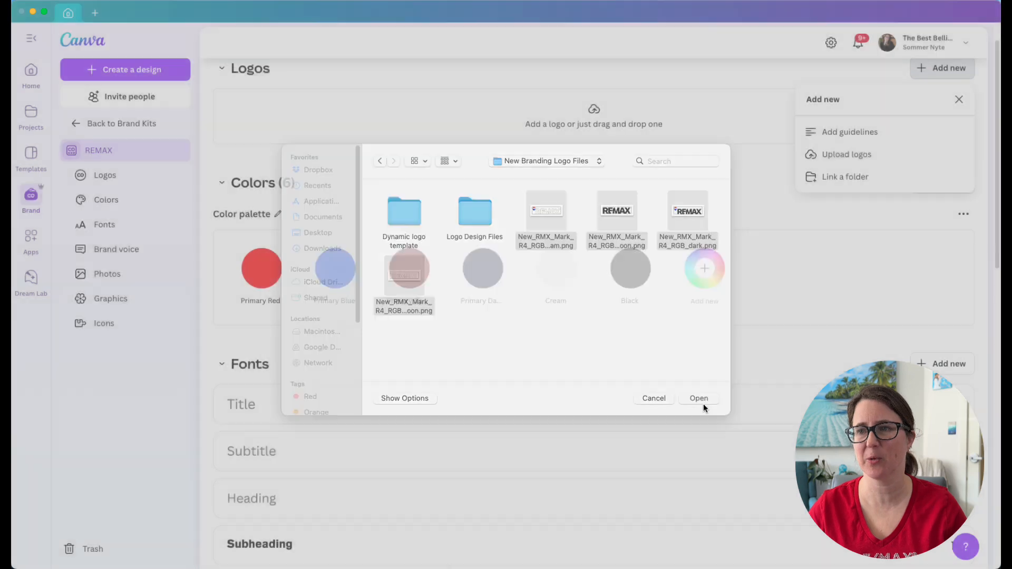
pyautogui.click(699, 399)
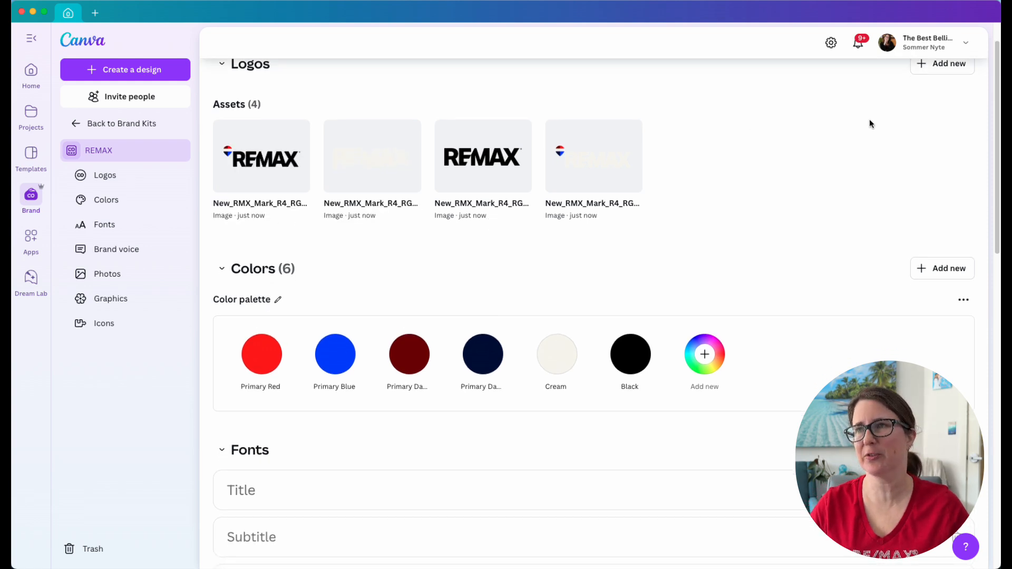
# Start another logo upload and browse Logo Design Files > RGB_Logos_Digital ONLY > Balloon_Mark
pyautogui.click(948, 107)
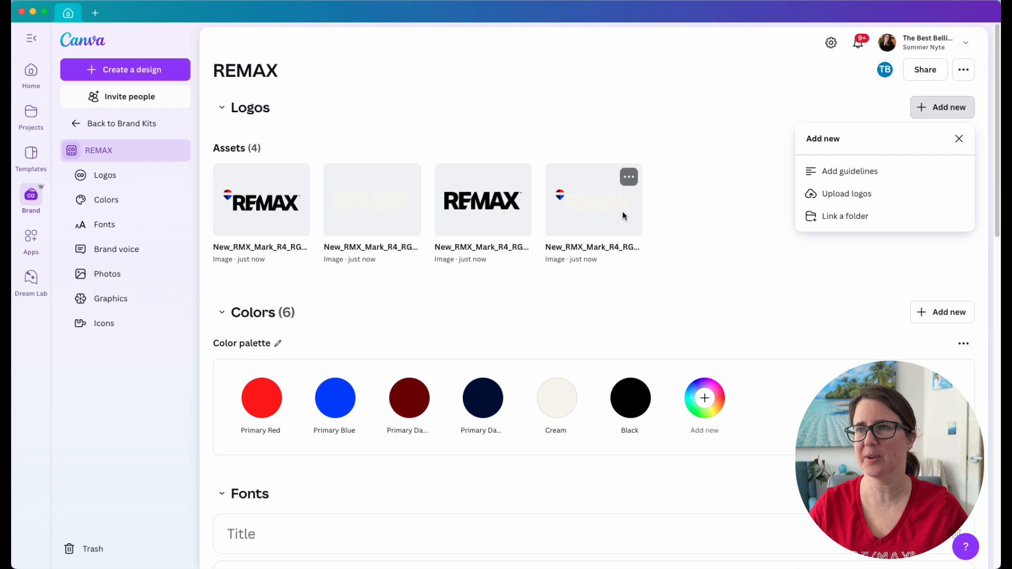
pyautogui.click(851, 194)
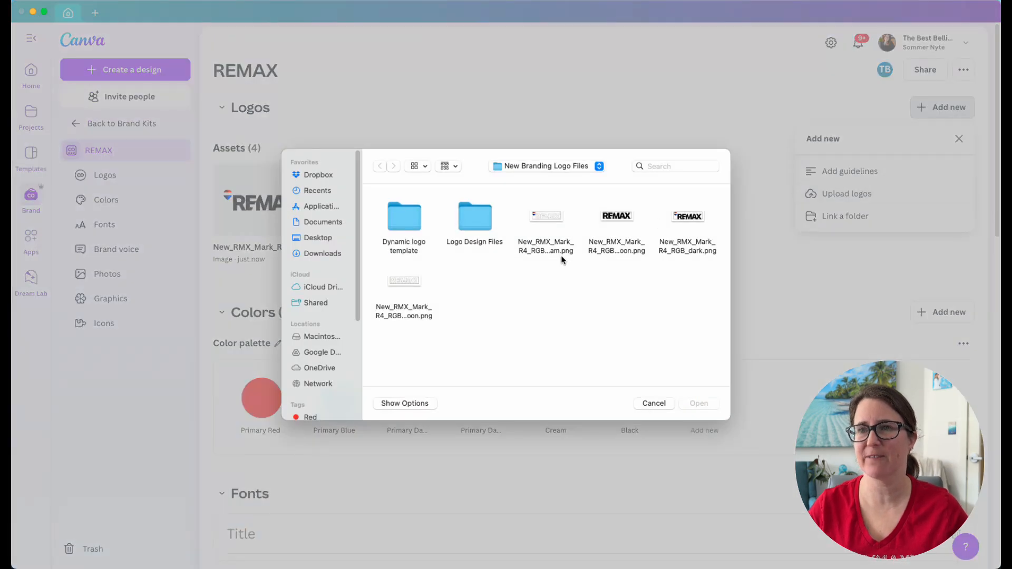
pyautogui.moveTo(478, 222)
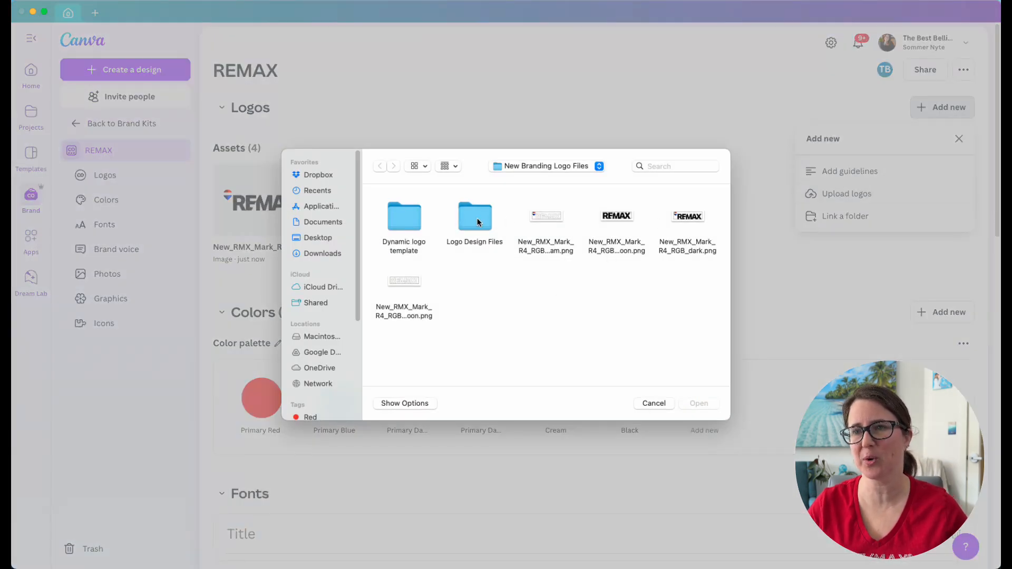
pyautogui.doubleClick(474, 217)
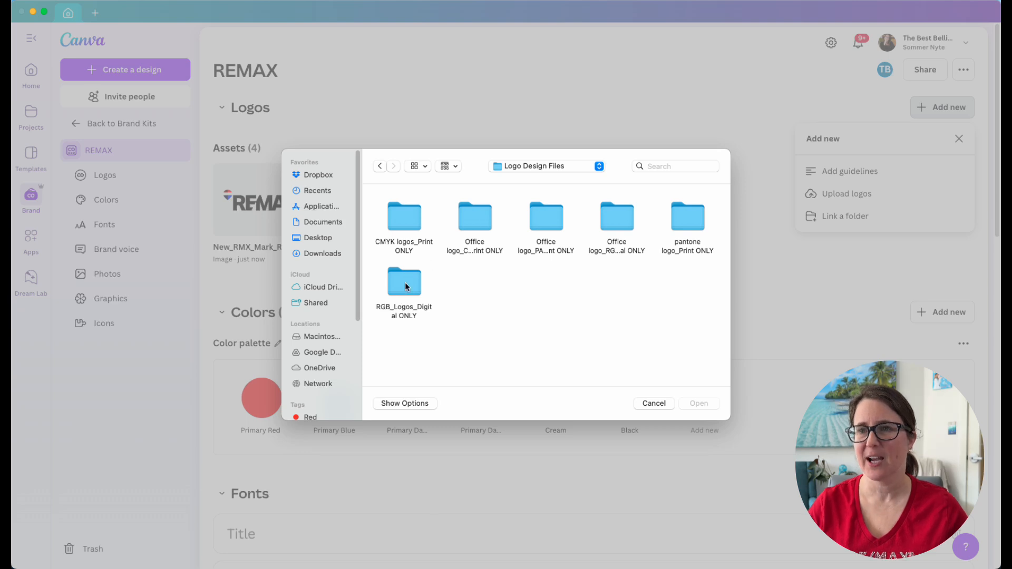
pyautogui.doubleClick(404, 283)
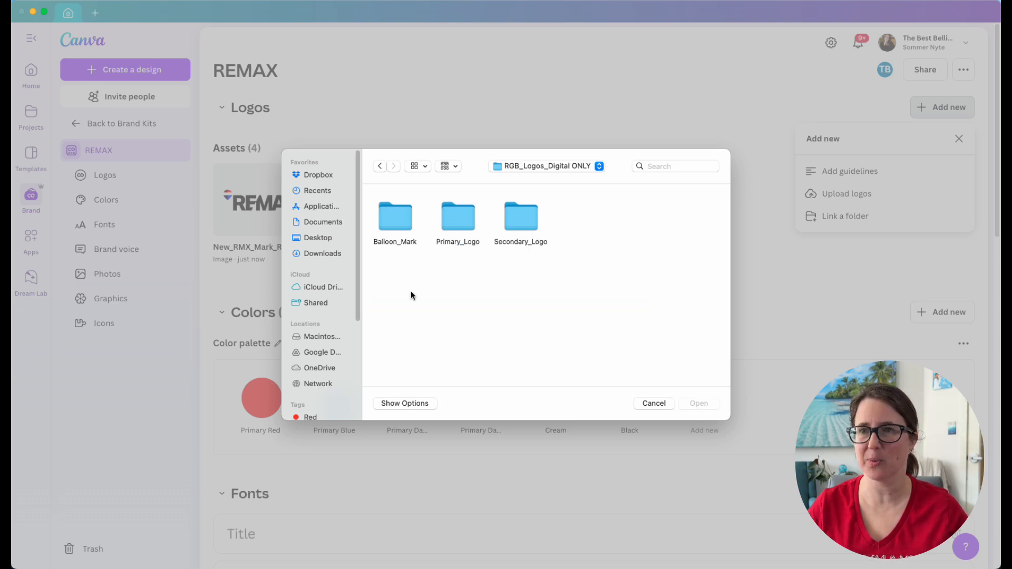
pyautogui.doubleClick(394, 216)
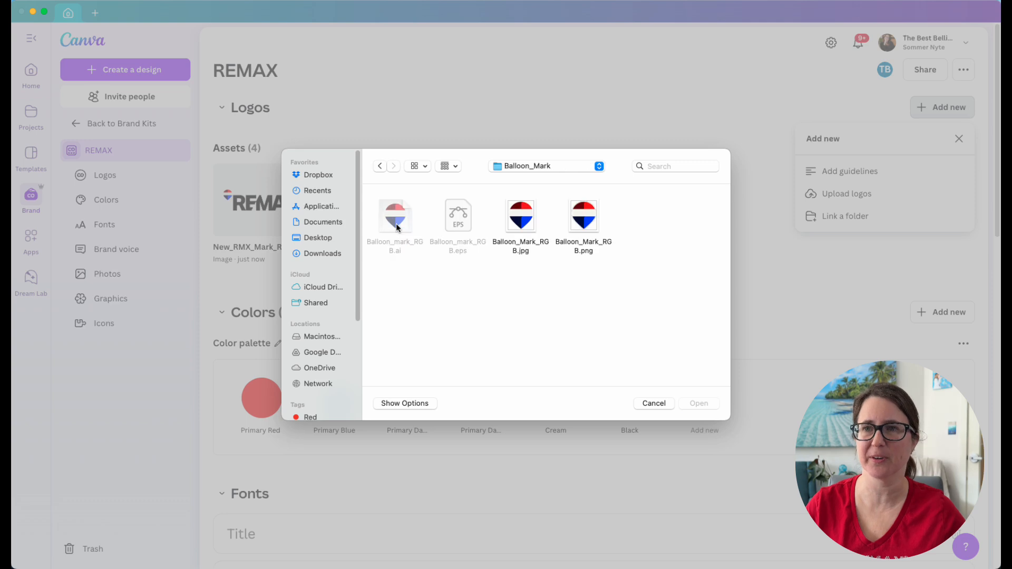
pyautogui.moveTo(586, 249)
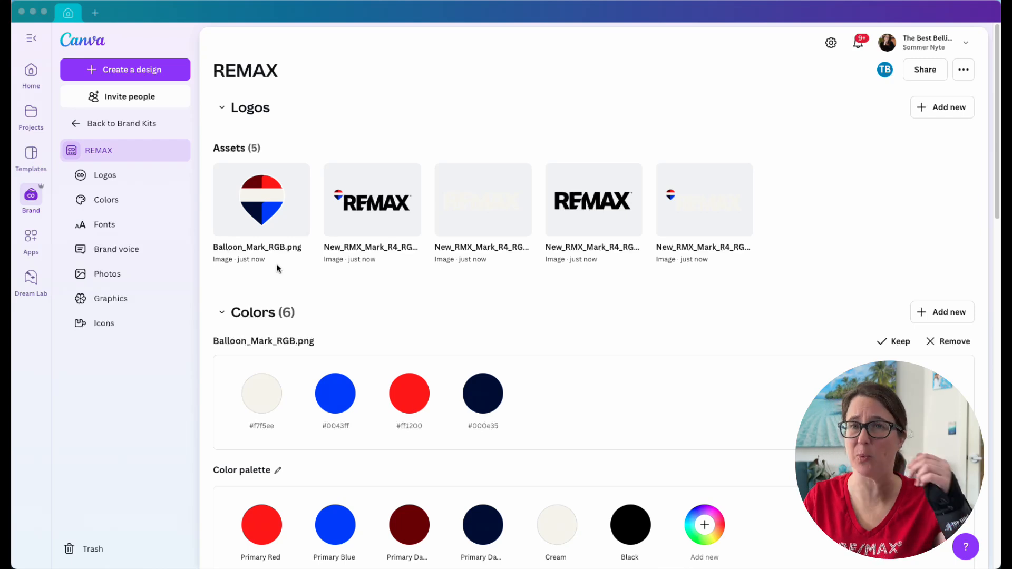
pyautogui.moveTo(155, 83)
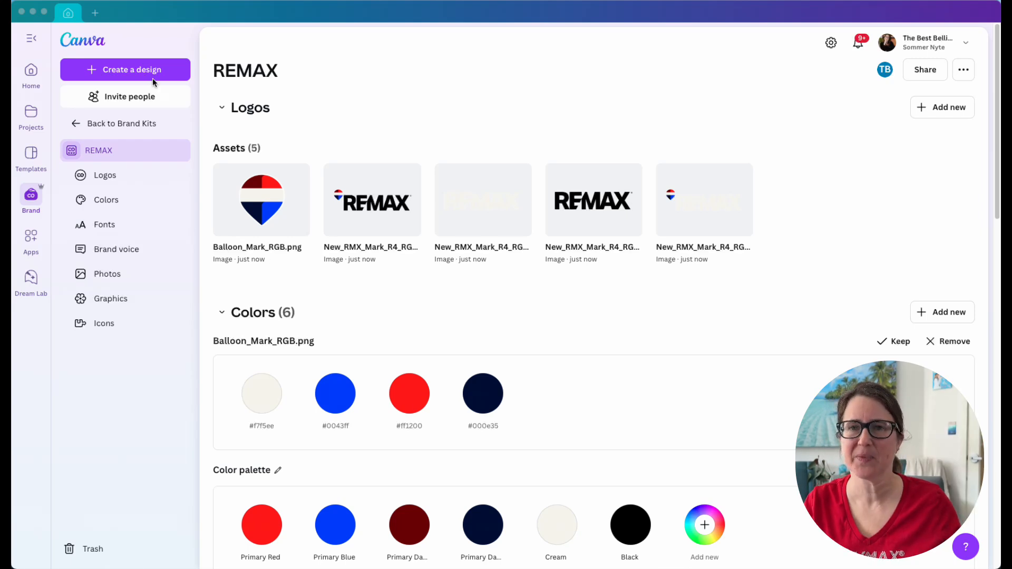
# Create a new US Letter design and apply the black-and-grey 'nature' magazine cover template
pyautogui.click(126, 69)
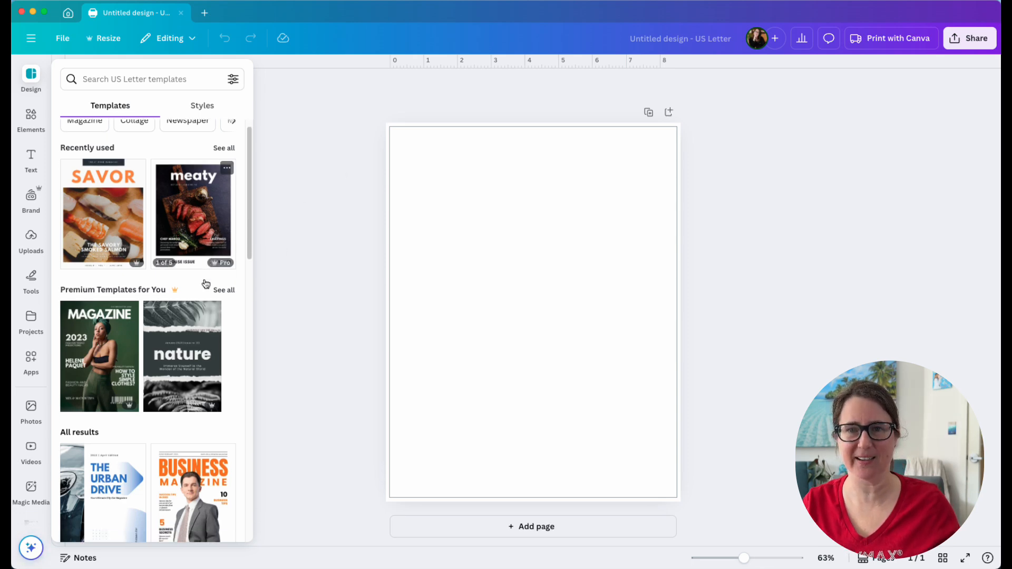
pyautogui.scroll(-3)
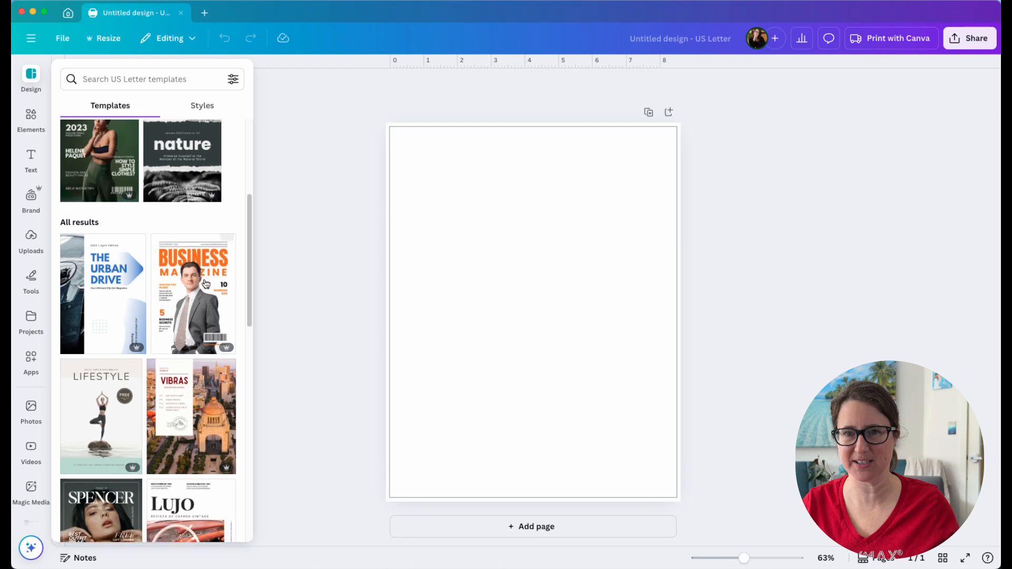
pyautogui.scroll(3)
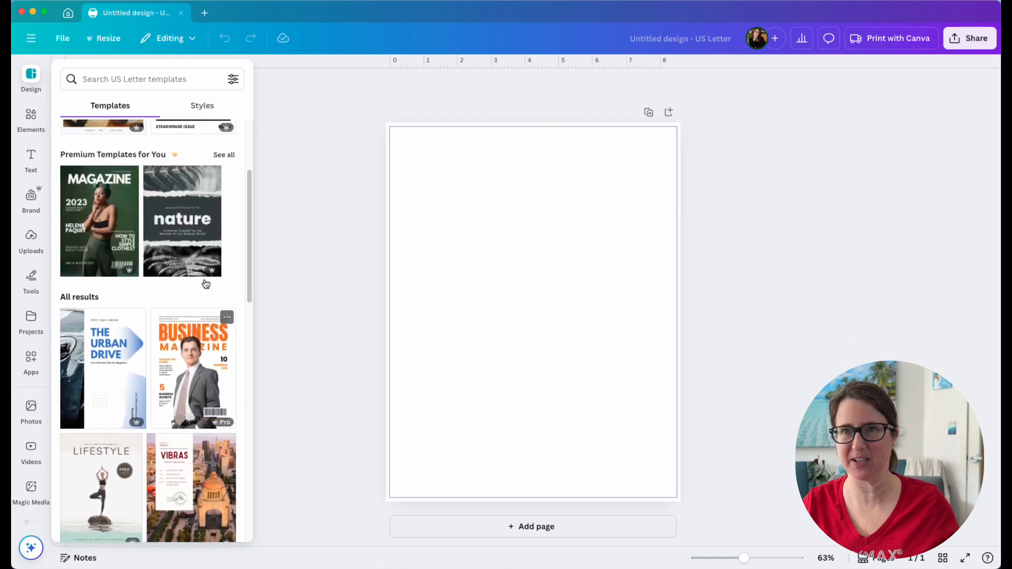
pyautogui.click(183, 222)
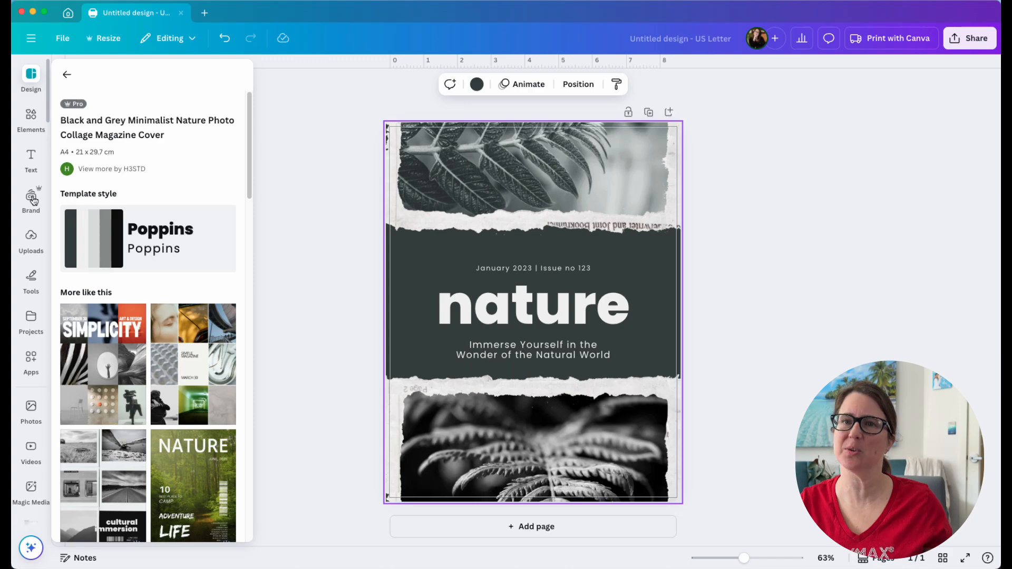
pyautogui.click(31, 201)
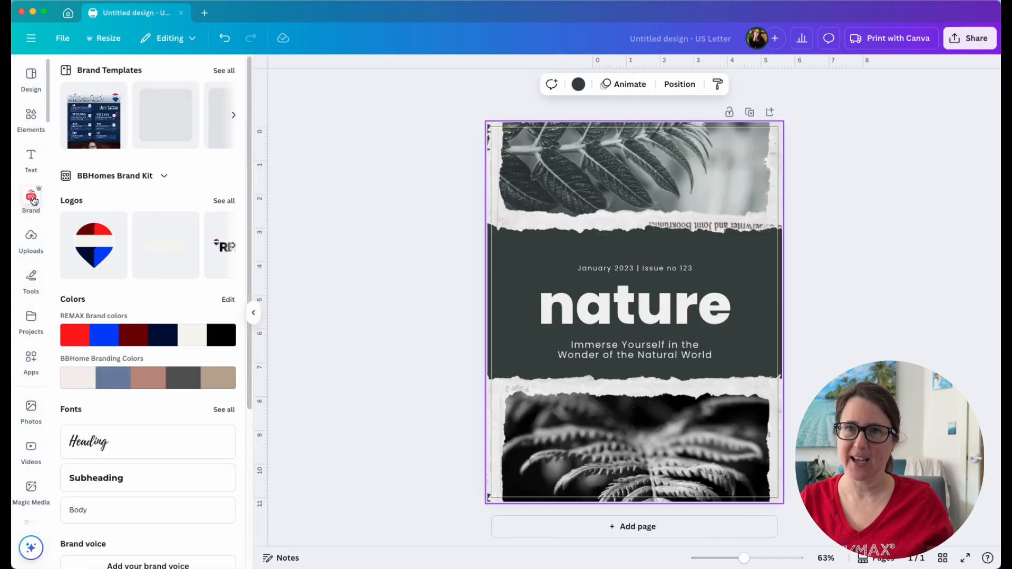
pyautogui.click(165, 176)
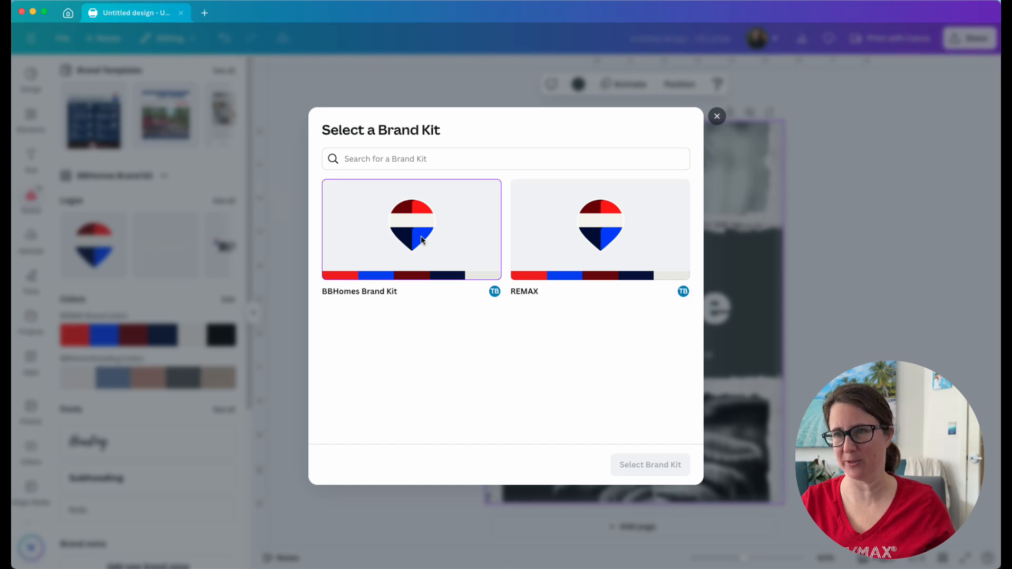
pyautogui.click(599, 229)
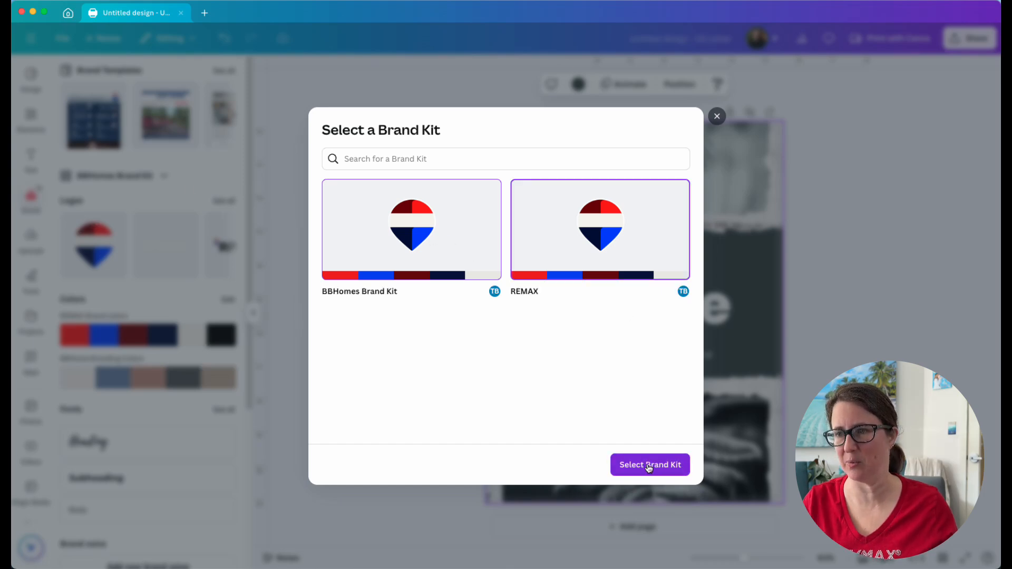
pyautogui.click(650, 465)
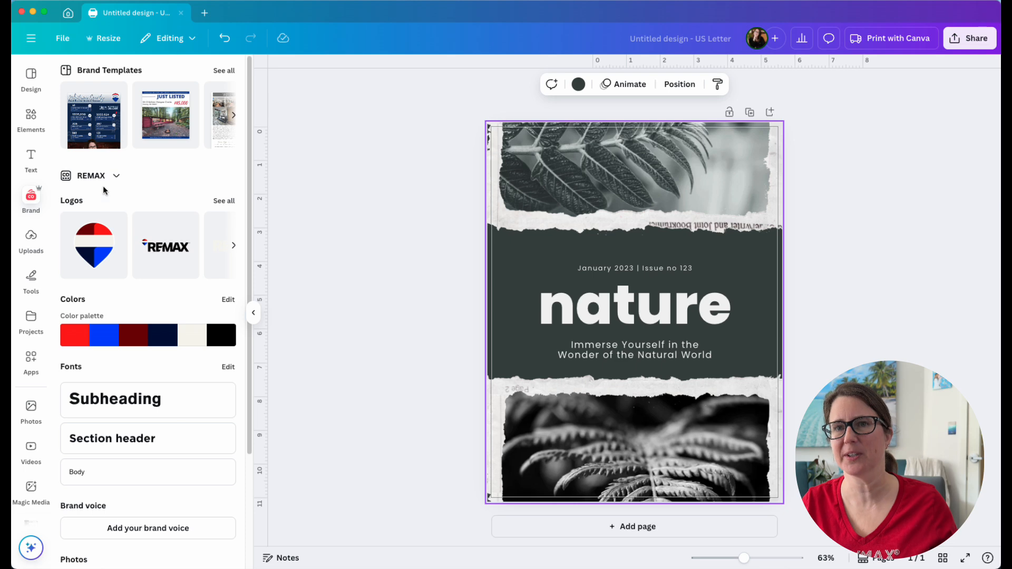
pyautogui.moveTo(238, 247)
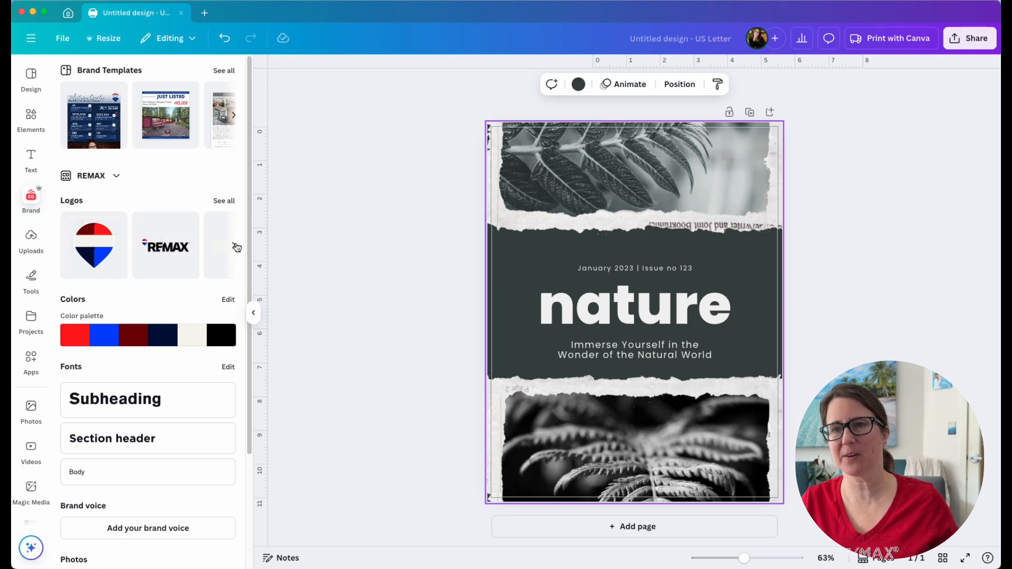
pyautogui.click(237, 246)
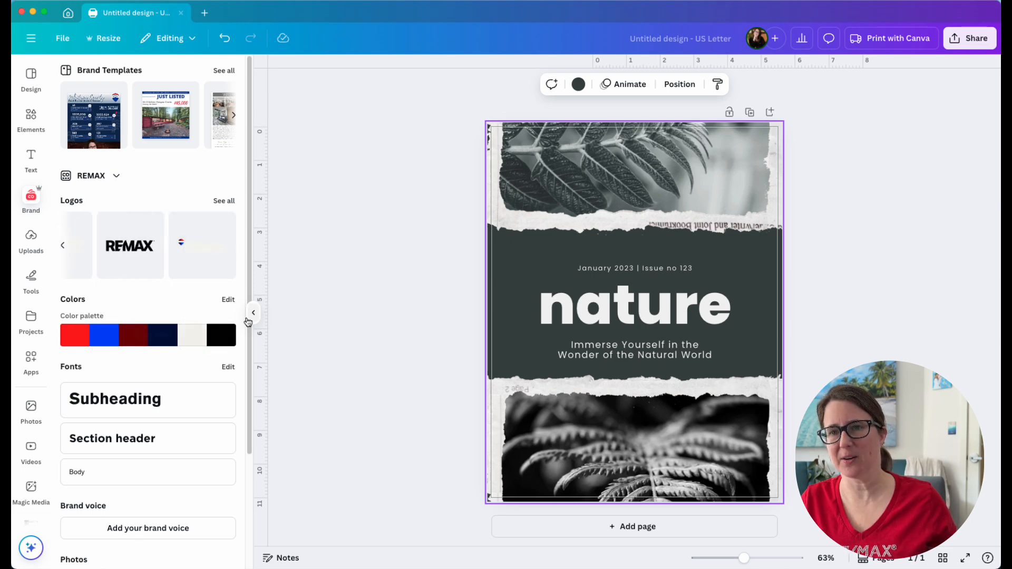
pyautogui.scroll(-3)
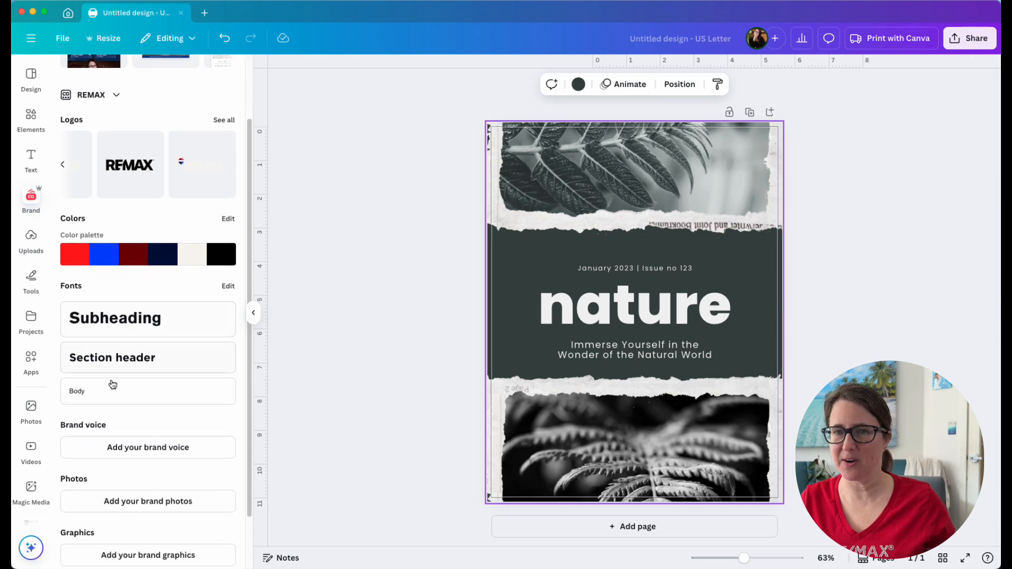
pyautogui.scroll(-3)
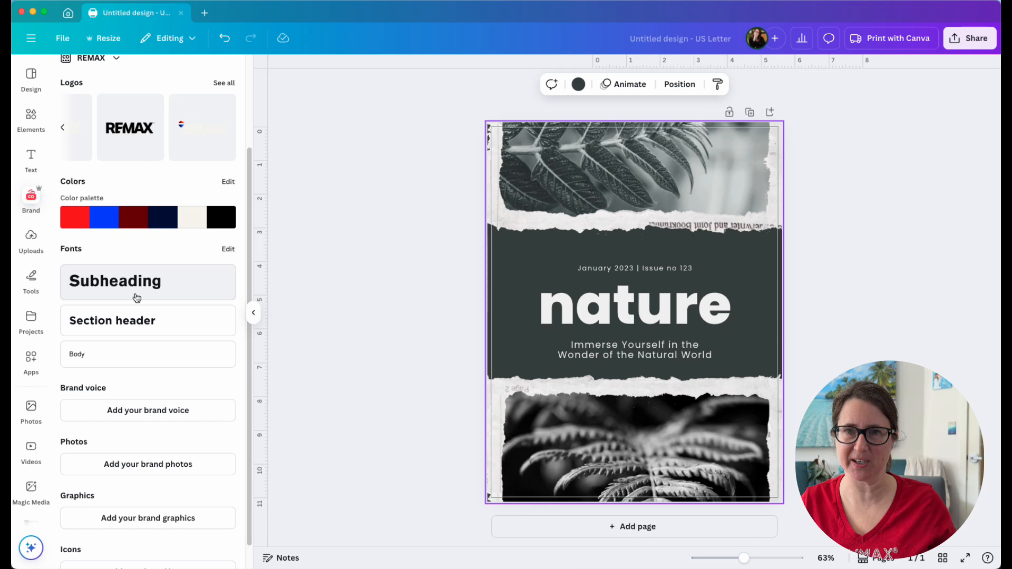
pyautogui.scroll(-3)
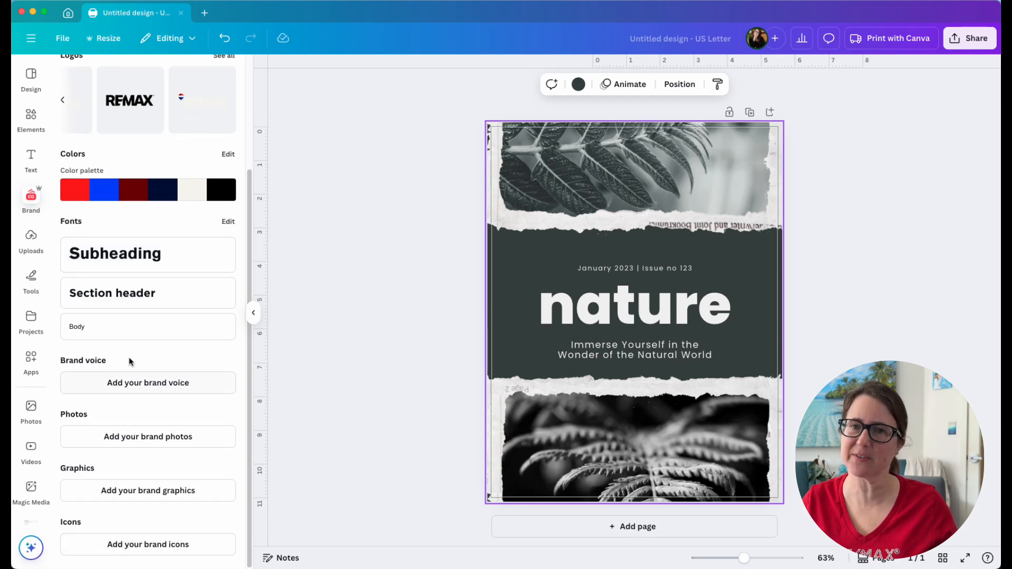
pyautogui.moveTo(133, 474)
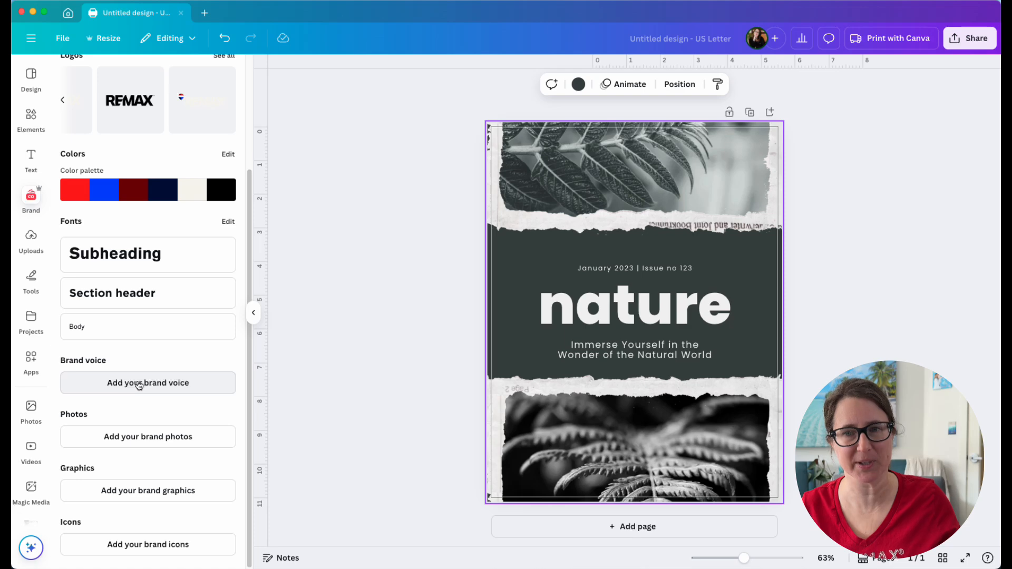
pyautogui.moveTo(147, 436)
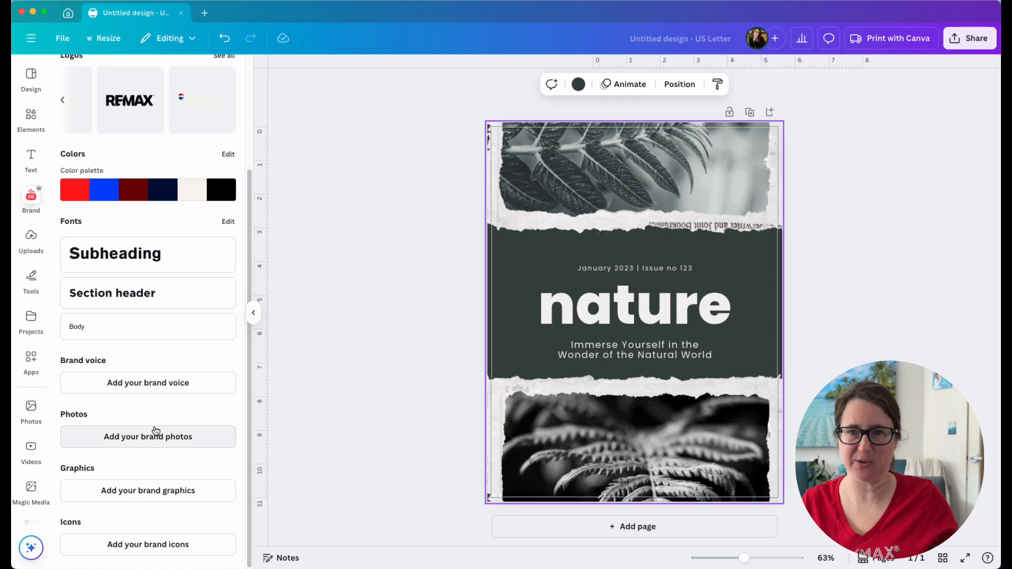
pyautogui.scroll(3)
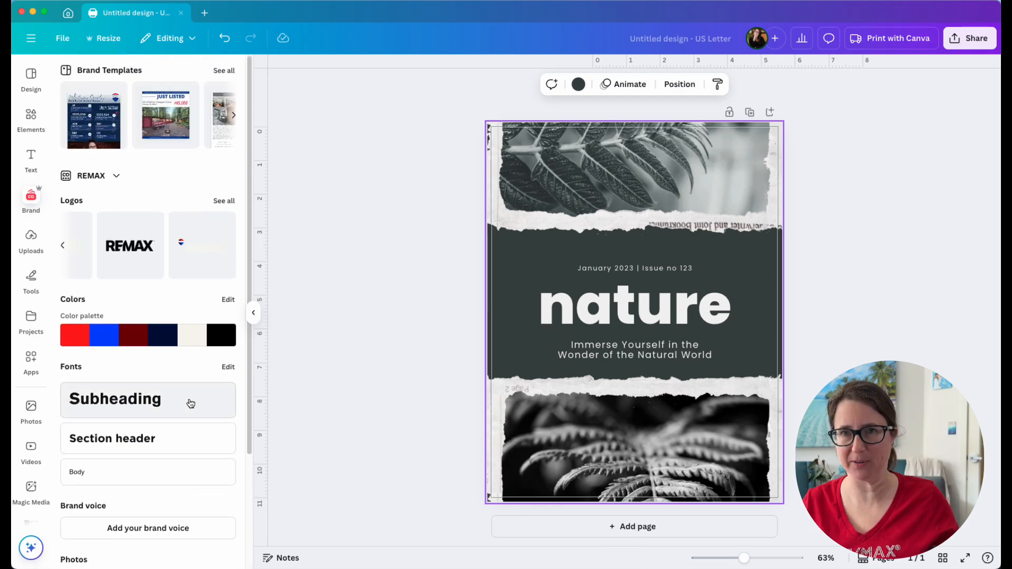
pyautogui.moveTo(396, 333)
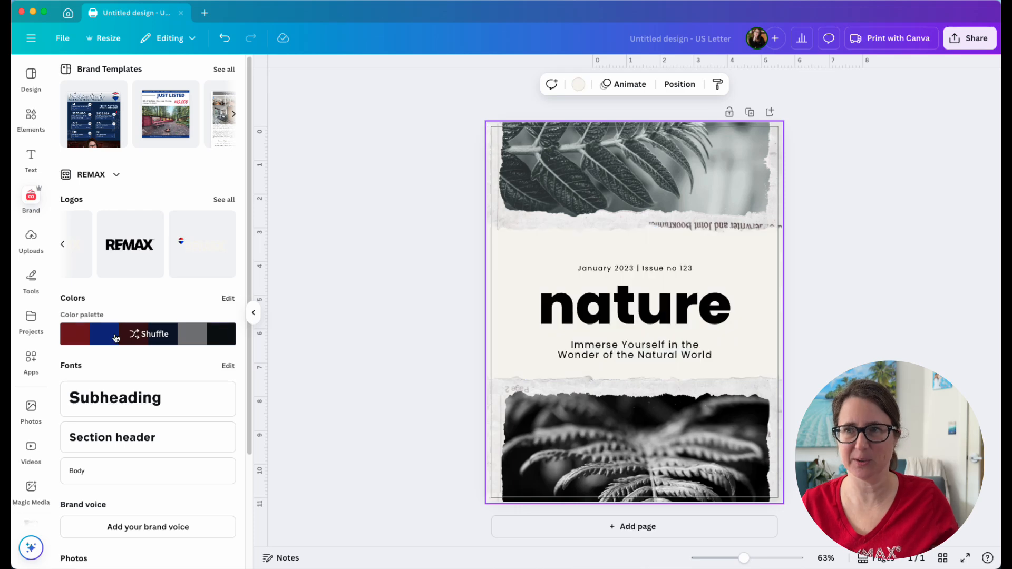
# Shuffle the REMAX palette onto the cover until cream, black and red appear
pyautogui.click(147, 334)
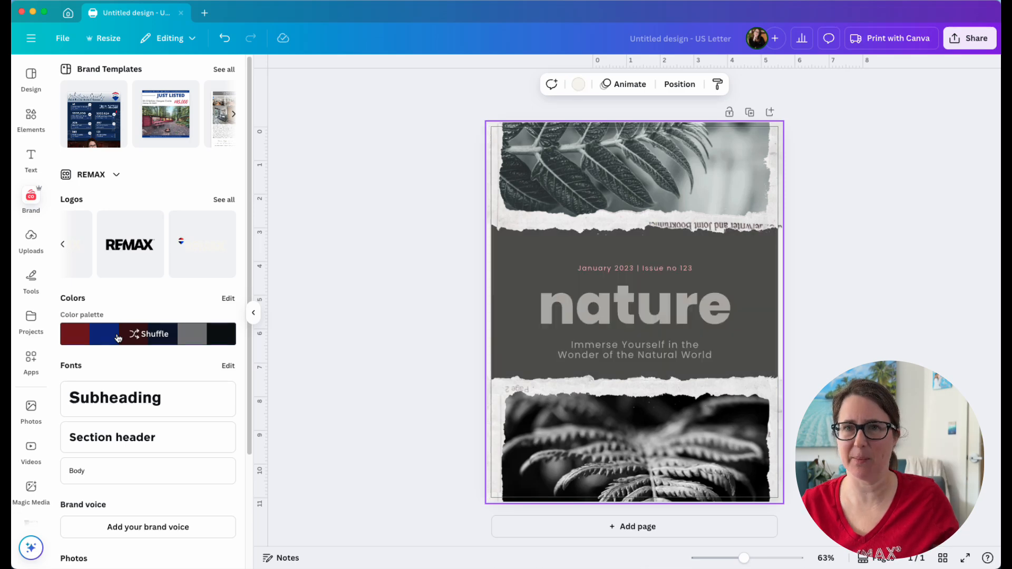
pyautogui.click(148, 334)
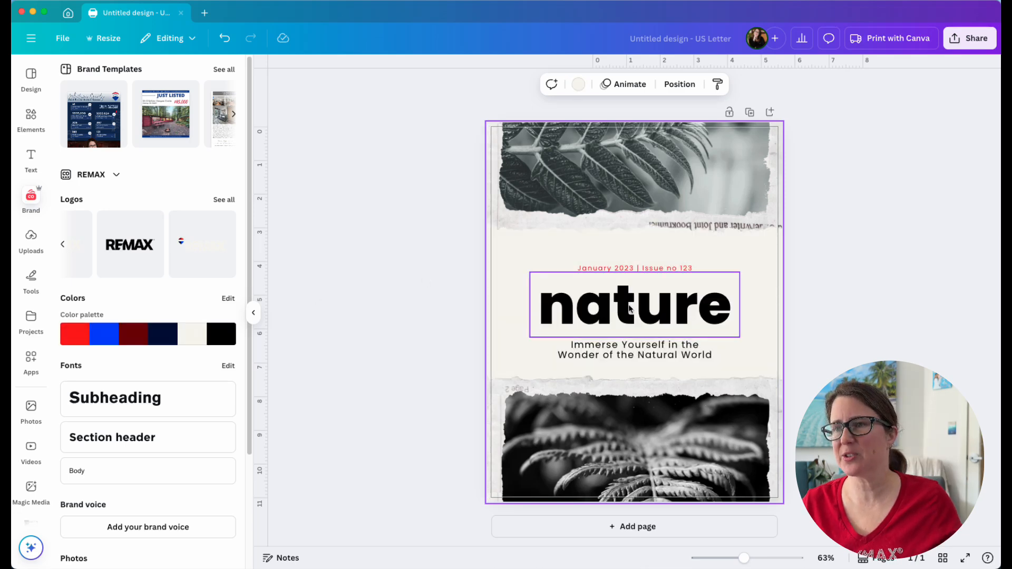
# Change all cover text to AkzidenzGrotesk Regular and select the top fern photo to remove it
pyautogui.click(633, 306)
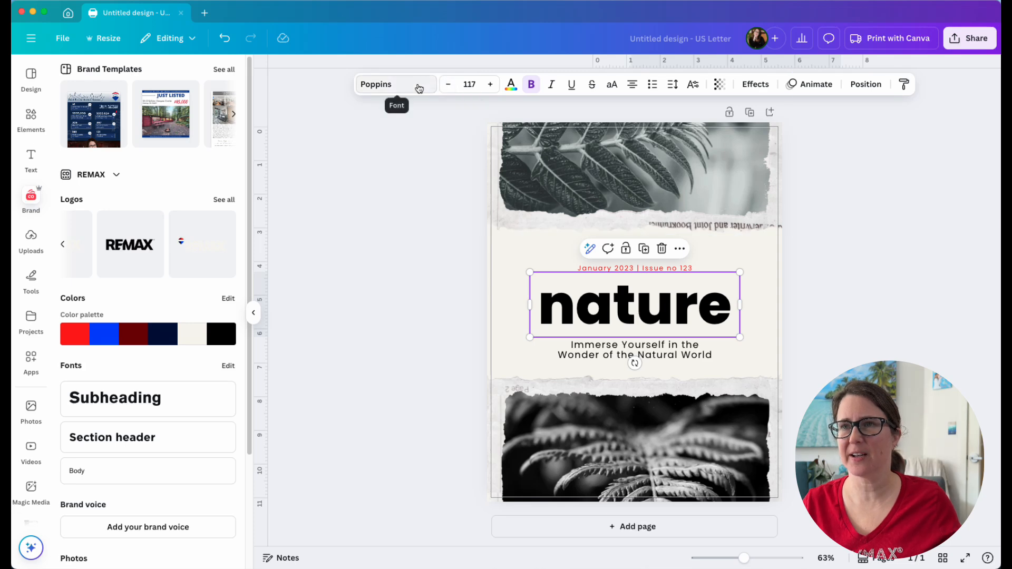
pyautogui.click(393, 84)
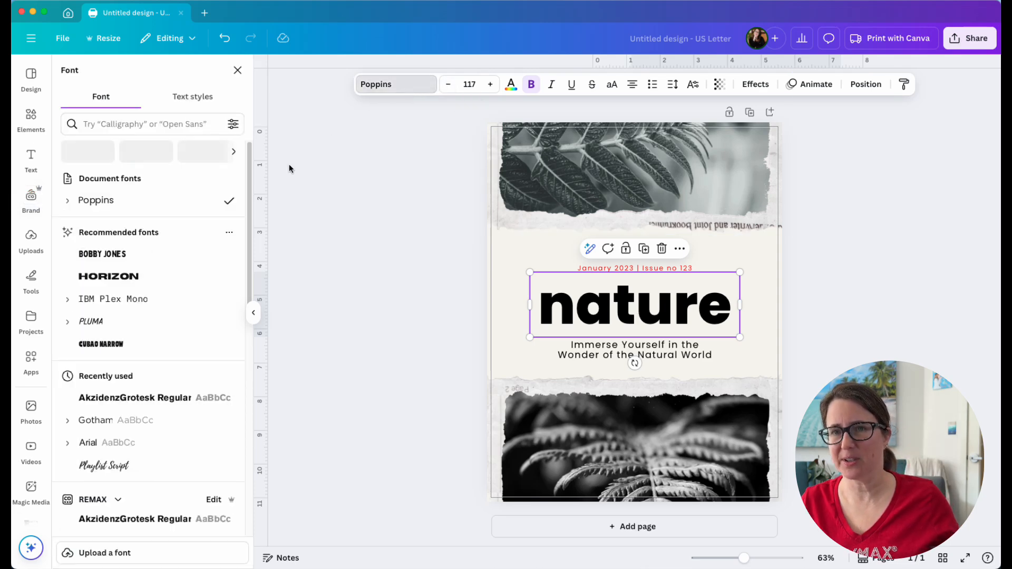
pyautogui.scroll(-3)
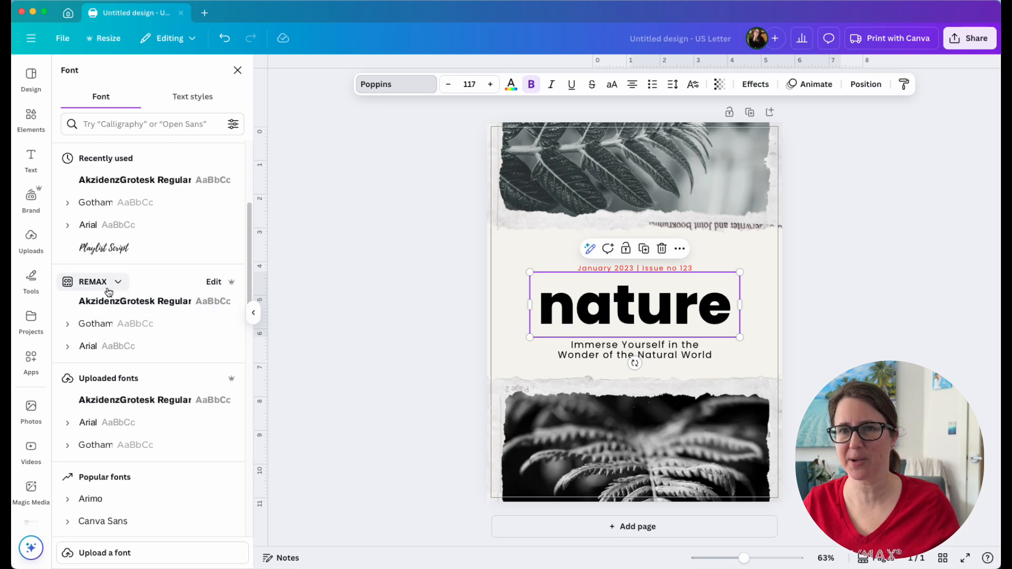
pyautogui.click(135, 300)
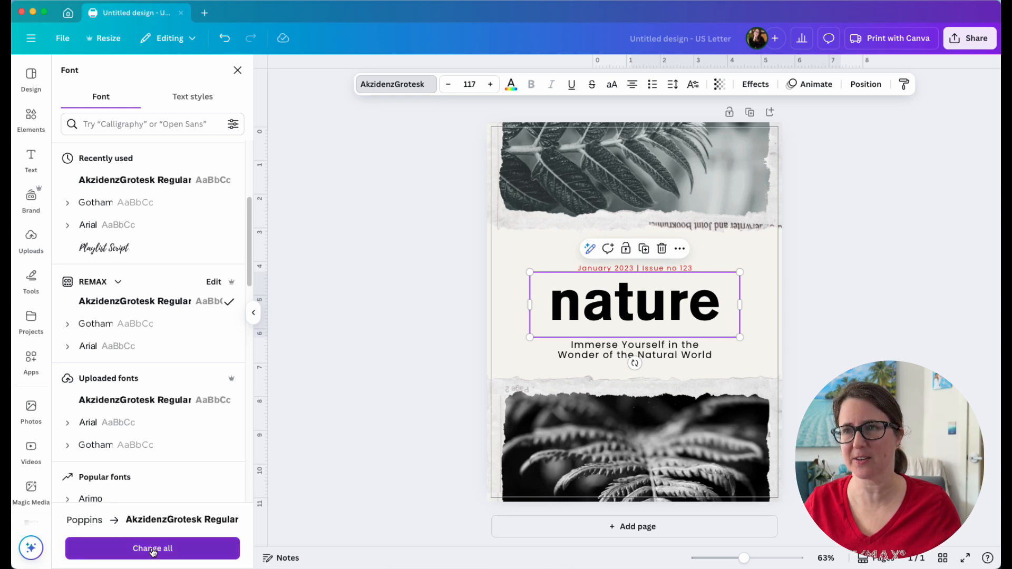
pyautogui.click(152, 549)
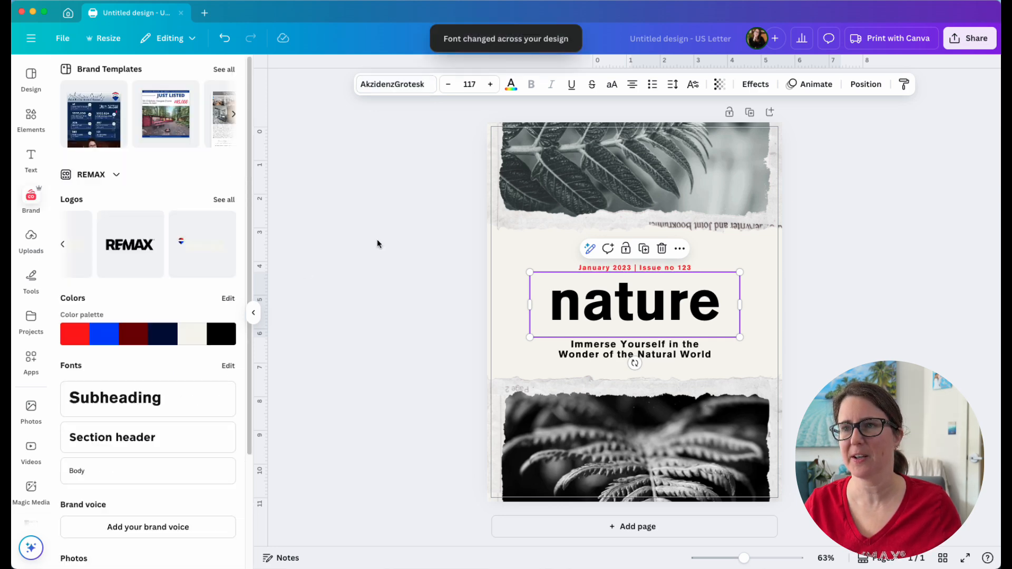
pyautogui.click(633, 177)
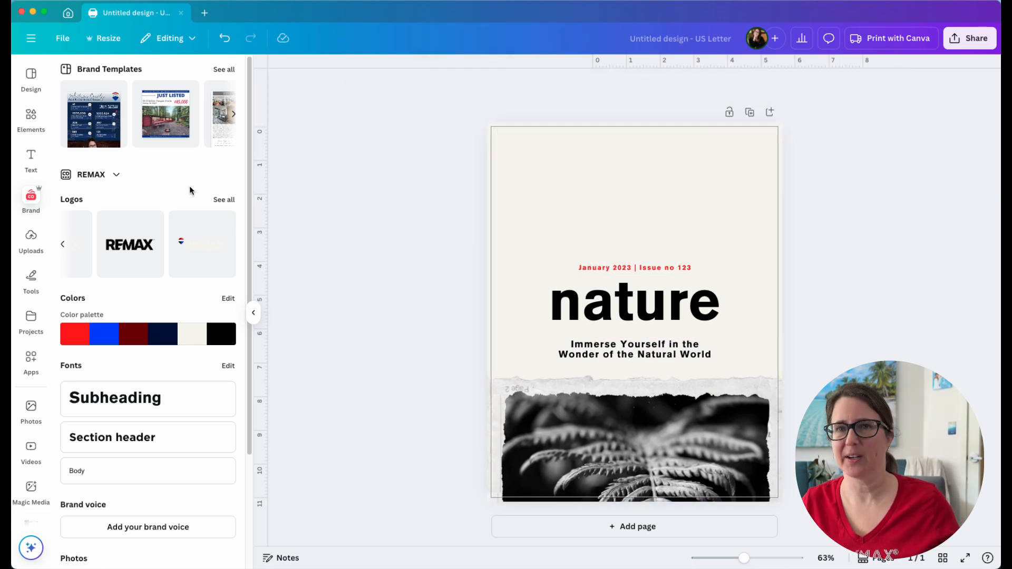
# Place the REMAX wordmark logo centred at the top of the cover
pyautogui.click(224, 199)
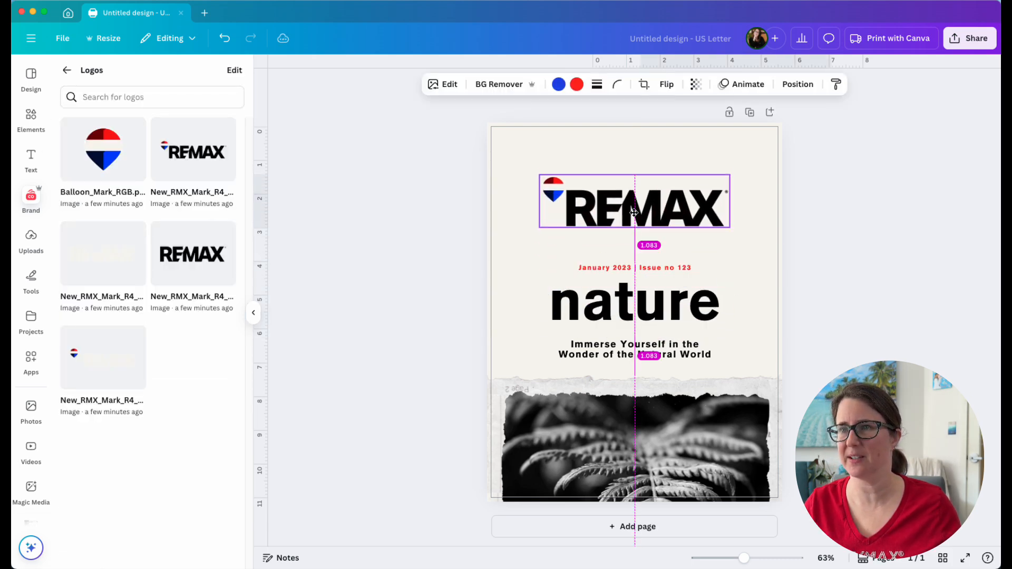
pyautogui.click(633, 201)
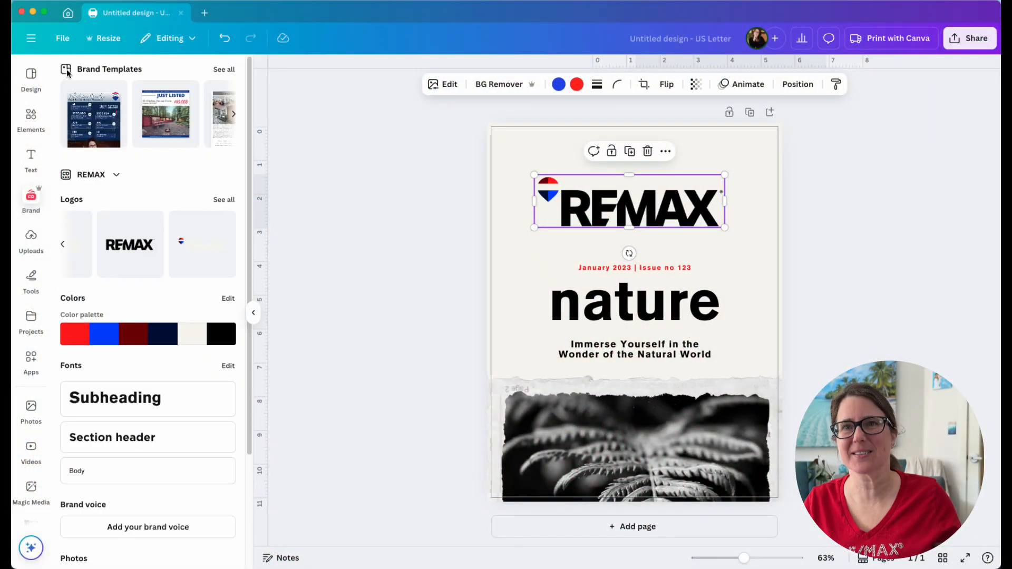
pyautogui.moveTo(421, 164)
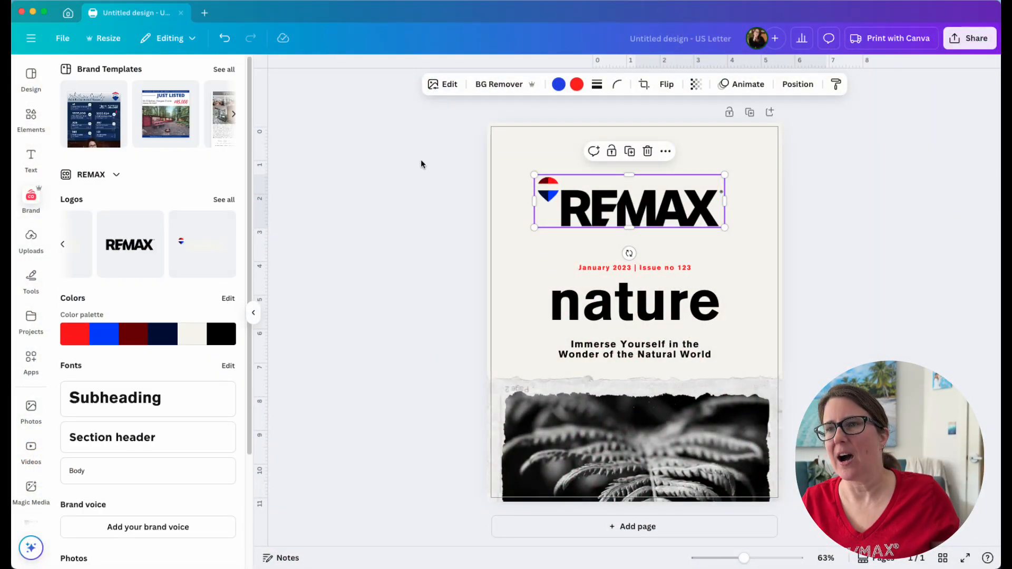
# Colour the nature title Primary Red from the REMAX palette, then select the issue line
pyautogui.click(634, 301)
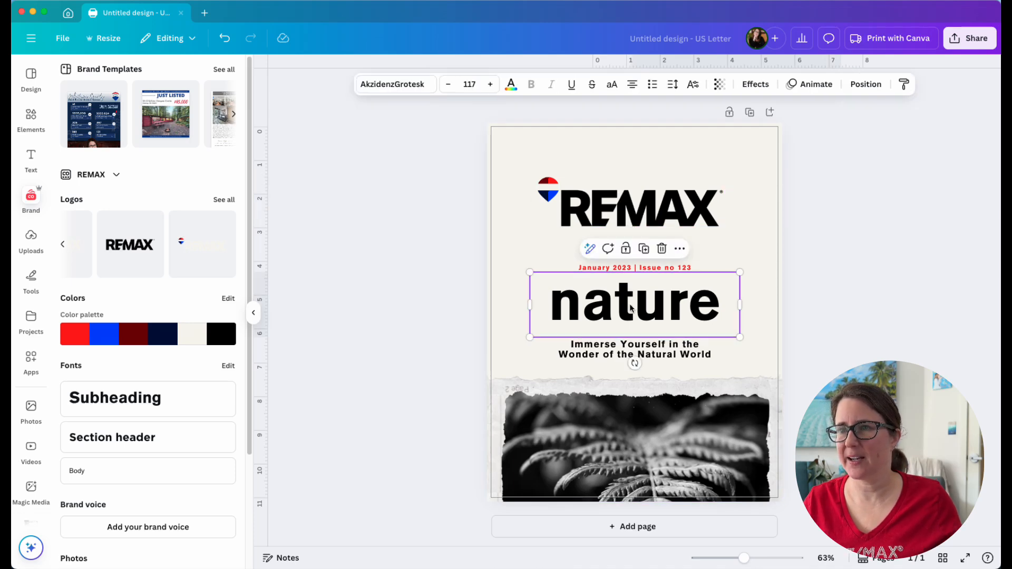
pyautogui.moveTo(511, 85)
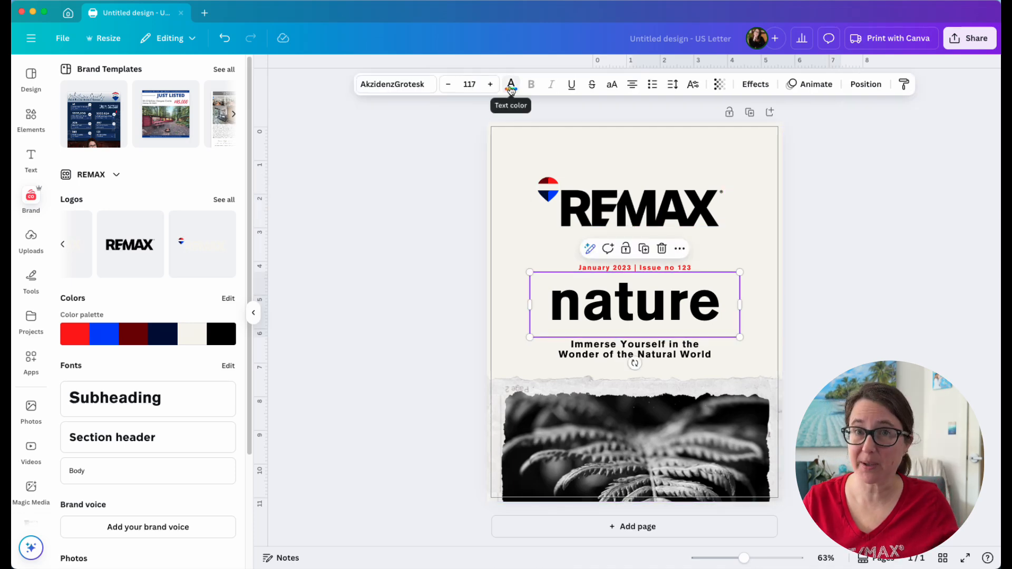
pyautogui.click(511, 84)
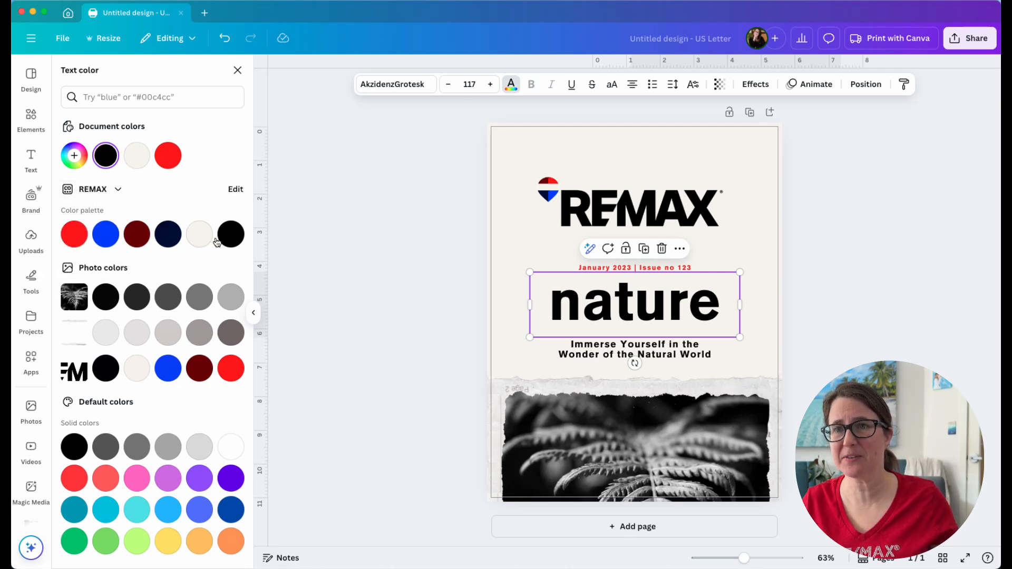
pyautogui.moveTo(106, 235)
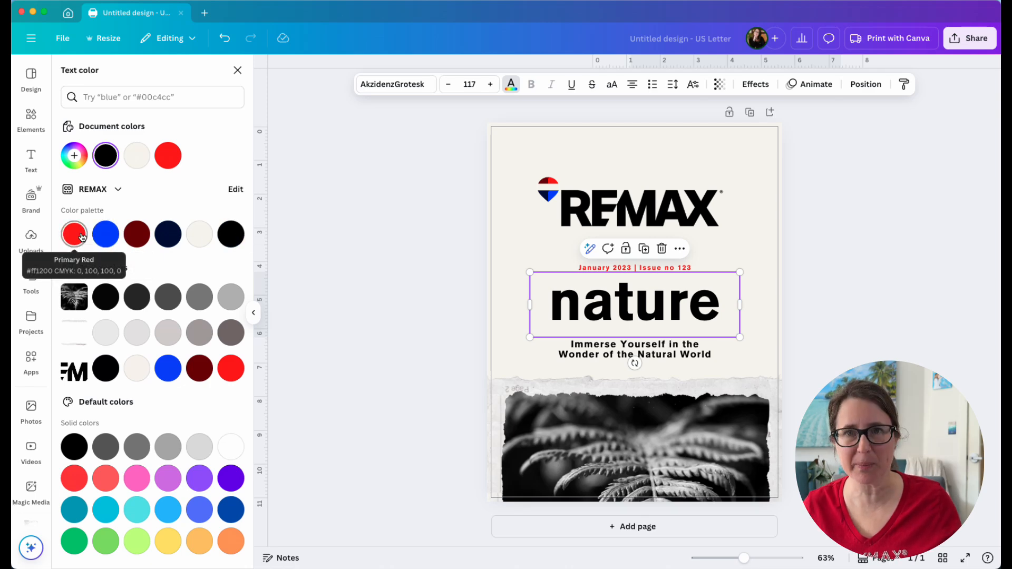
pyautogui.click(74, 234)
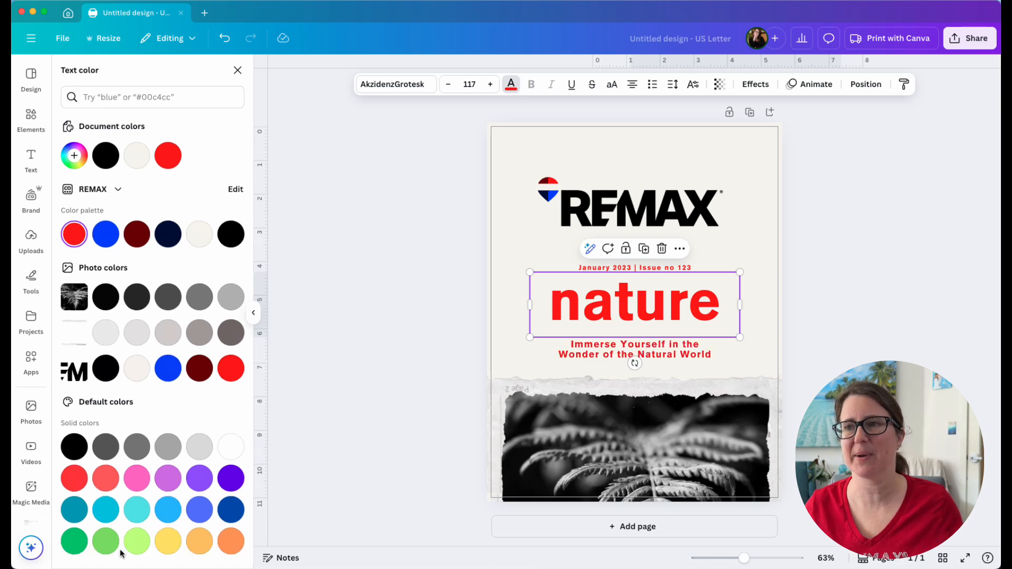
pyautogui.click(633, 267)
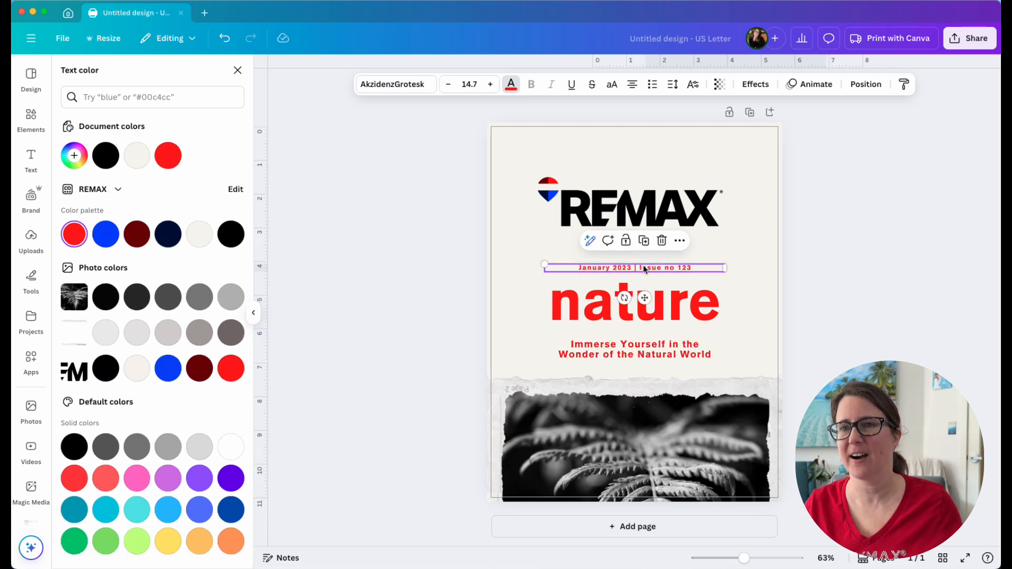
pyautogui.moveTo(168, 234)
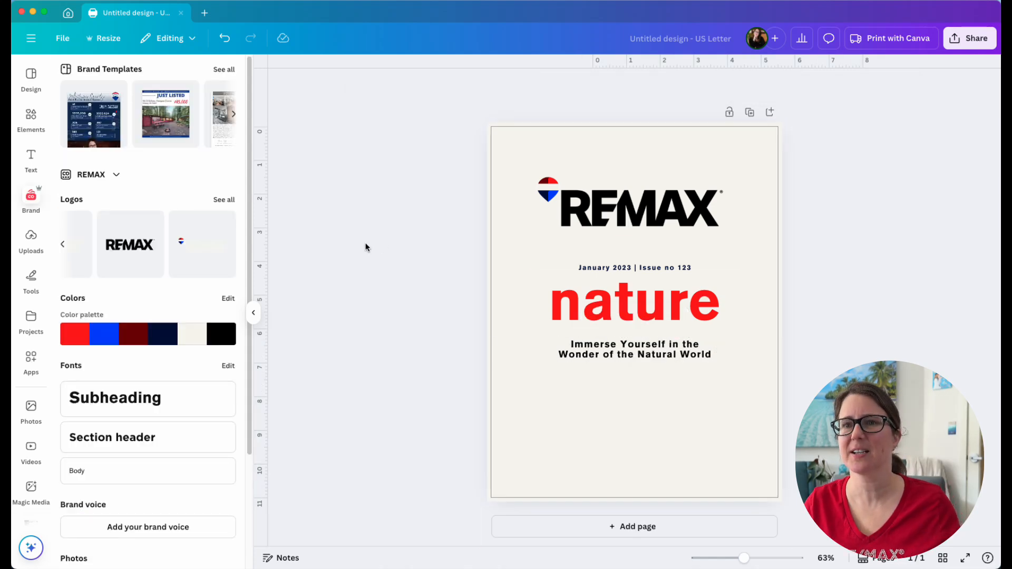
# Place the Balloon_Mark_RGB logo below the tagline near the bottom of the cover
pyautogui.click(223, 200)
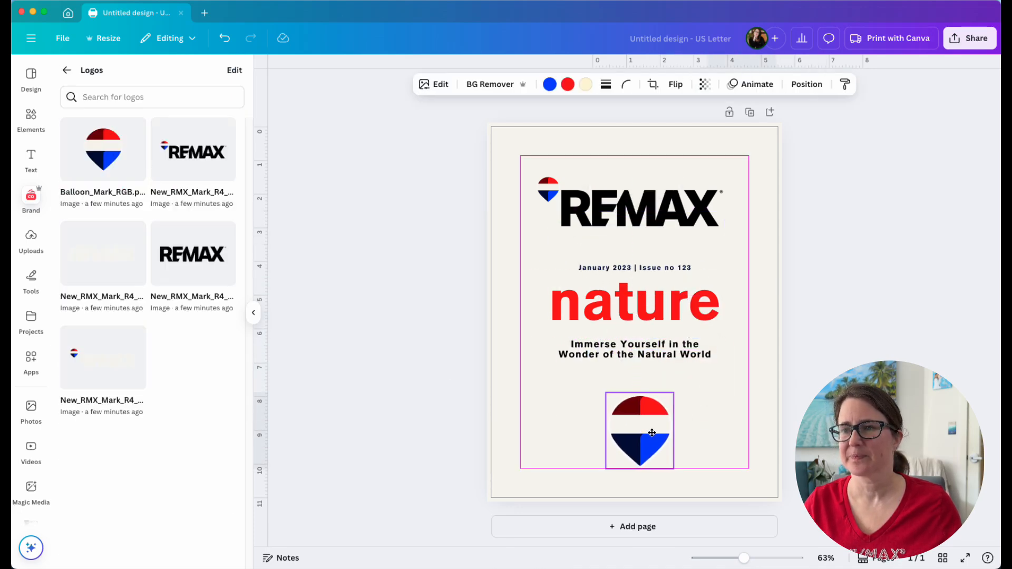
pyautogui.click(639, 430)
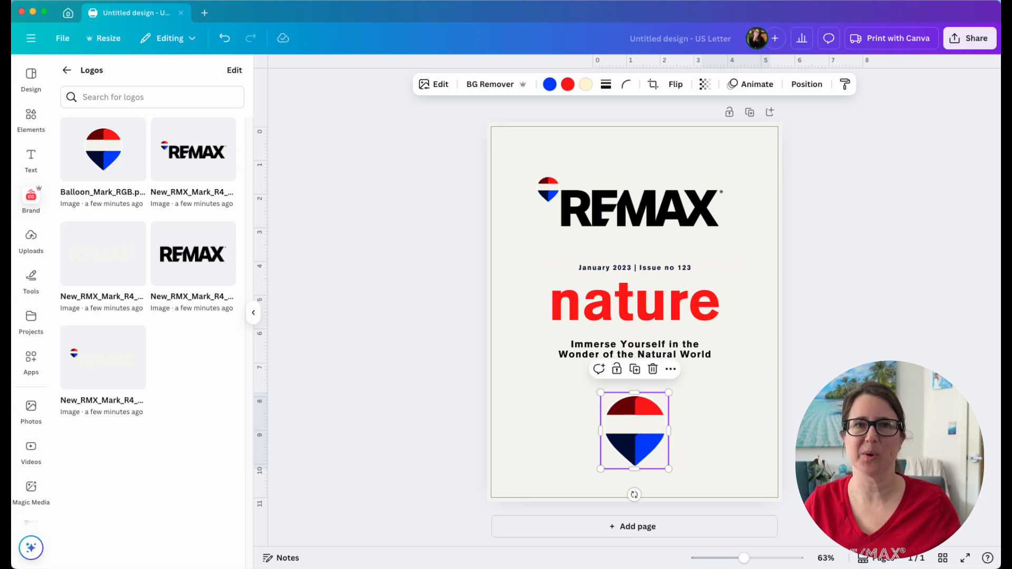